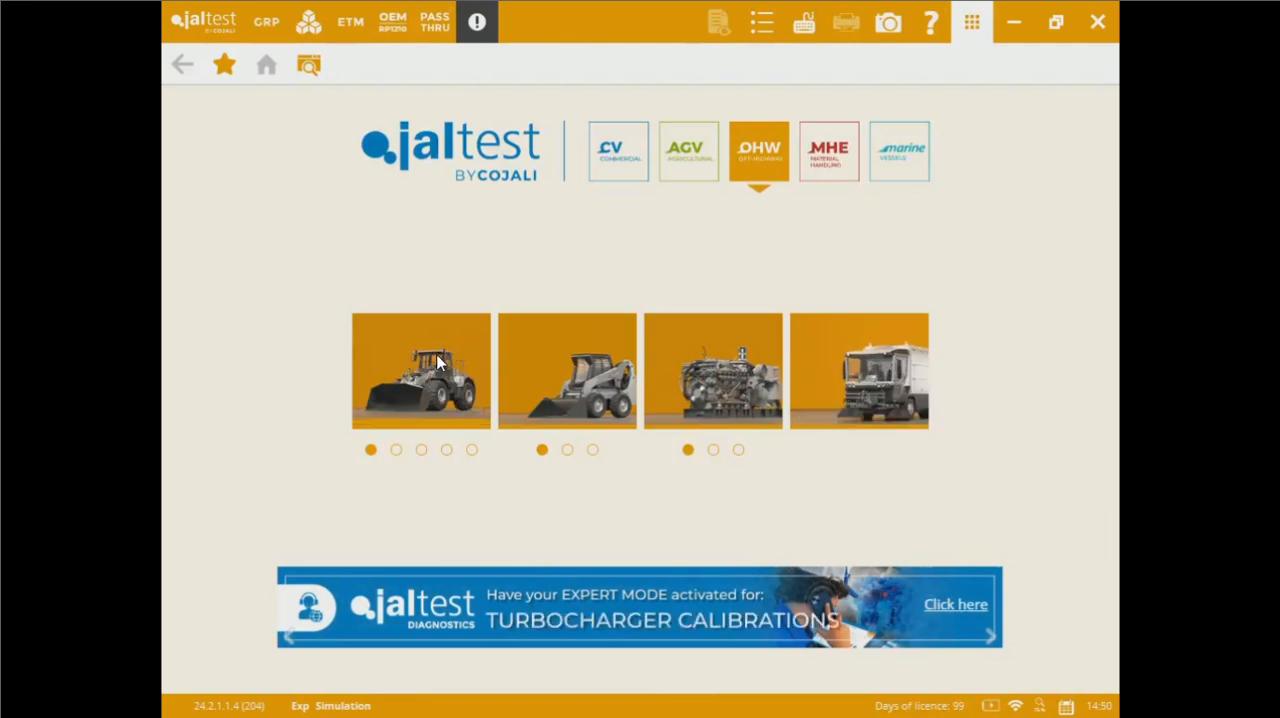
pyautogui.moveTo(563, 367)
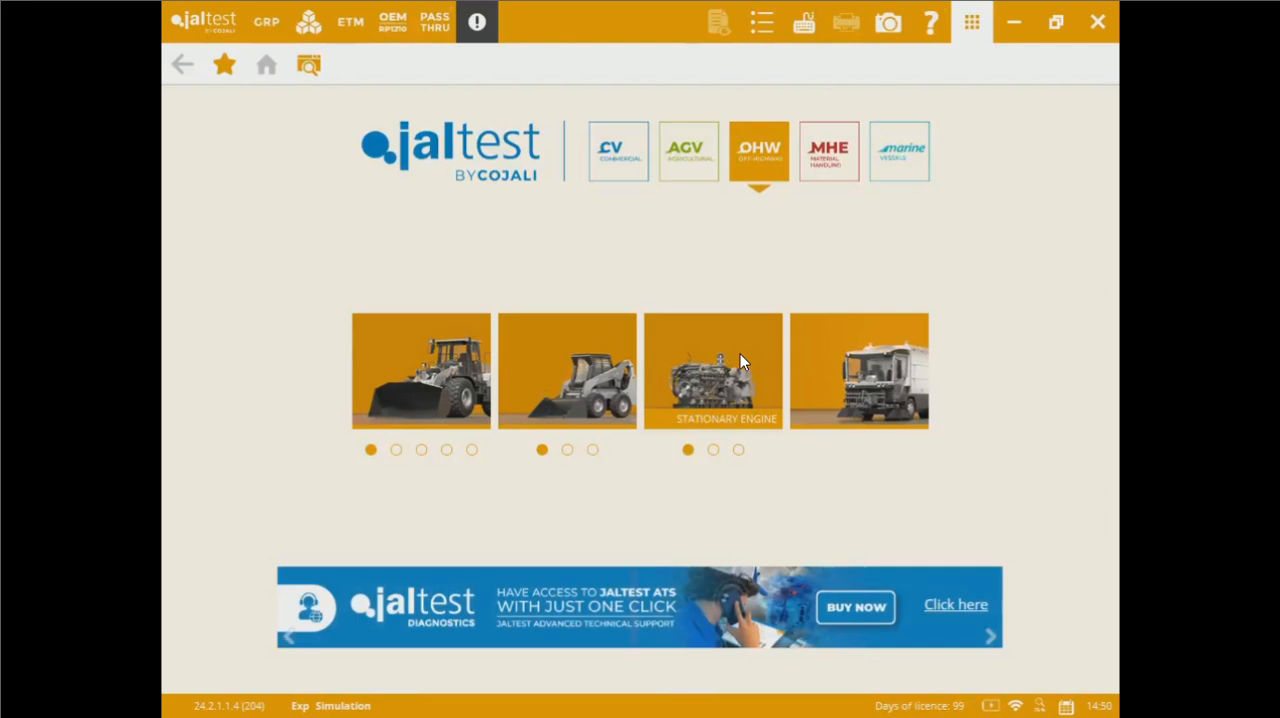
pyautogui.moveTo(817, 348)
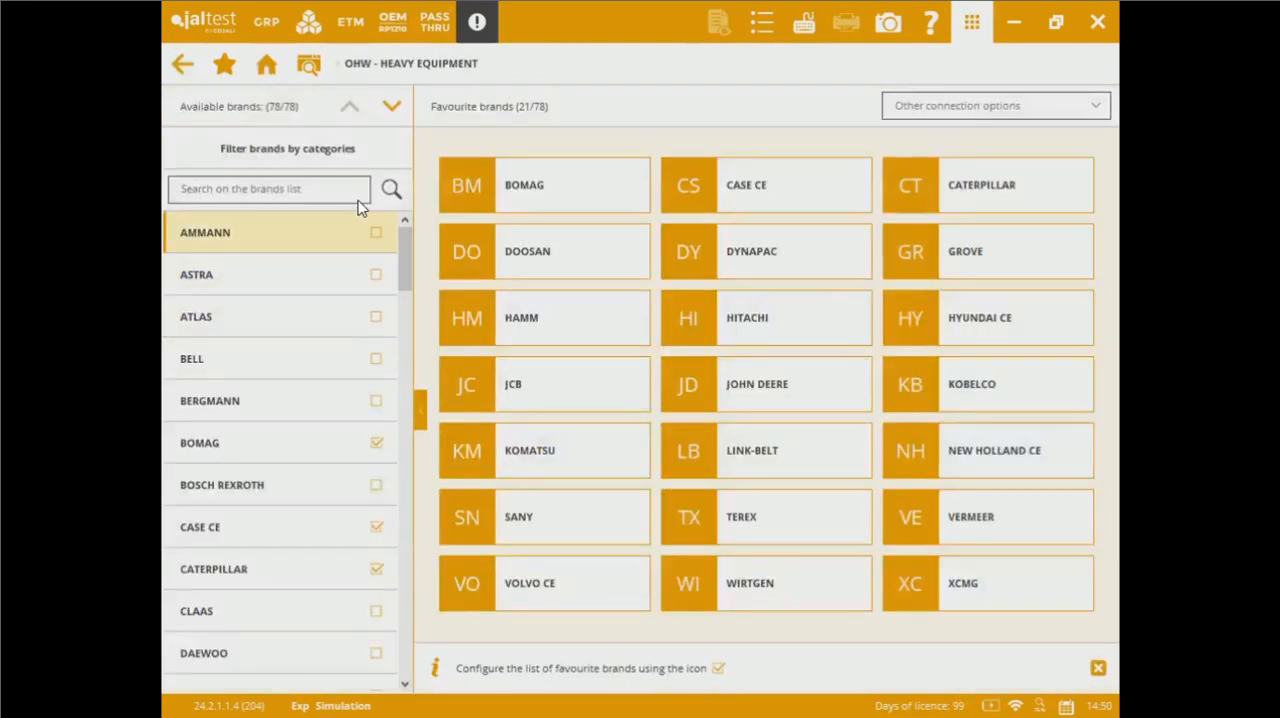
pyautogui.moveTo(343, 407)
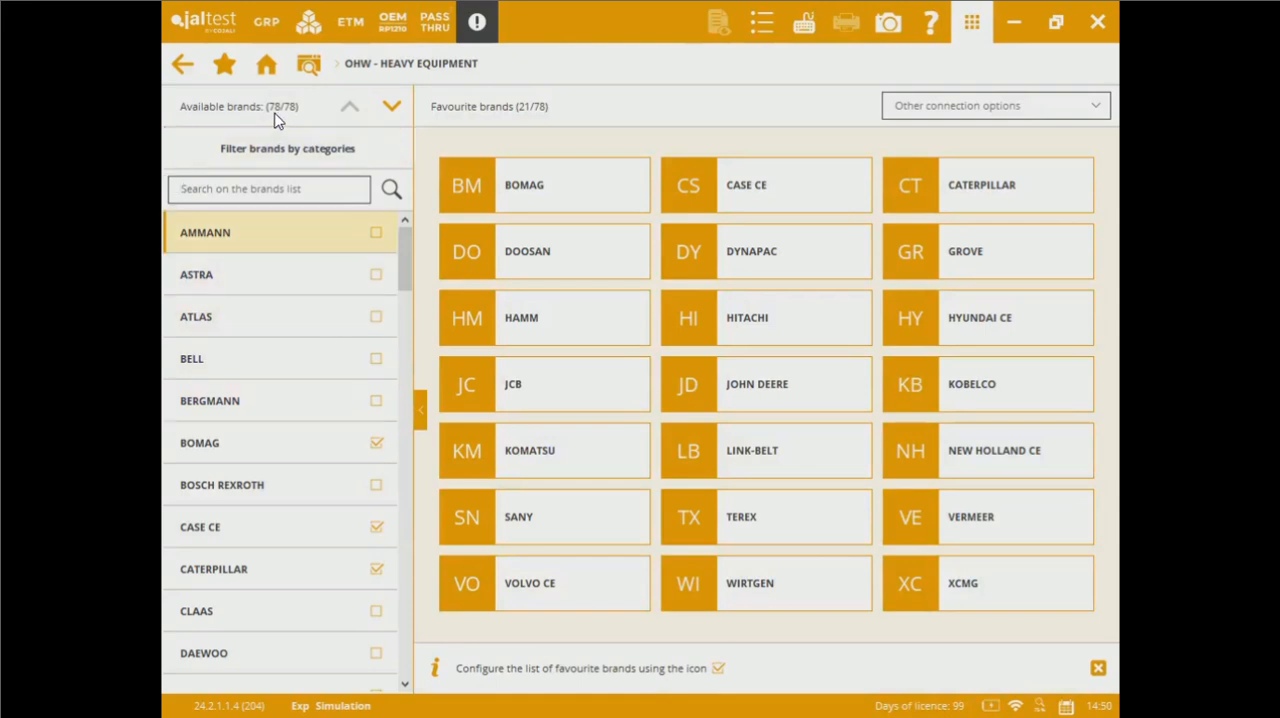
pyautogui.moveTo(720, 187)
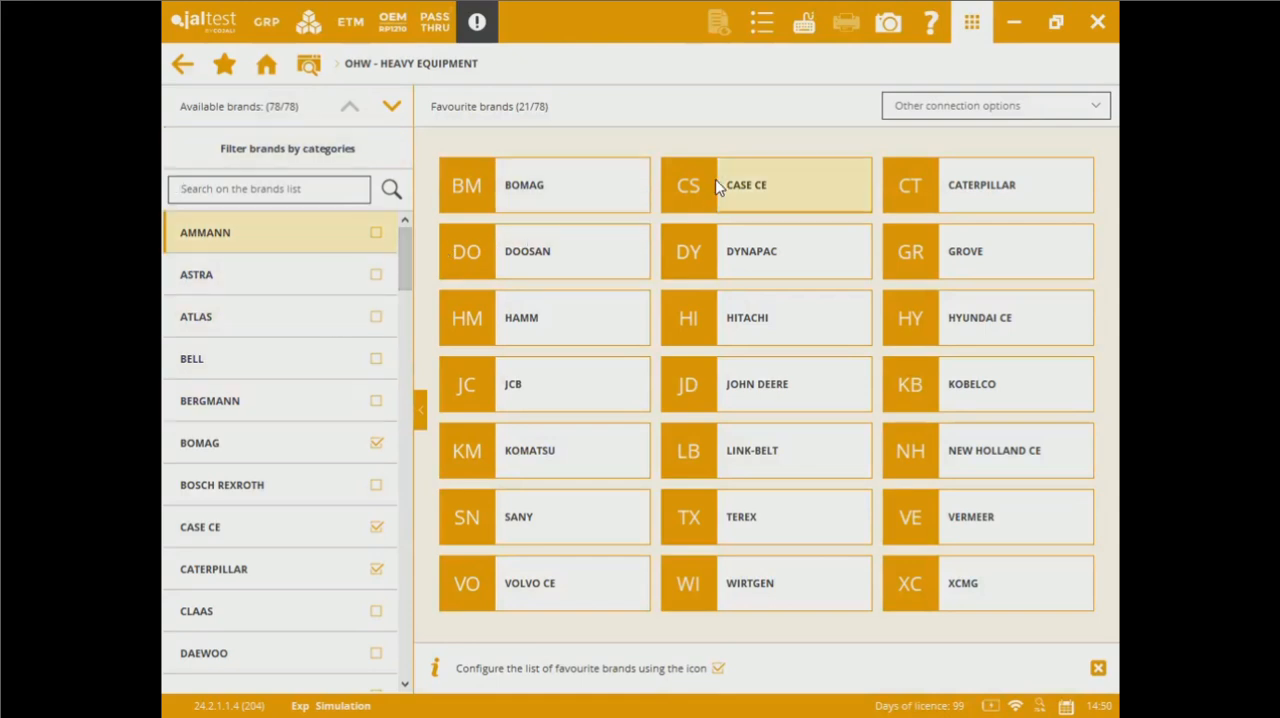
pyautogui.moveTo(740, 400)
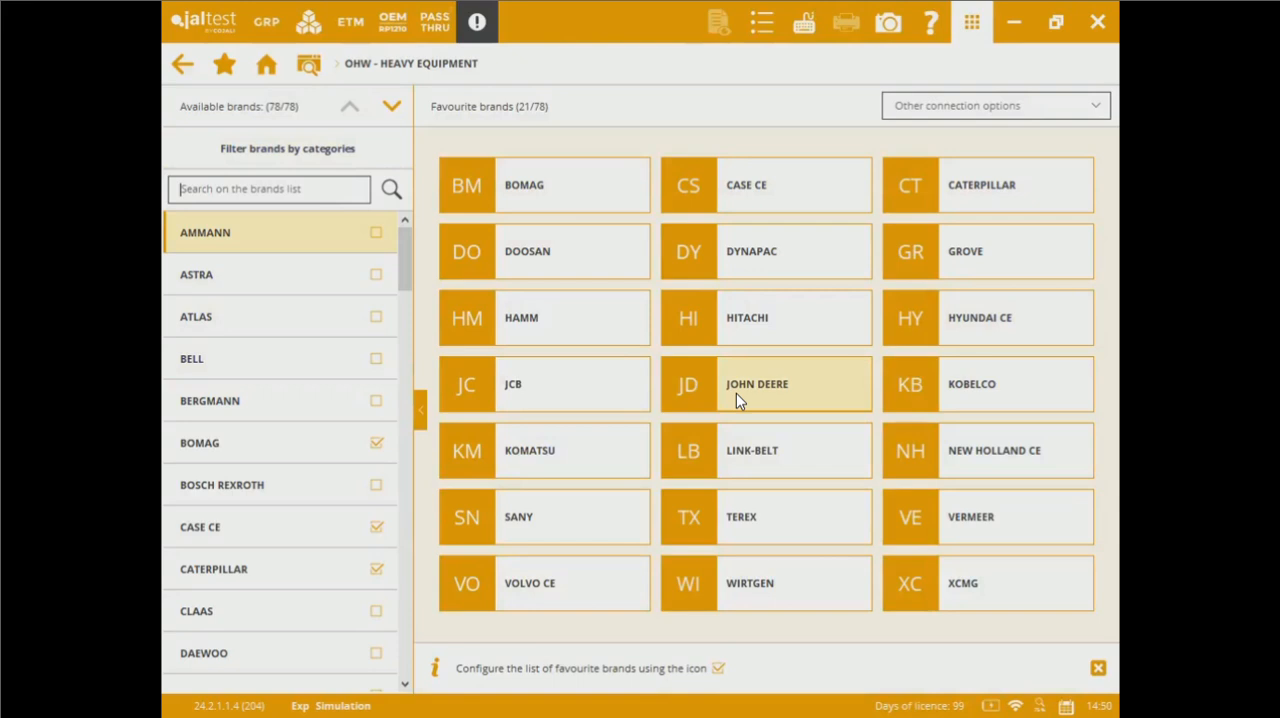
# Step: Open John Deere's list of machine models
pyautogui.click(794, 384)
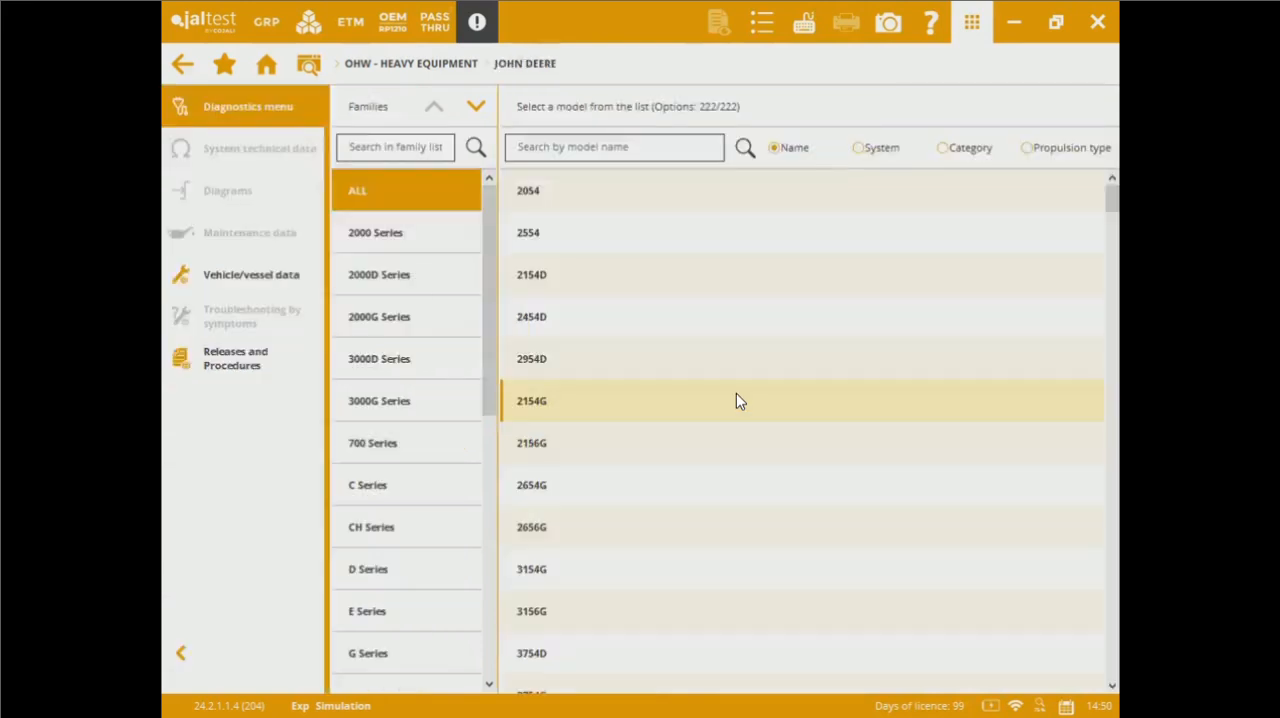
pyautogui.moveTo(488, 278)
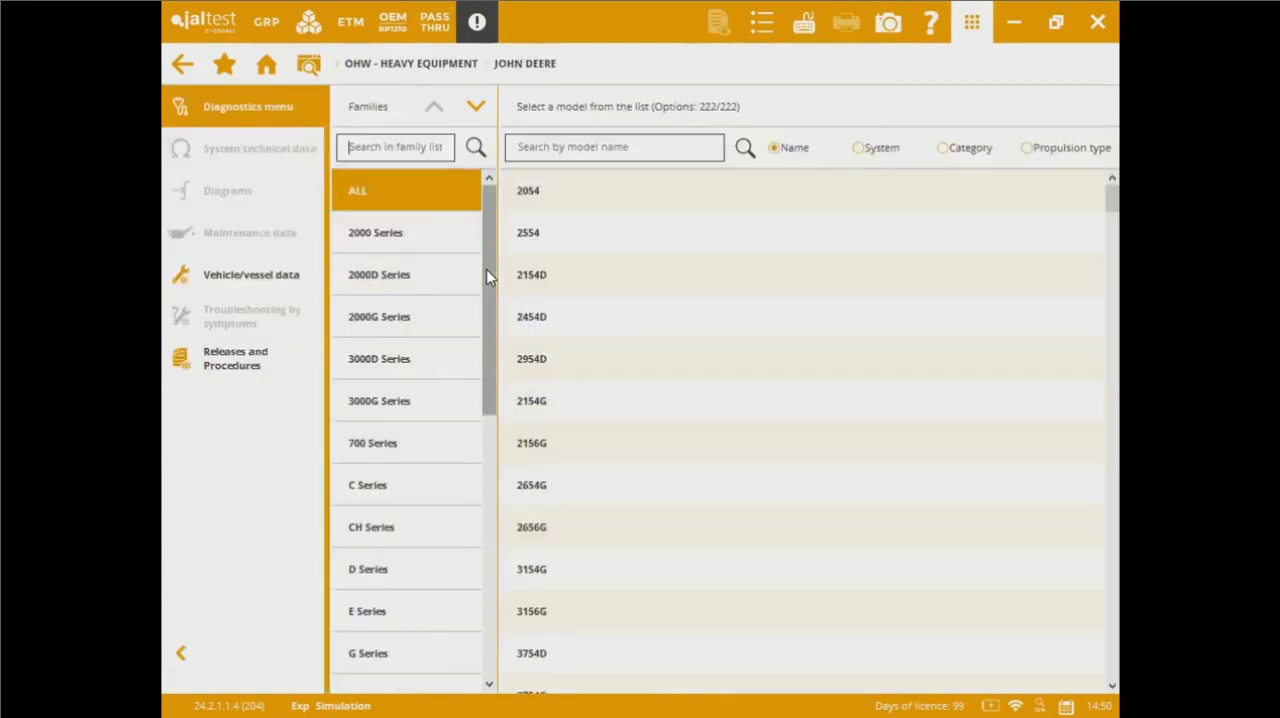
pyautogui.click(372, 443)
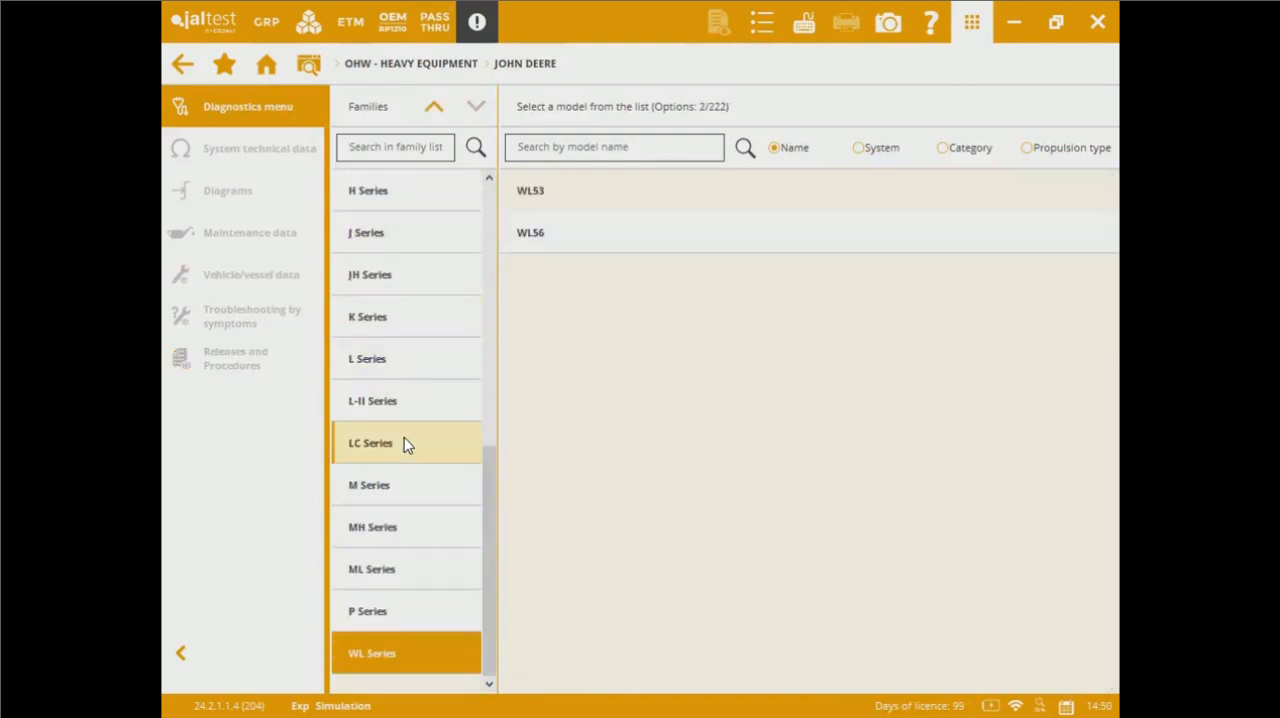
pyautogui.click(367, 358)
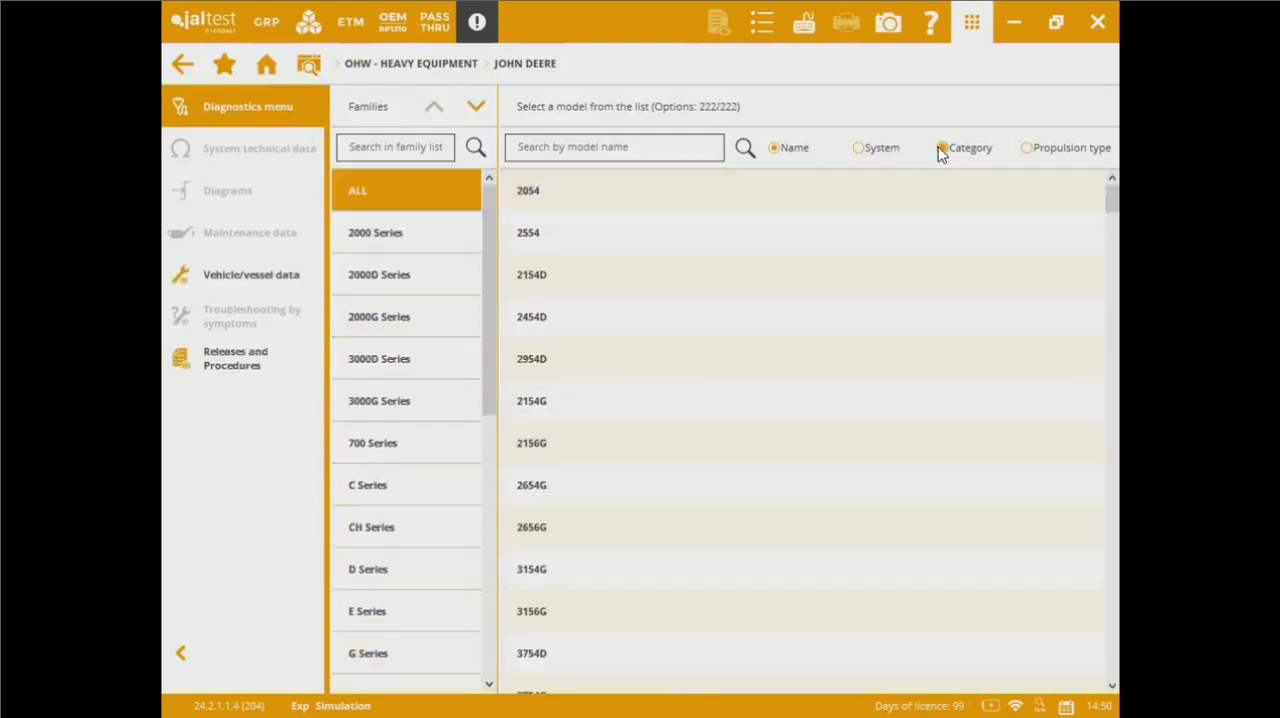
# Step: Filter models by the Crawl excavator category and select the 160G LC
pyautogui.click(942, 147)
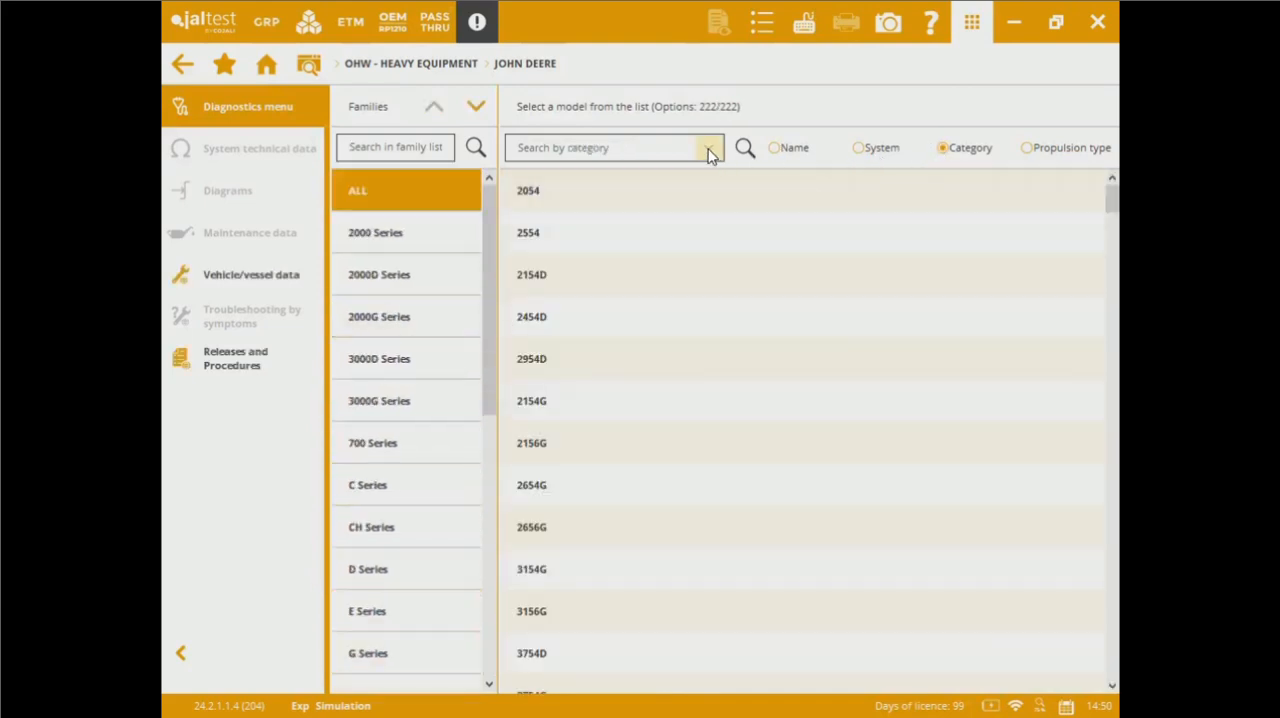
pyautogui.click(709, 147)
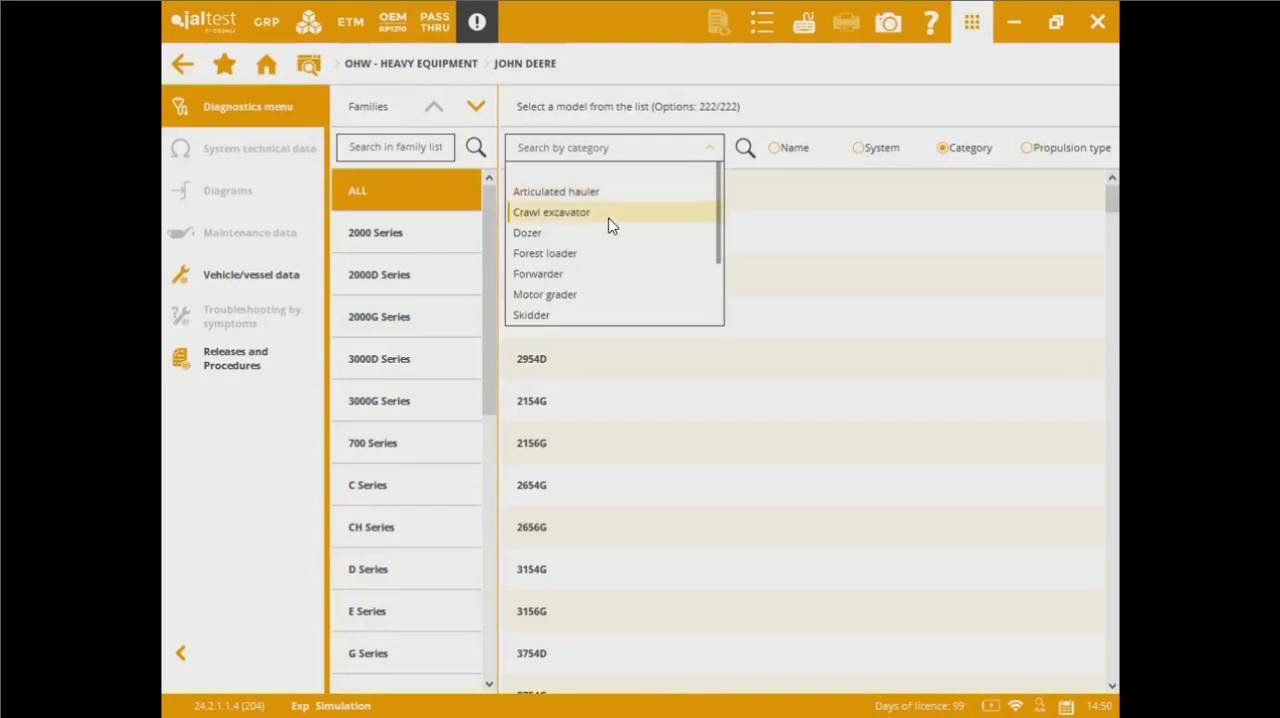
pyautogui.click(571, 211)
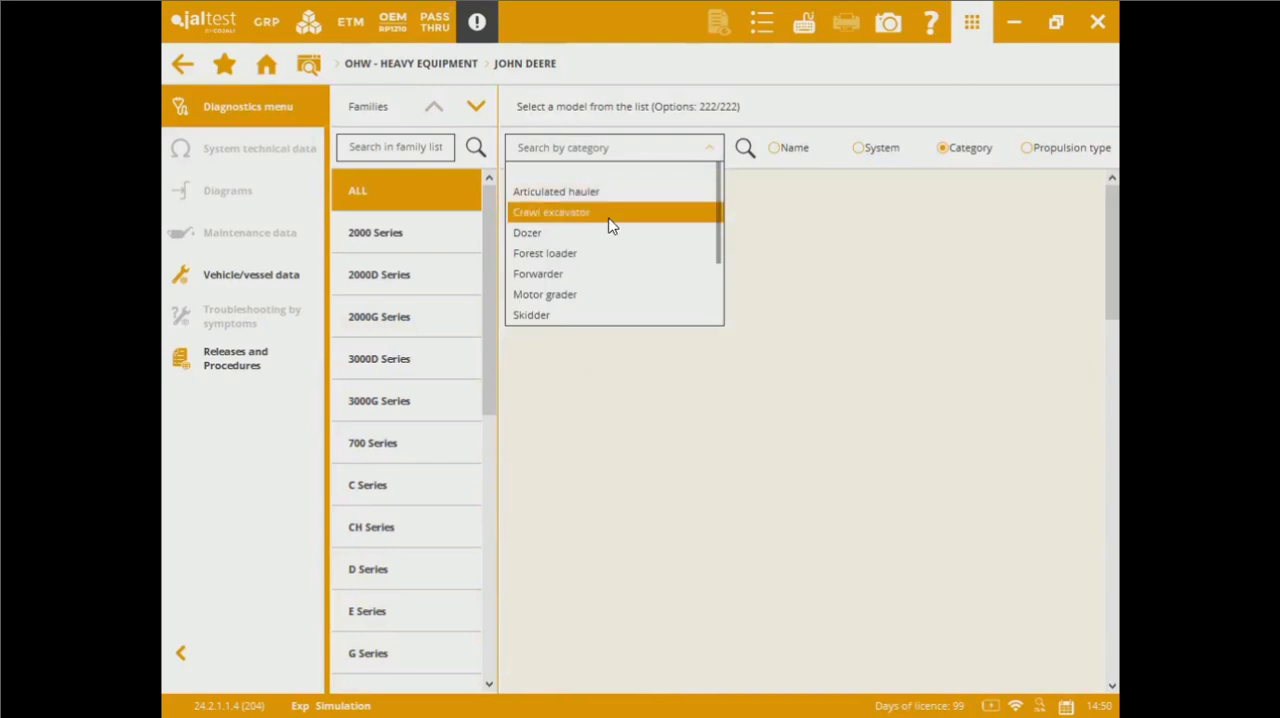
pyautogui.click(551, 211)
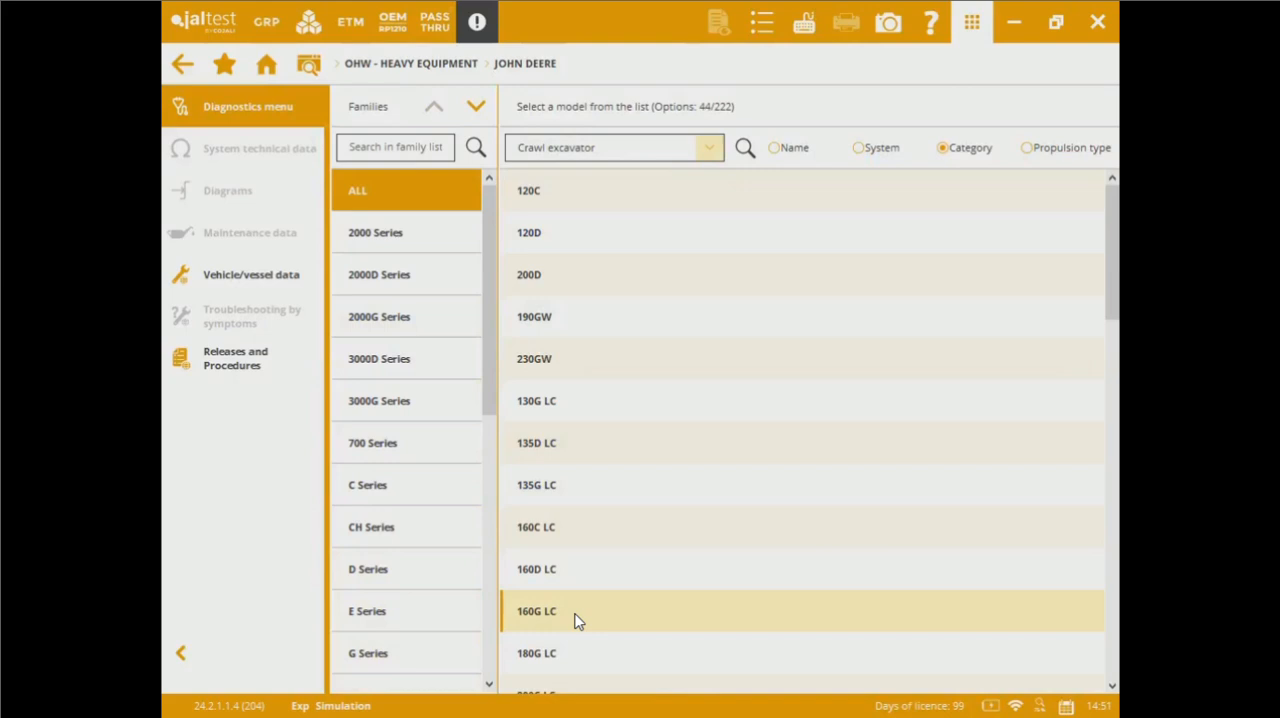
pyautogui.click(575, 614)
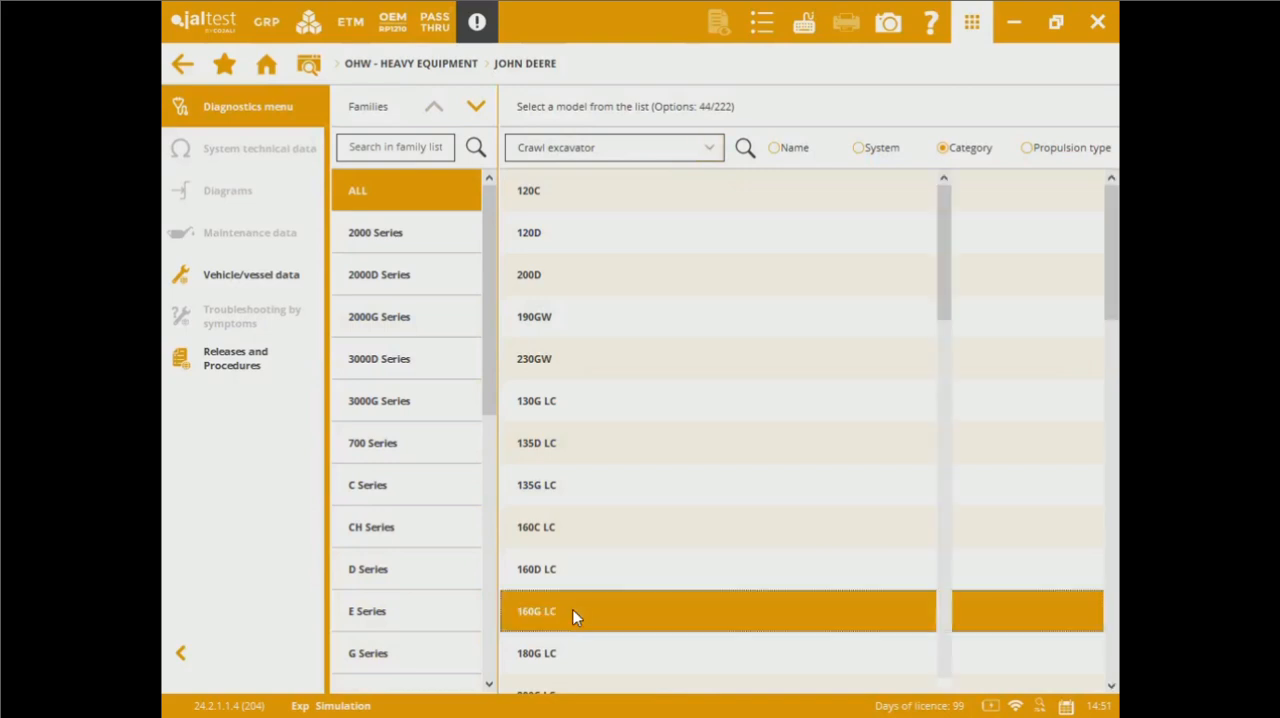
# Step: Open the 160G LC's systems, browse the Types list, and show its 29 special function shortcuts
pyautogui.click(536, 612)
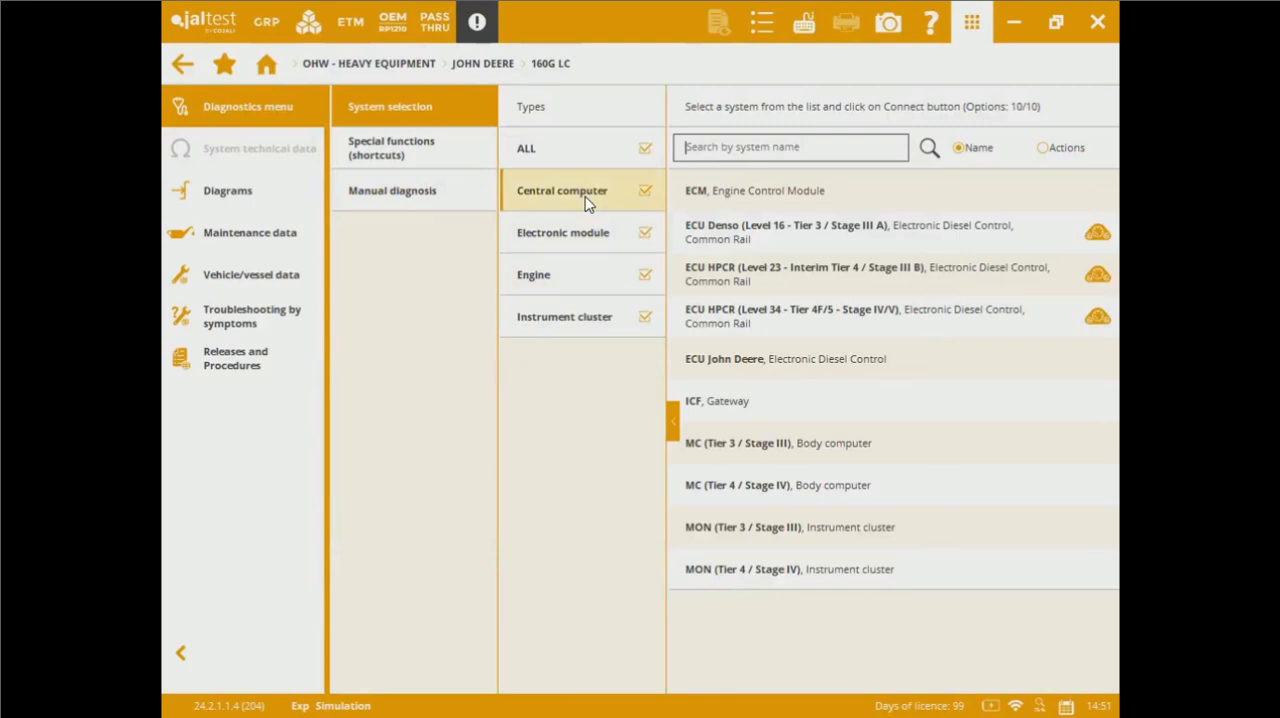
pyautogui.click(582, 232)
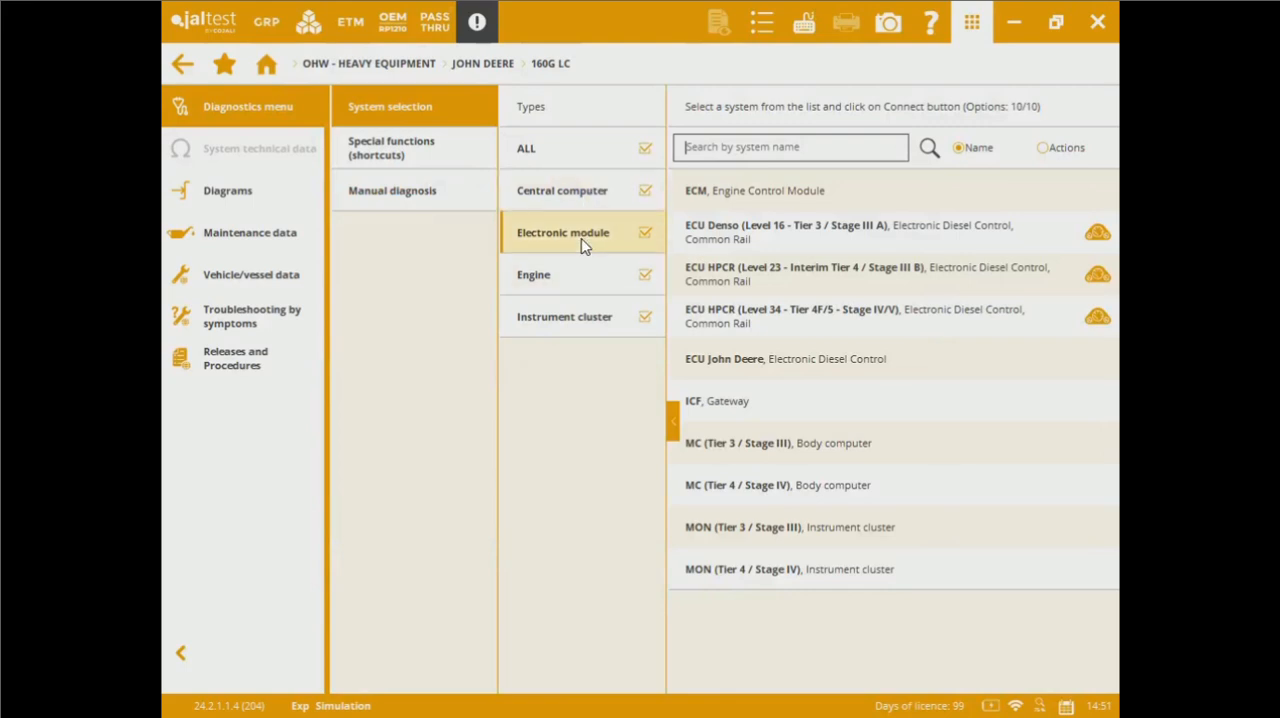
pyautogui.click(533, 274)
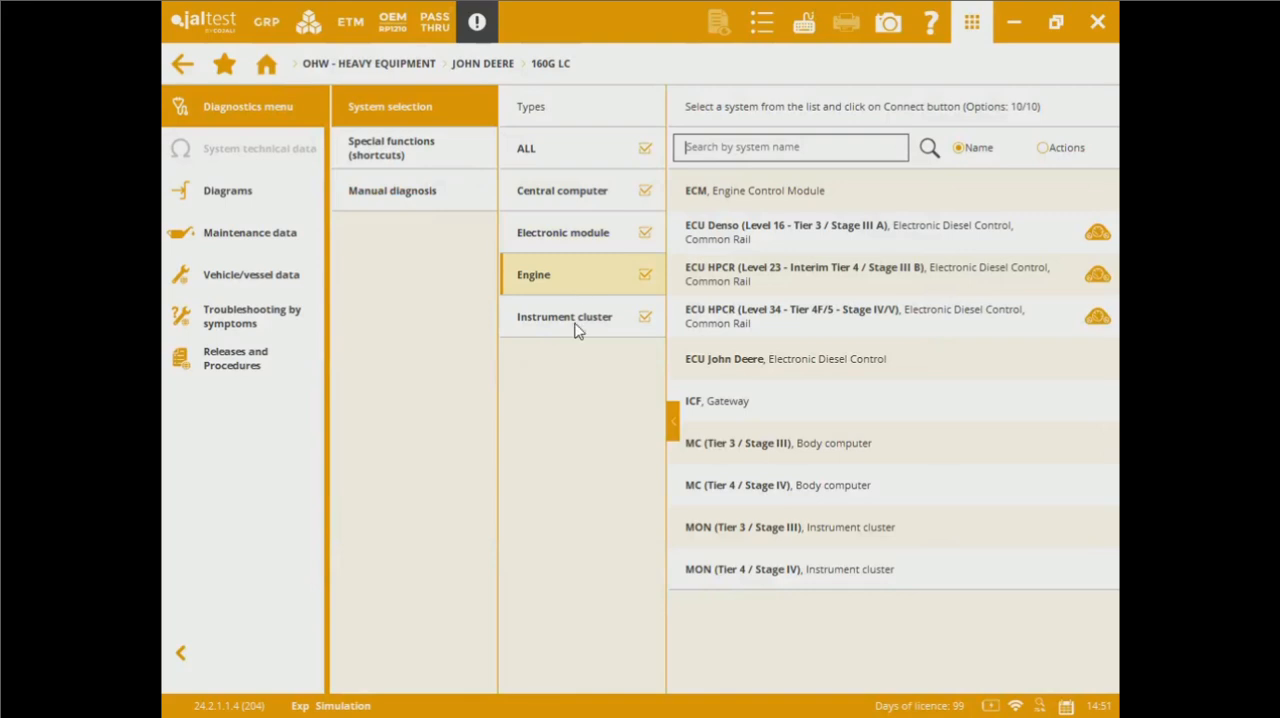
pyautogui.click(565, 316)
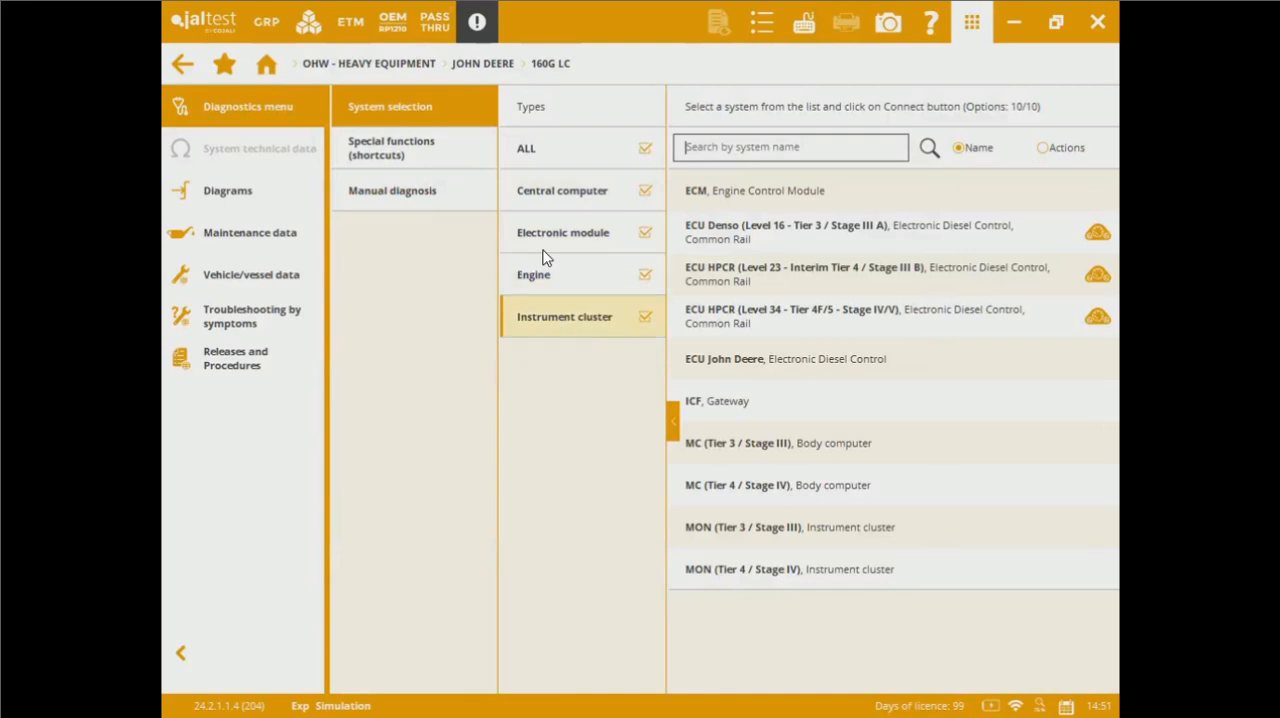
pyautogui.click(414, 147)
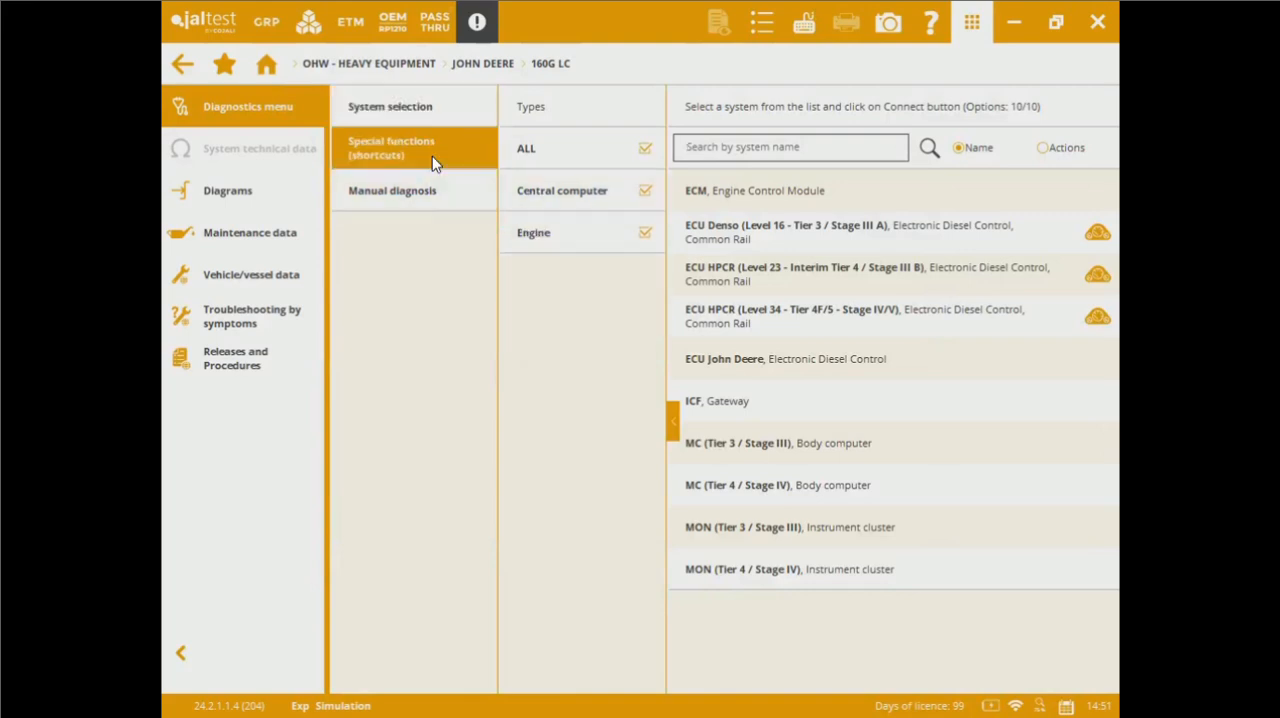
pyautogui.click(414, 147)
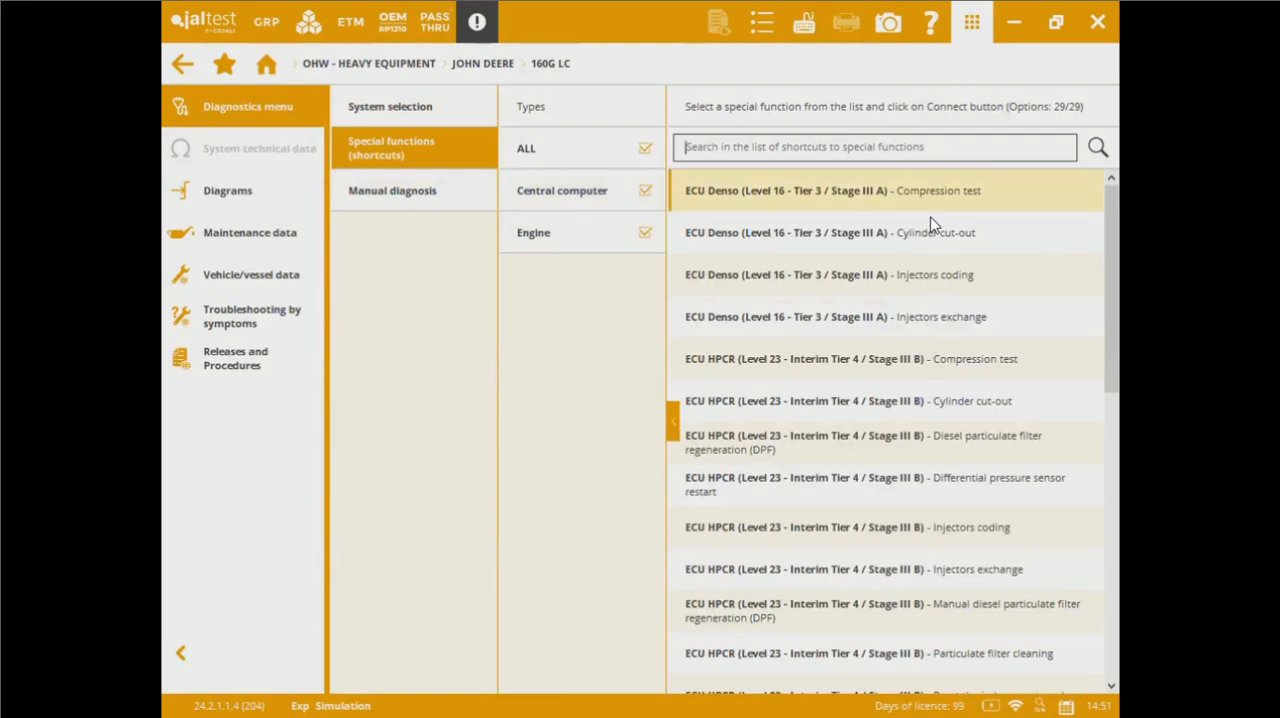
pyautogui.moveTo(992, 287)
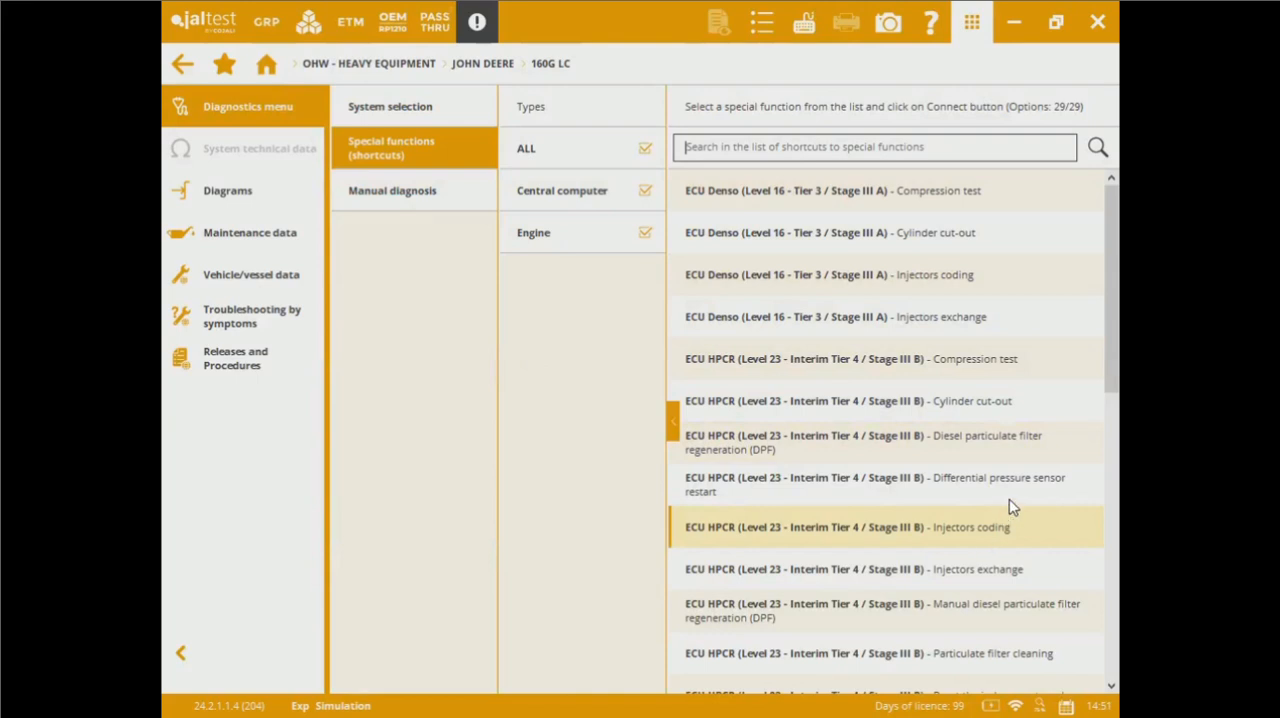
pyautogui.moveTo(1016, 496)
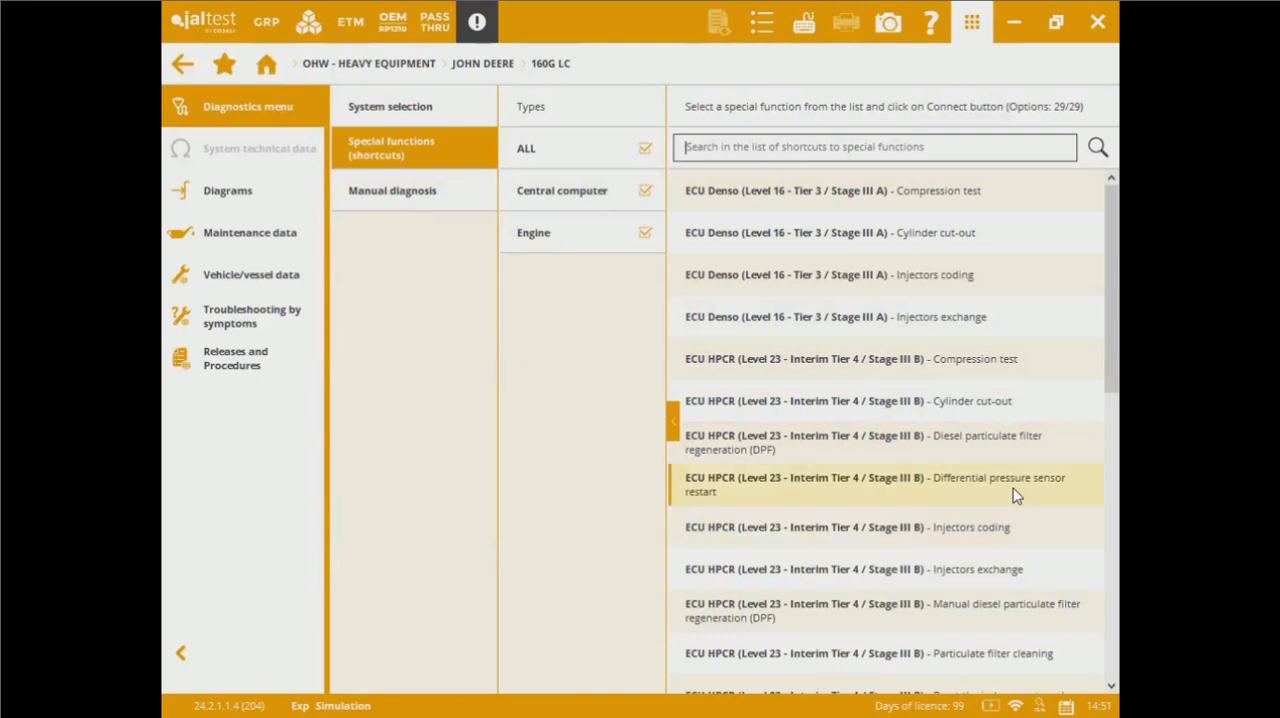
pyautogui.moveTo(422, 181)
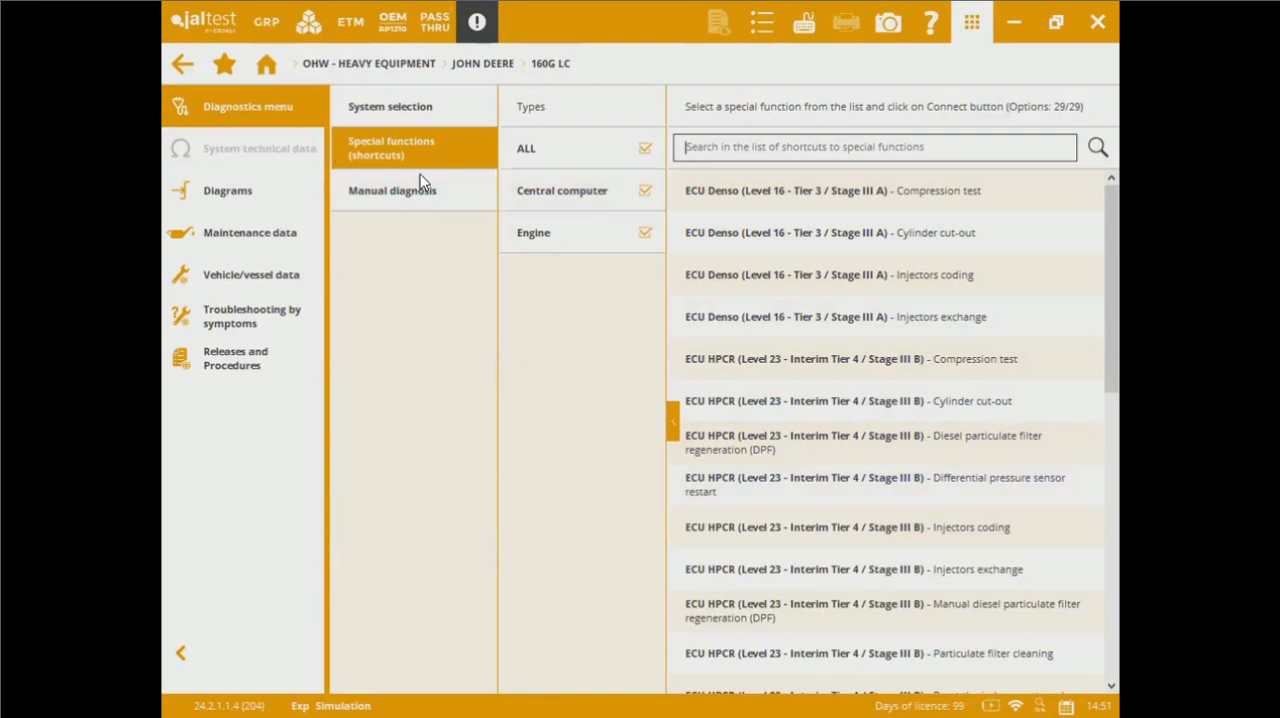
# Step: Filter systems to engines, then select and connect to the Level 34 Tier 4F/5 ECU
pyautogui.click(390, 106)
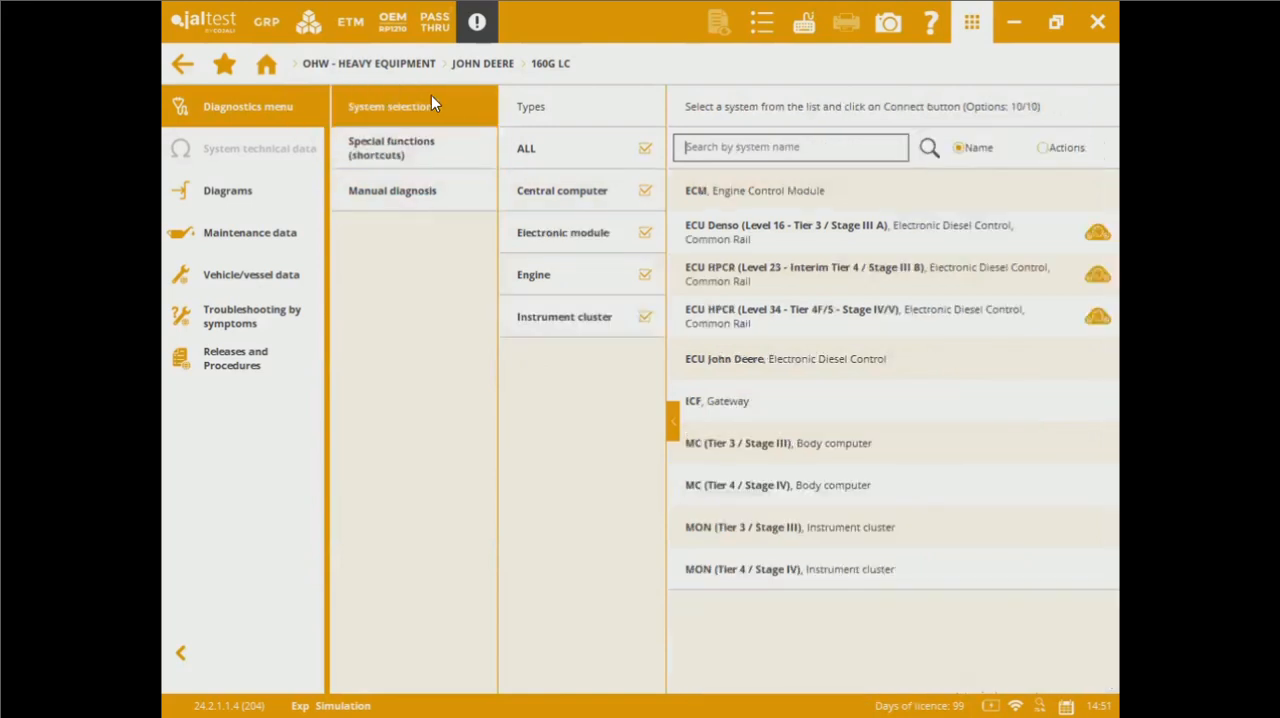
pyautogui.click(644, 147)
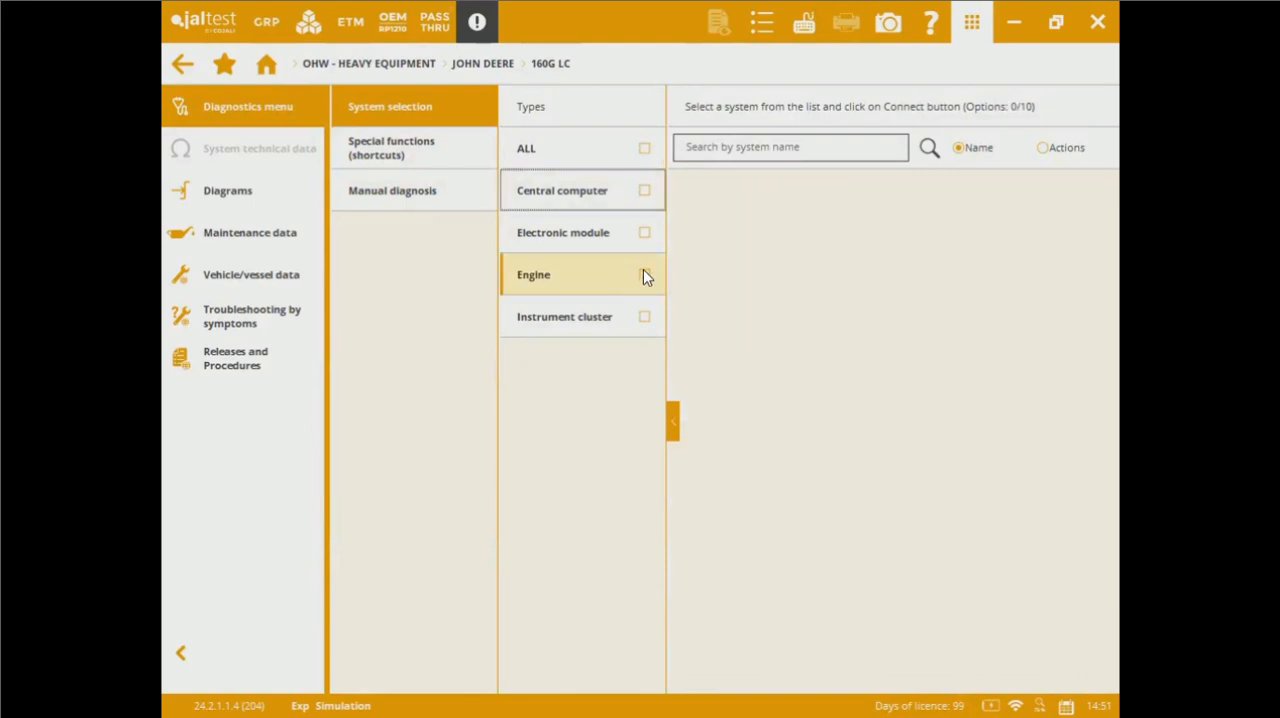
pyautogui.click(644, 274)
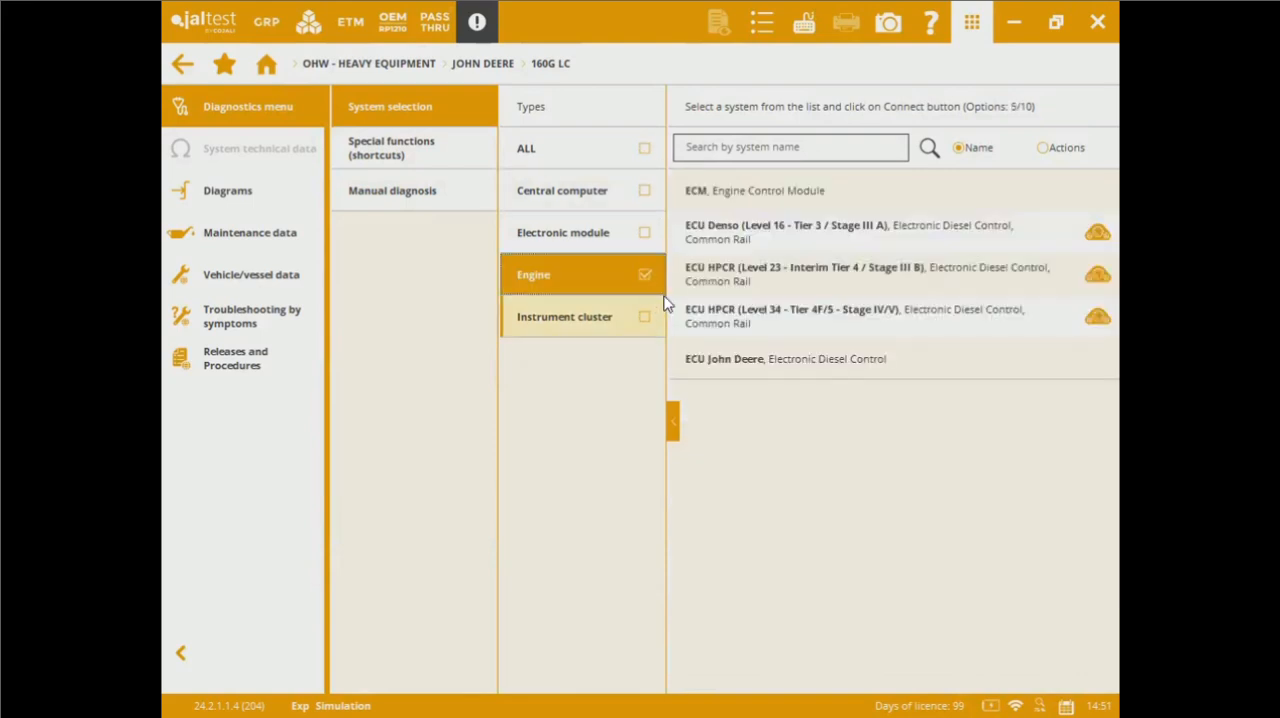
pyautogui.moveTo(795, 297)
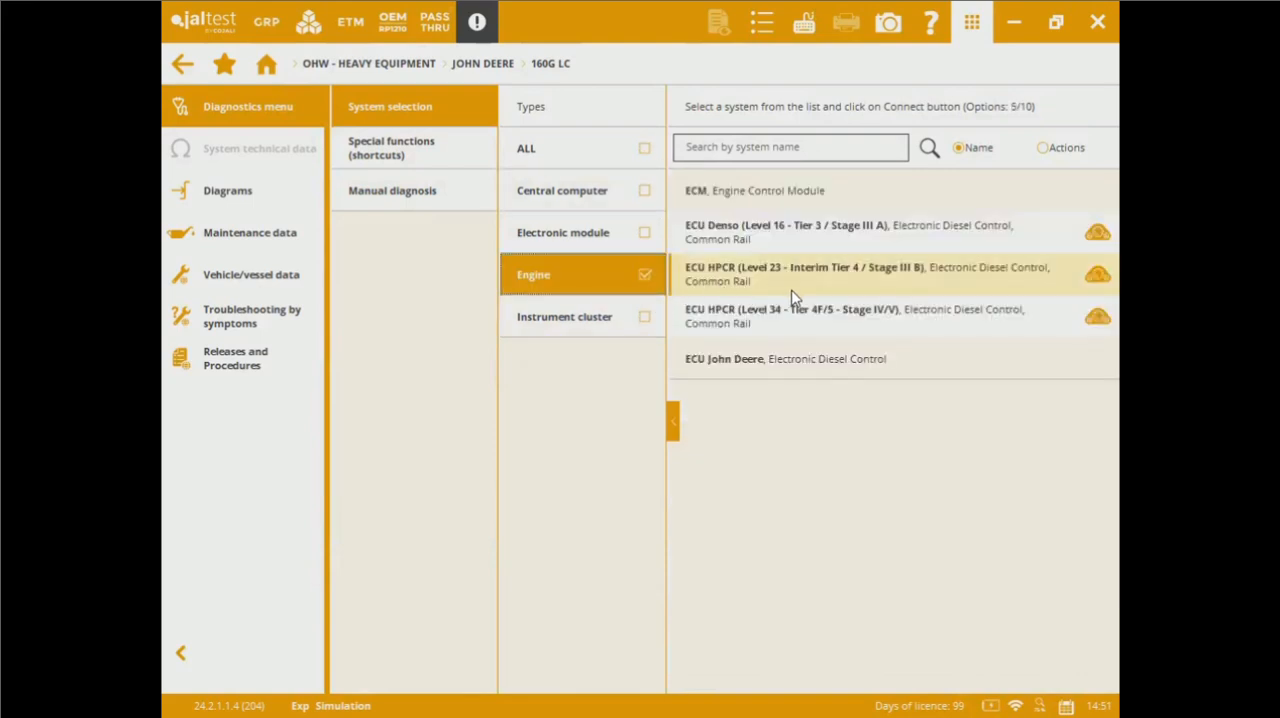
pyautogui.moveTo(808, 320)
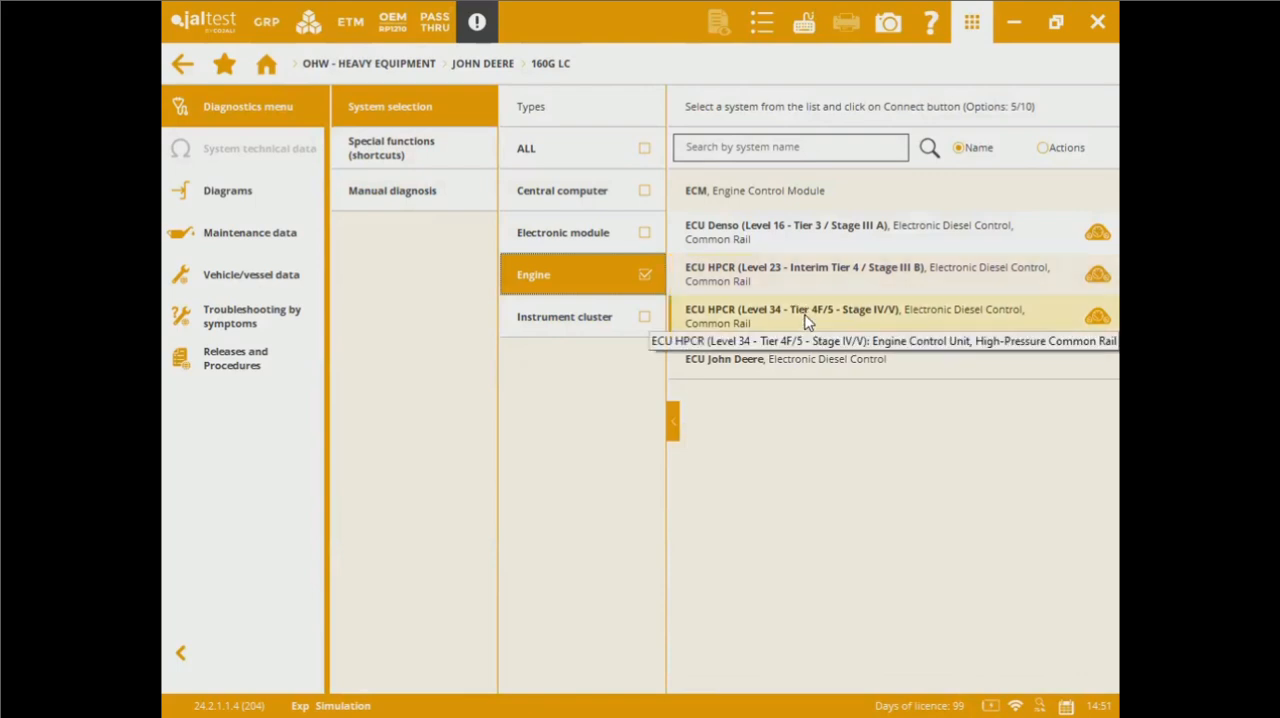
pyautogui.click(850, 315)
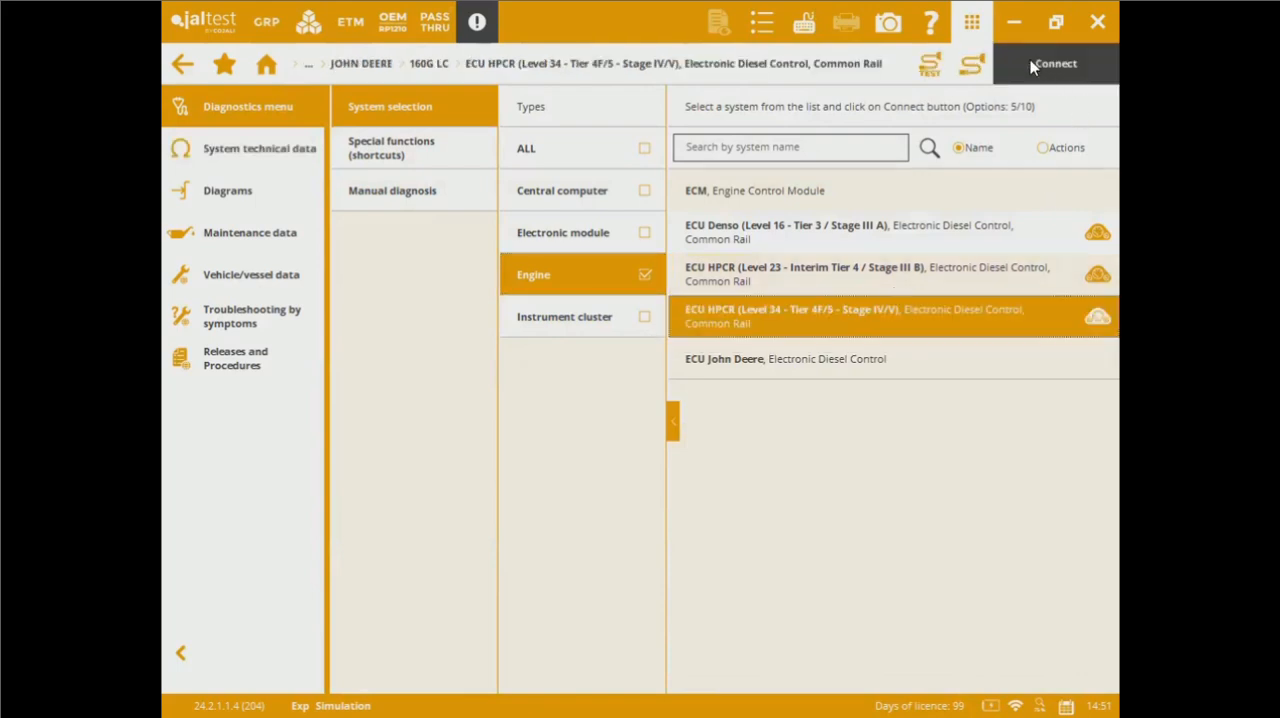
pyautogui.click(1055, 64)
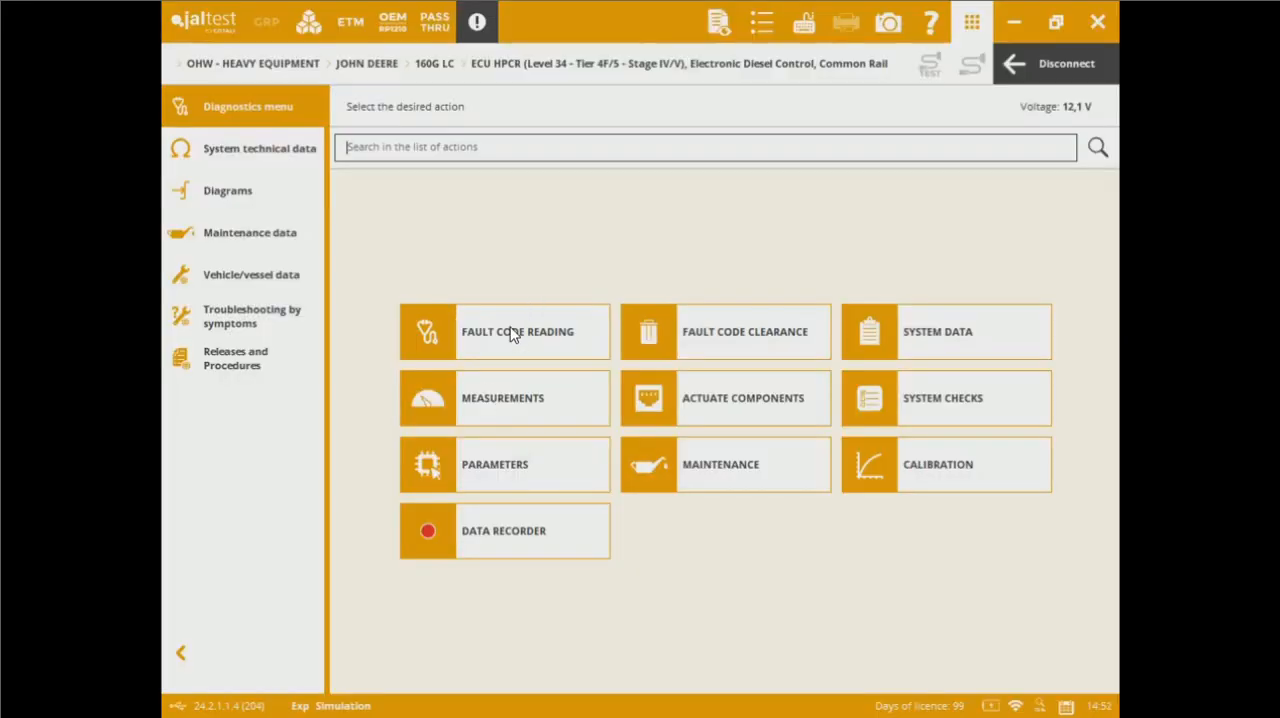
pyautogui.moveTo(531, 281)
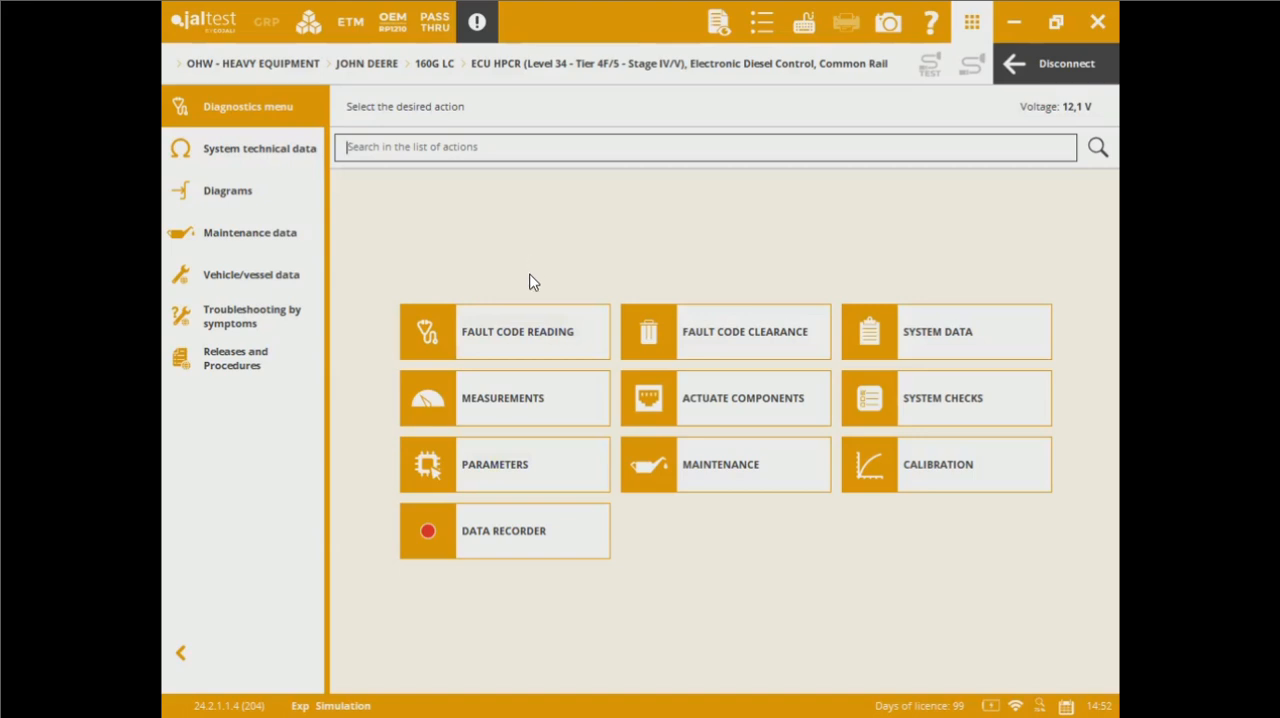
# Step: Read the six stored fault codes and open freeze frame data for fault 1347.05
pyautogui.click(504, 331)
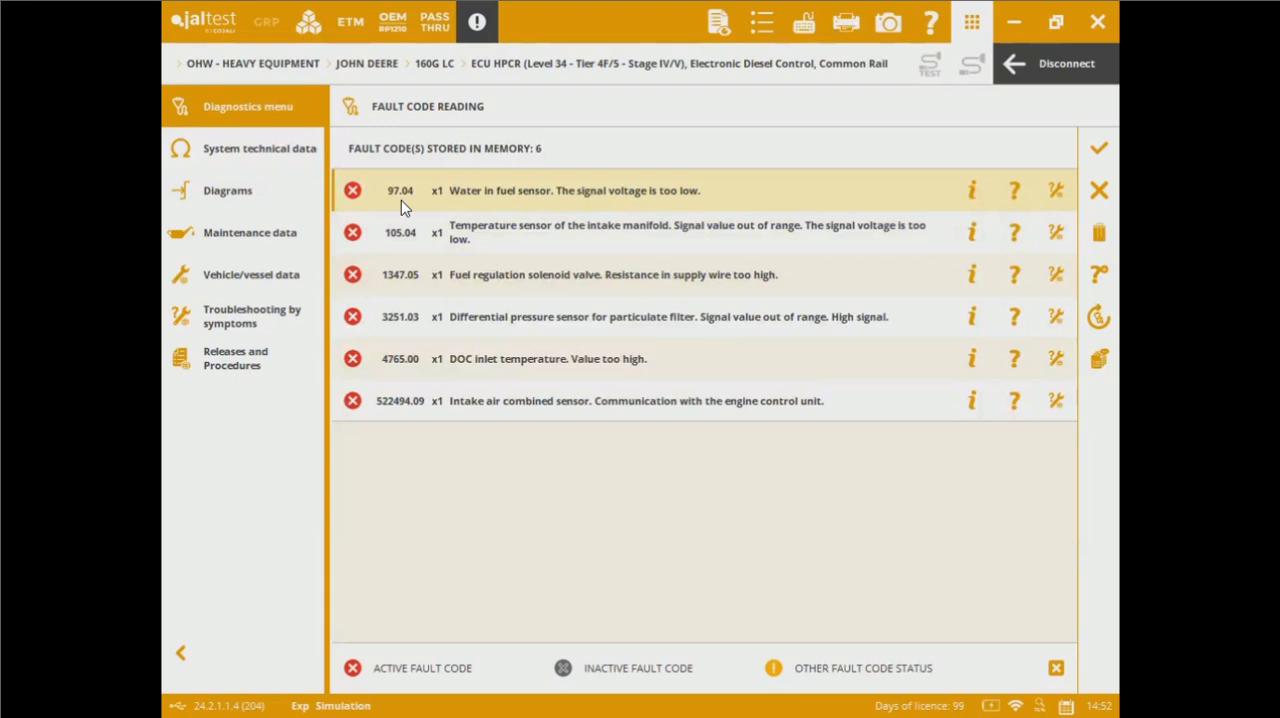
pyautogui.moveTo(464, 207)
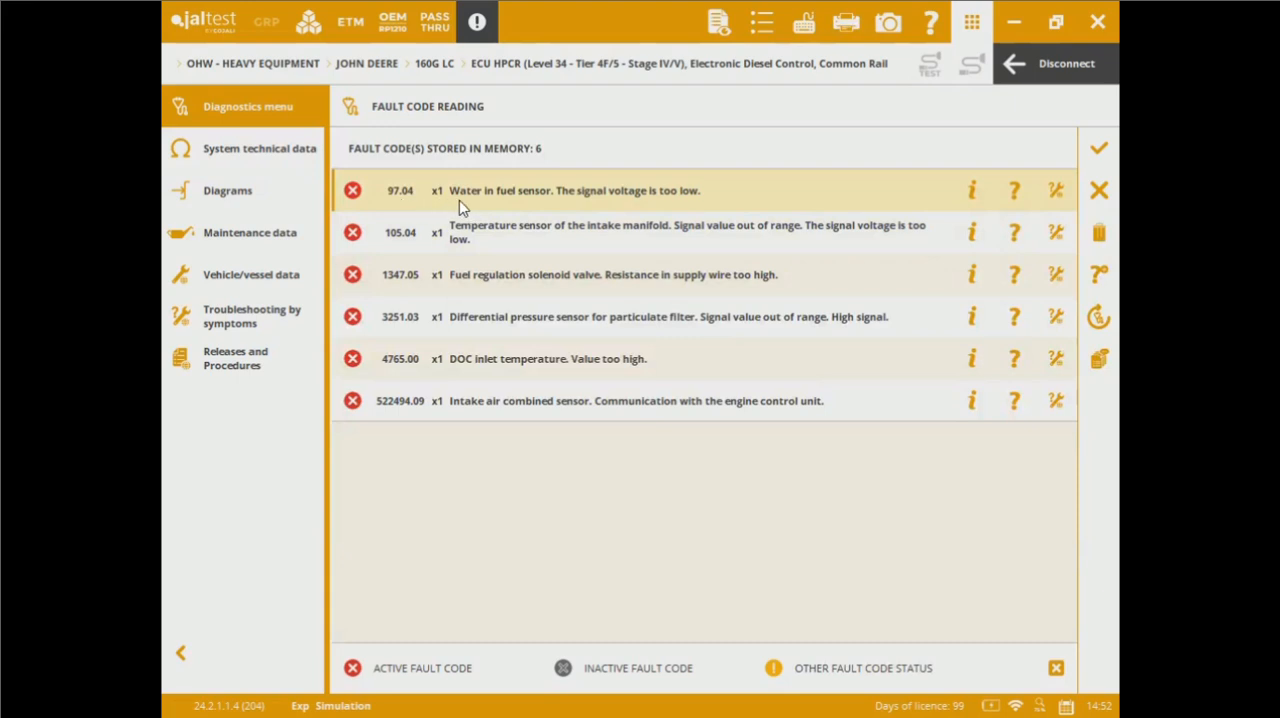
pyautogui.moveTo(534, 207)
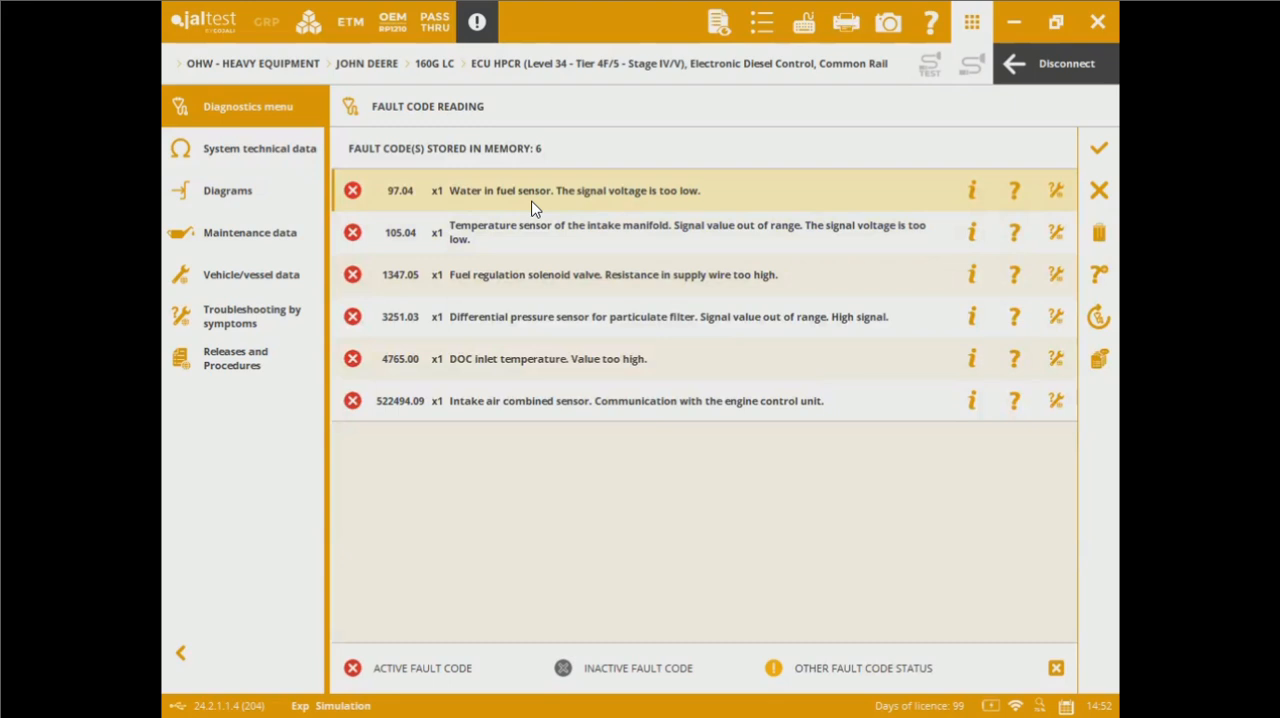
pyautogui.moveTo(484, 250)
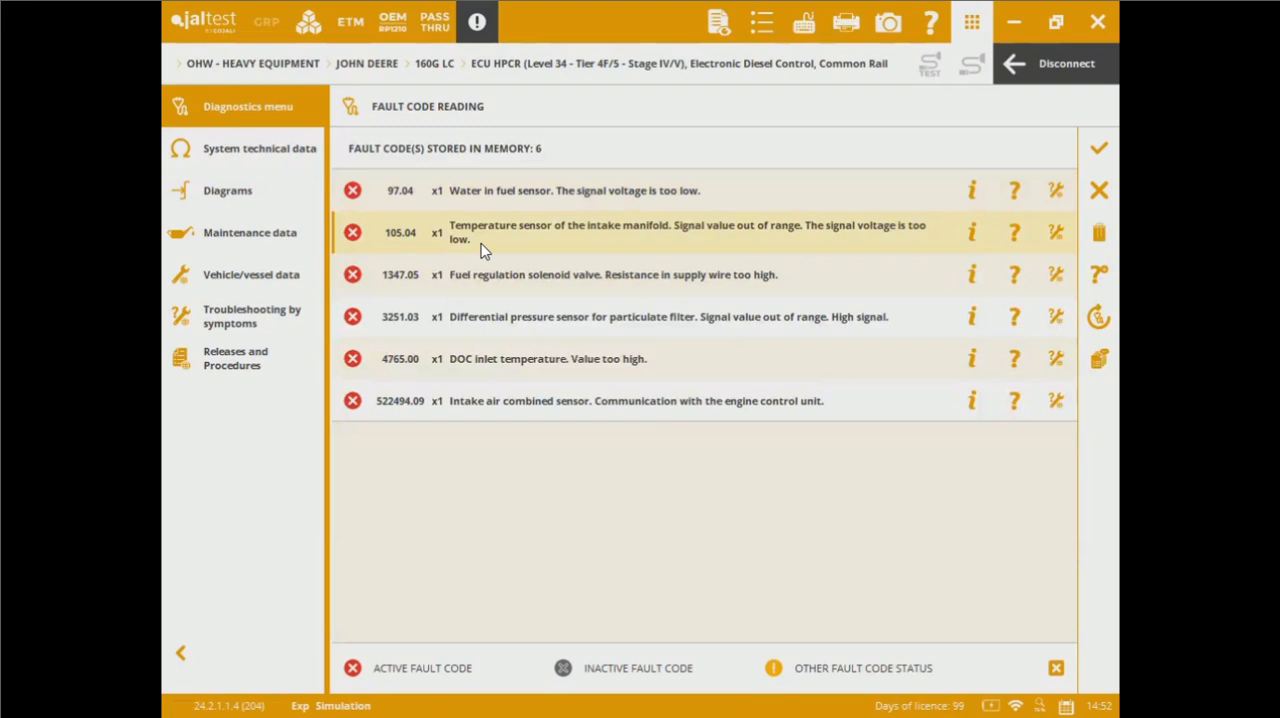
pyautogui.moveTo(890, 247)
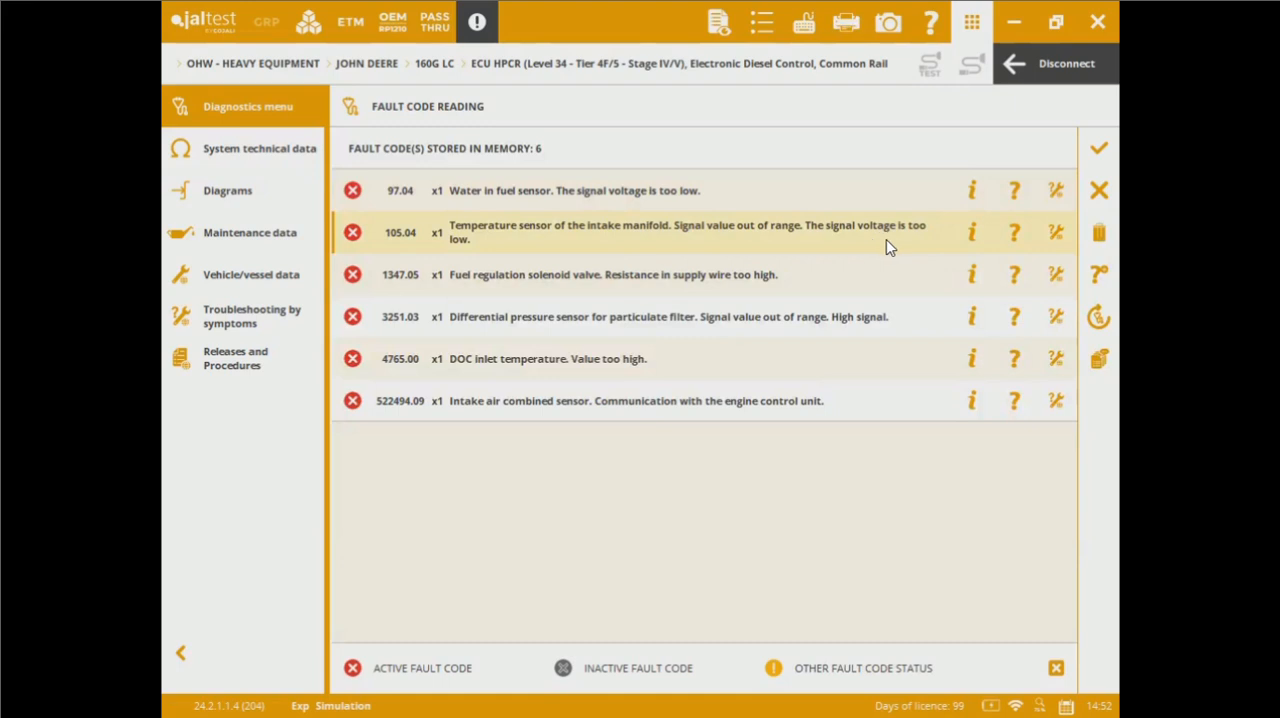
pyautogui.moveTo(810, 293)
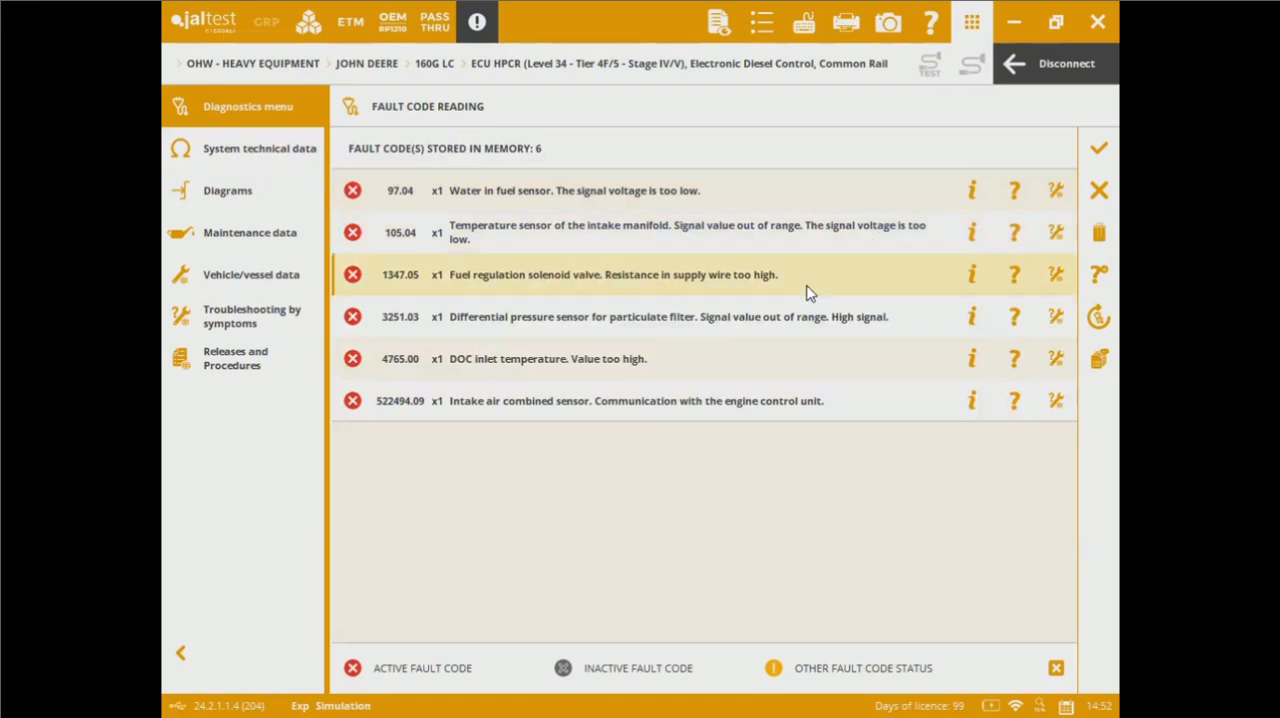
pyautogui.moveTo(972, 277)
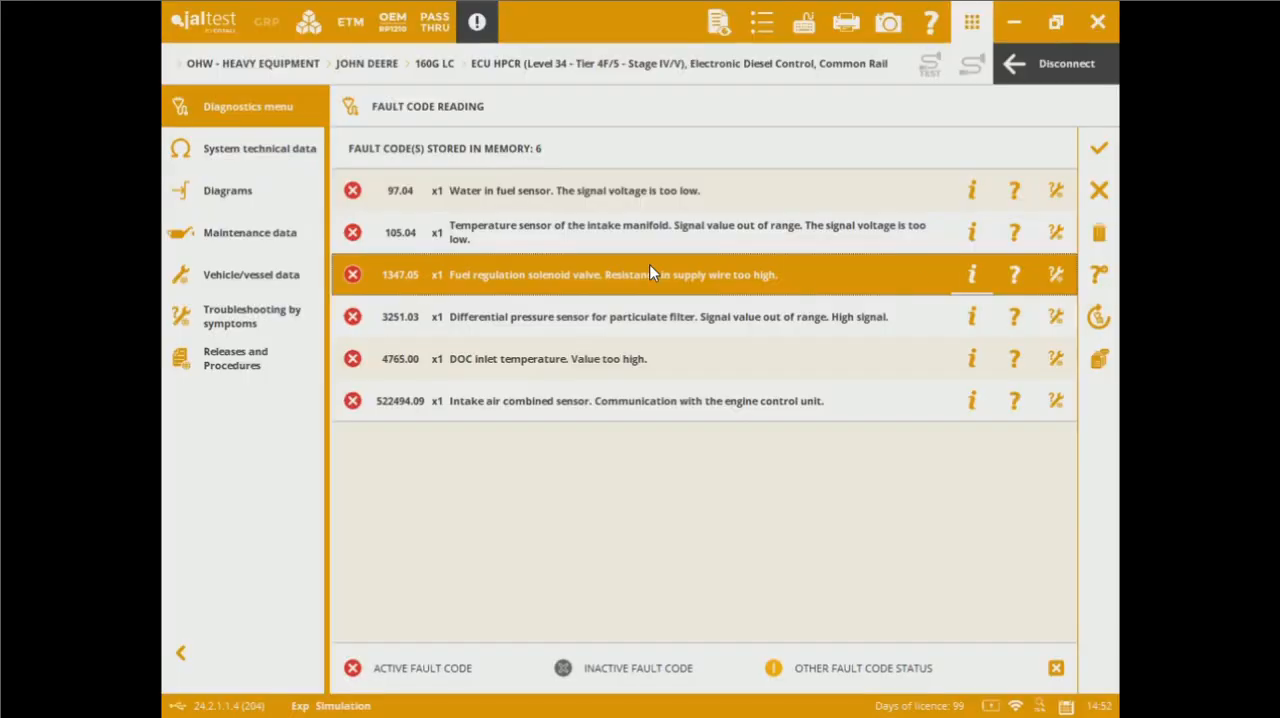
pyautogui.click(972, 274)
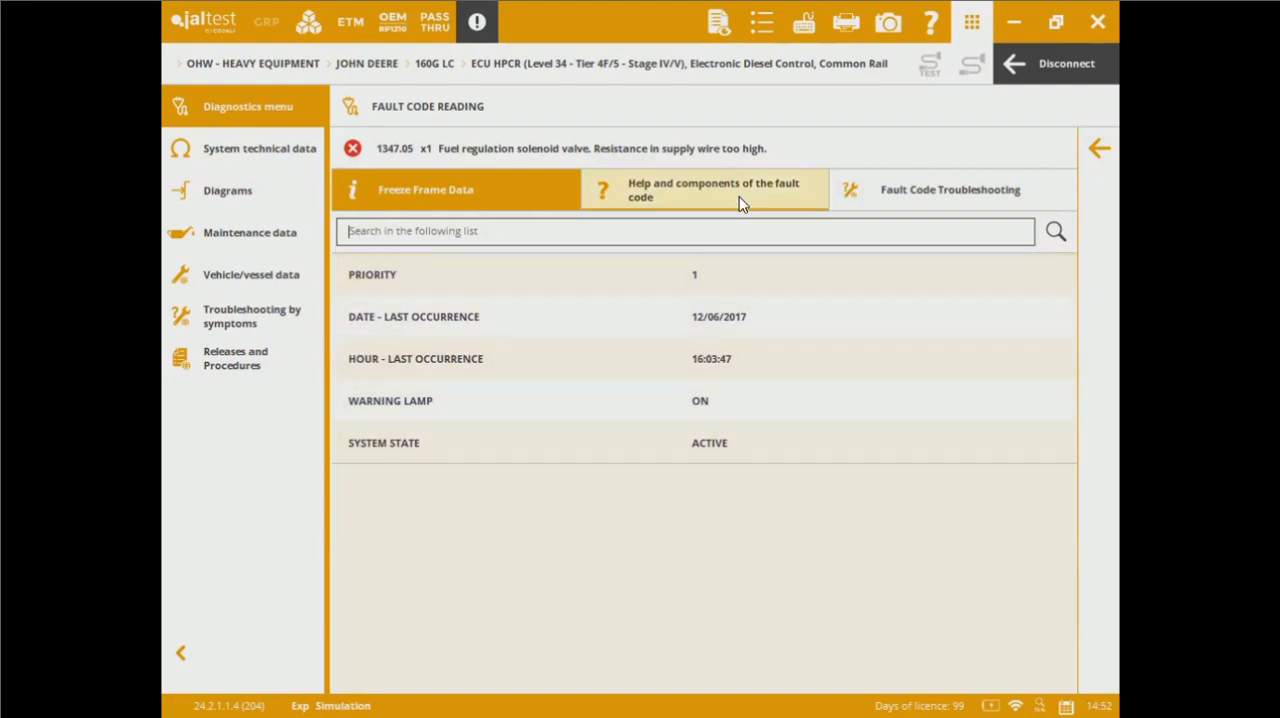
# Step: Show the fault's help and components, listing CY5002, the fuel regulation solenoid valve
pyautogui.click(712, 190)
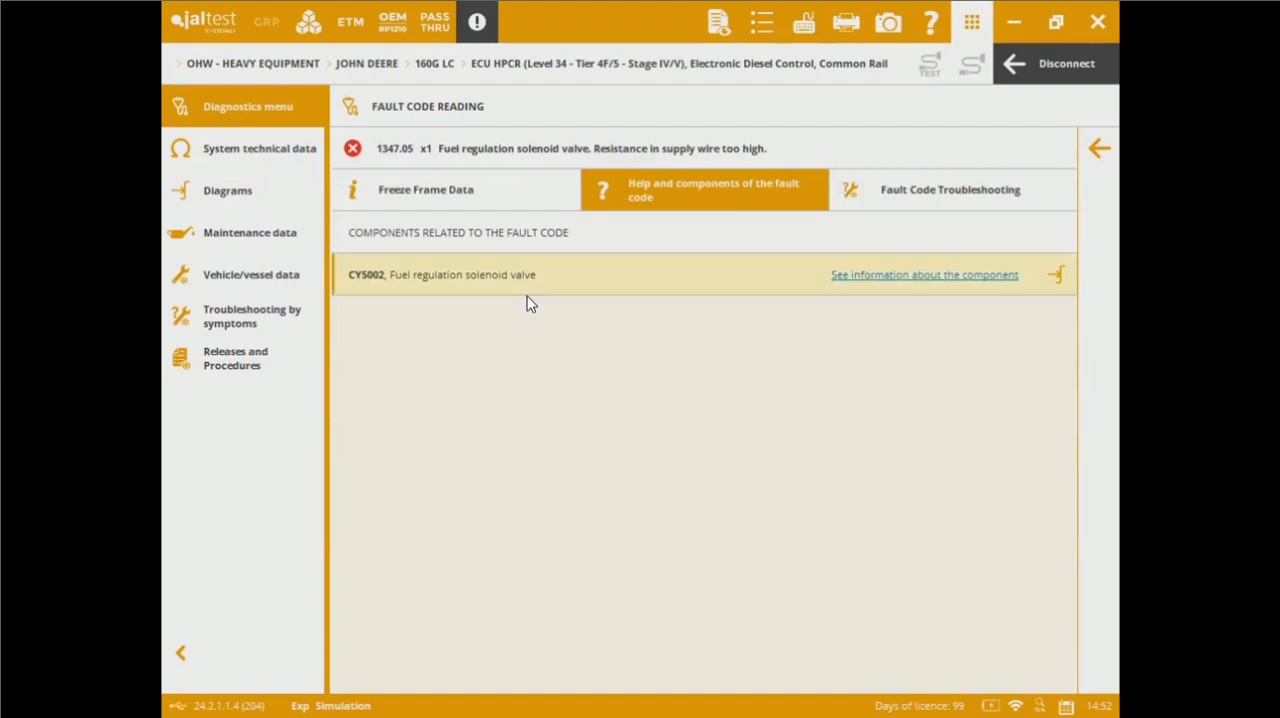
pyautogui.moveTo(532, 295)
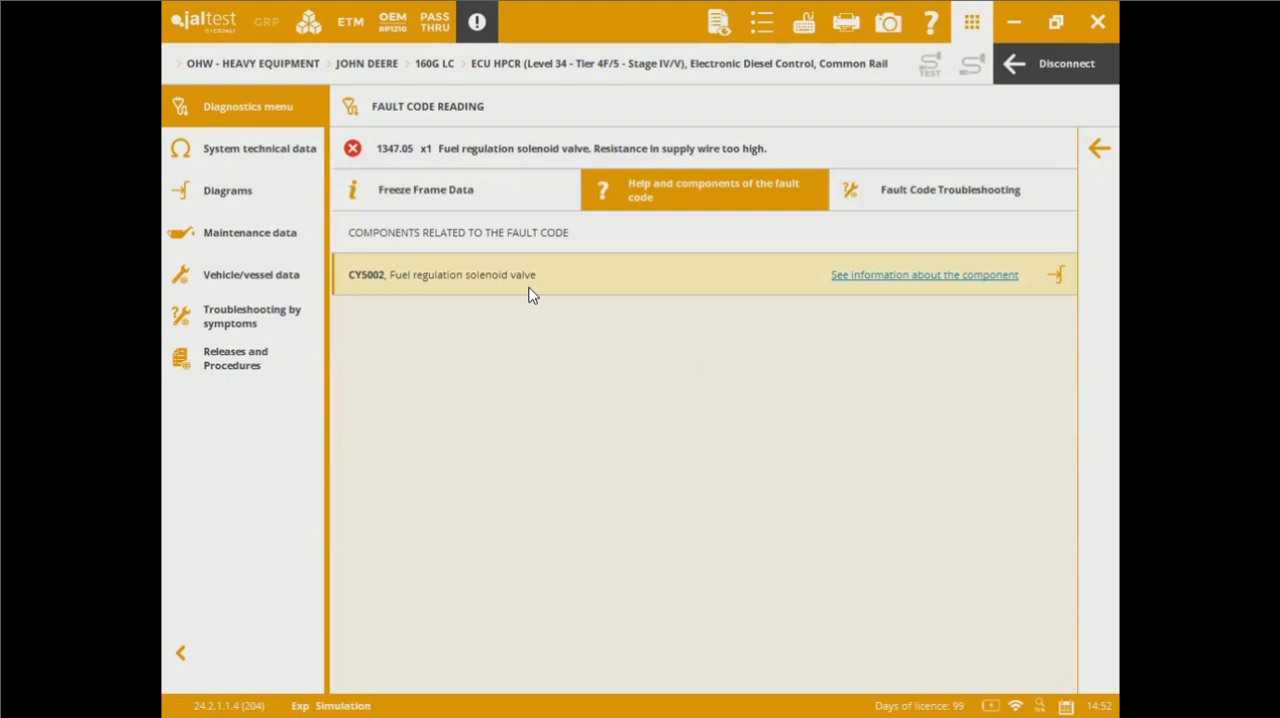
pyautogui.moveTo(906, 280)
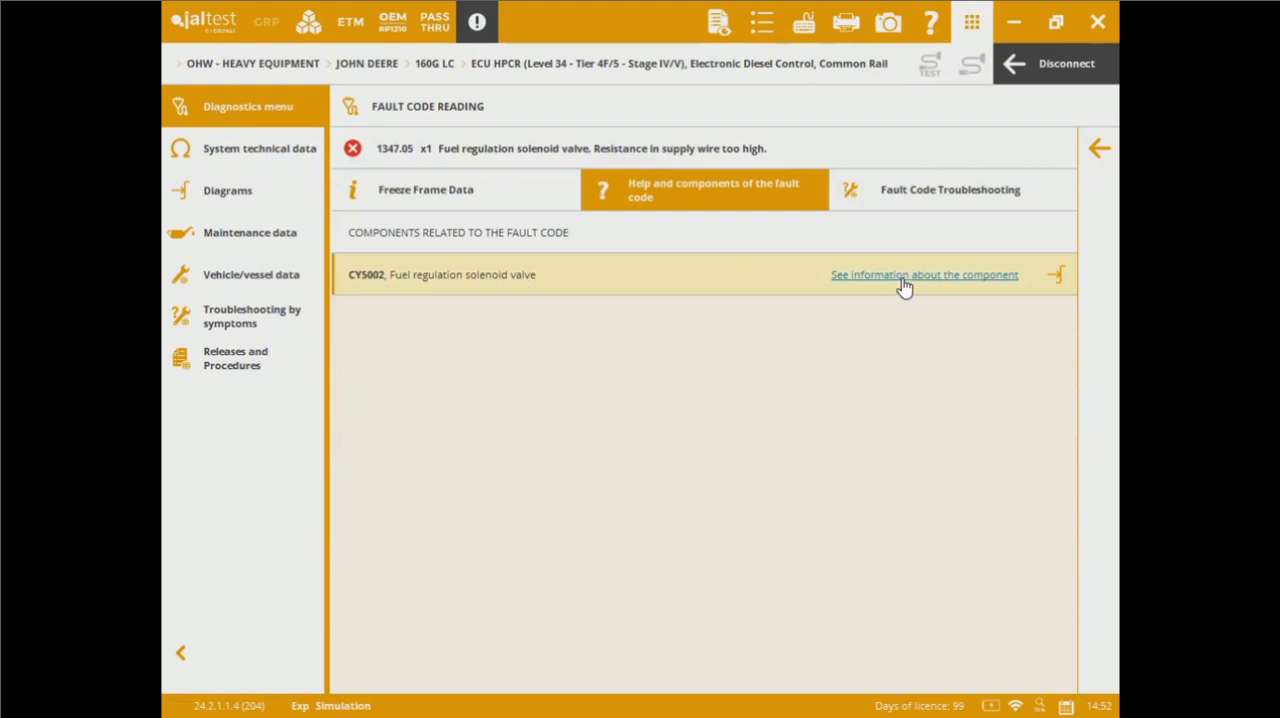
pyautogui.click(924, 275)
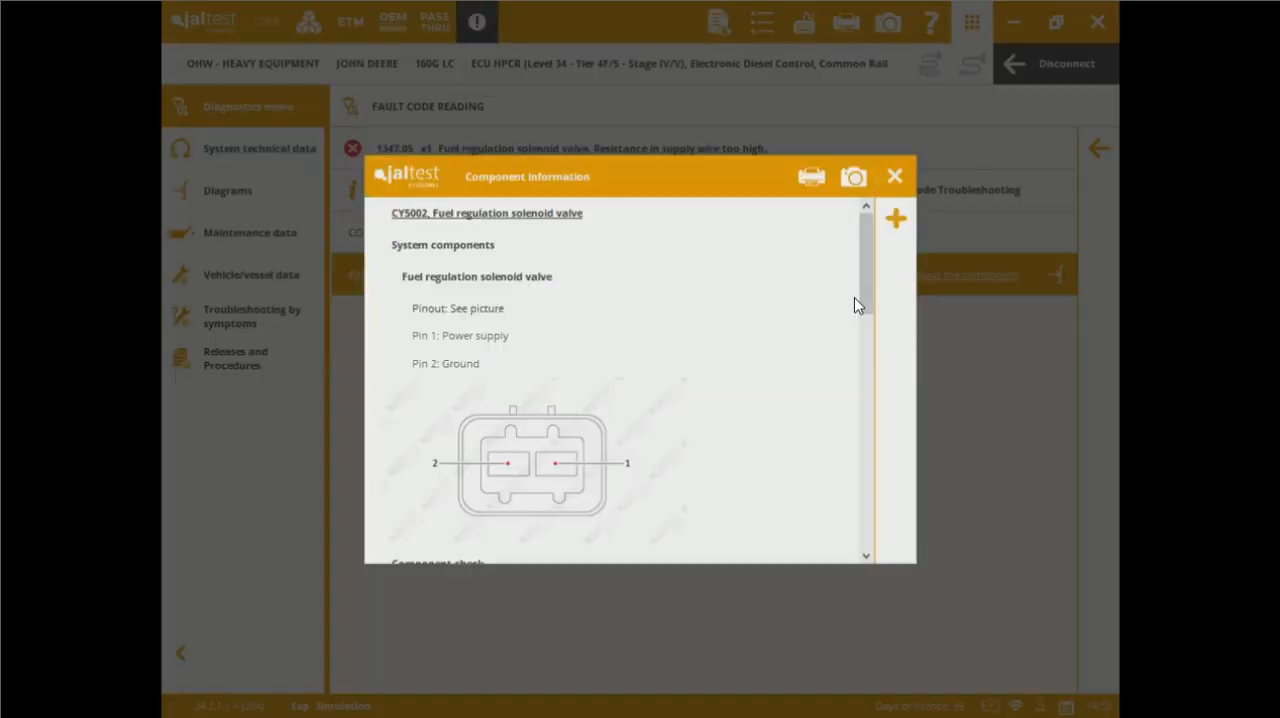
pyautogui.scroll(-3)
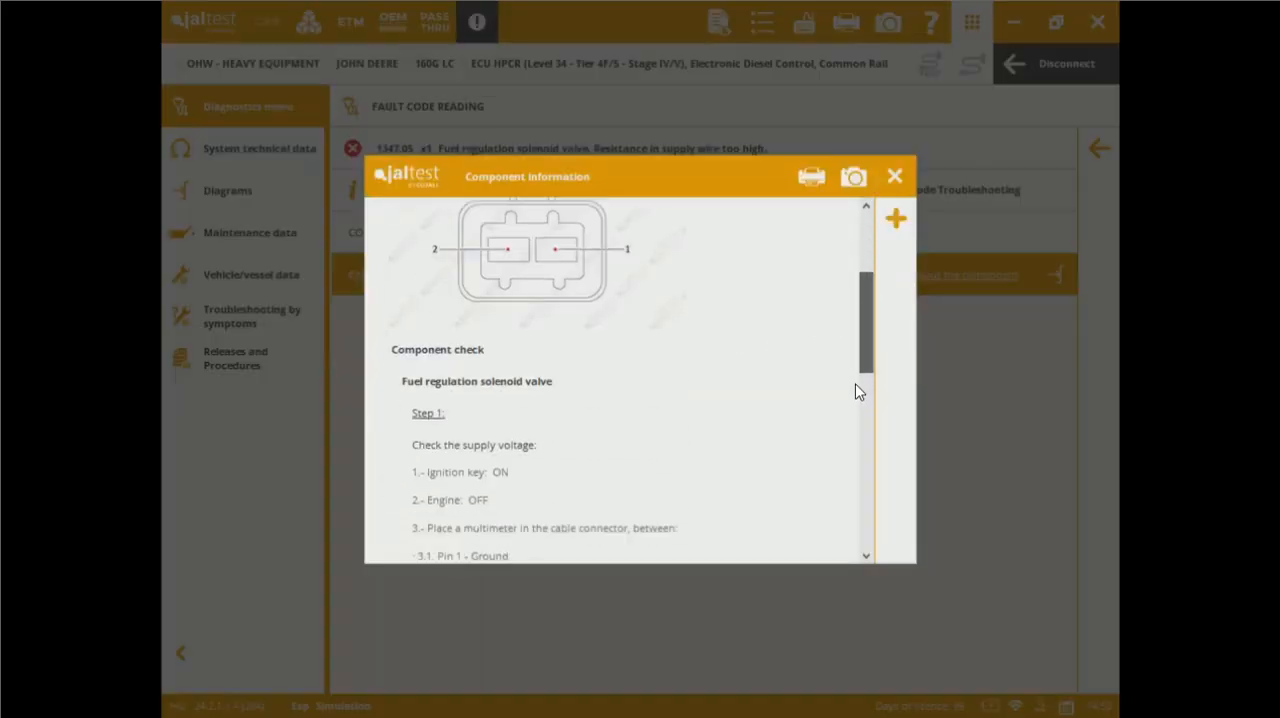
pyautogui.scroll(-3)
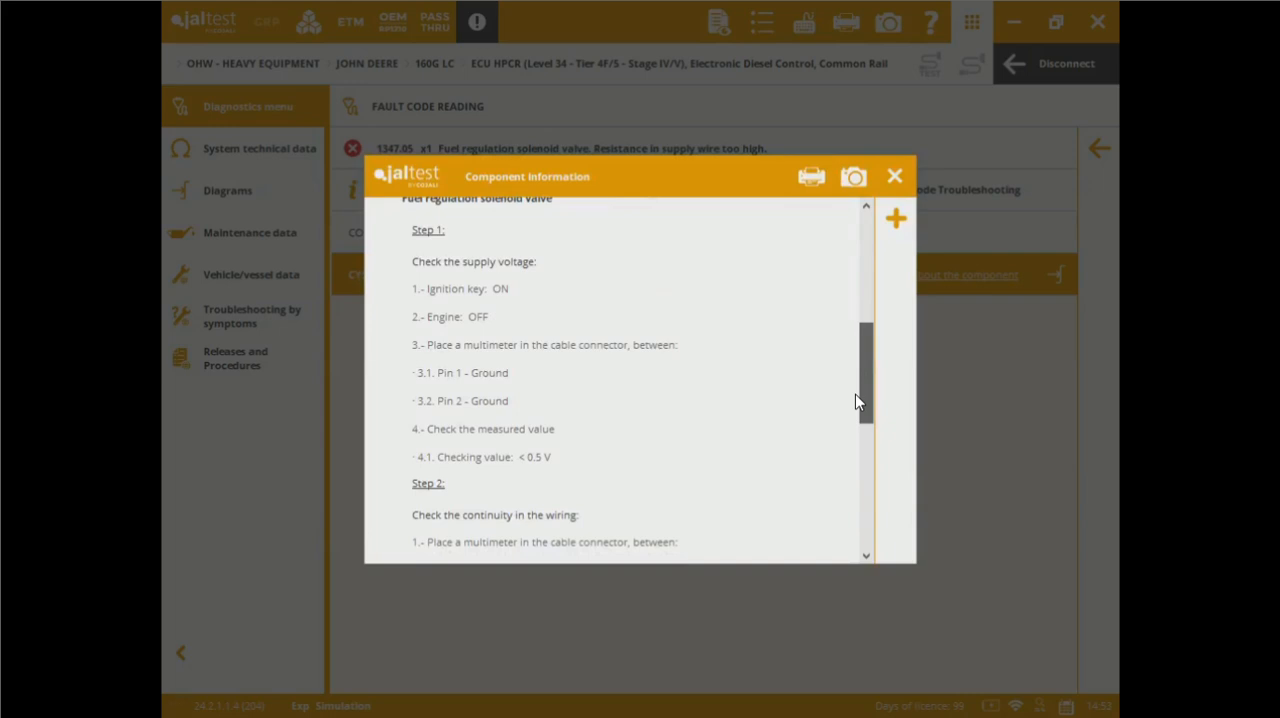
pyautogui.scroll(-3)
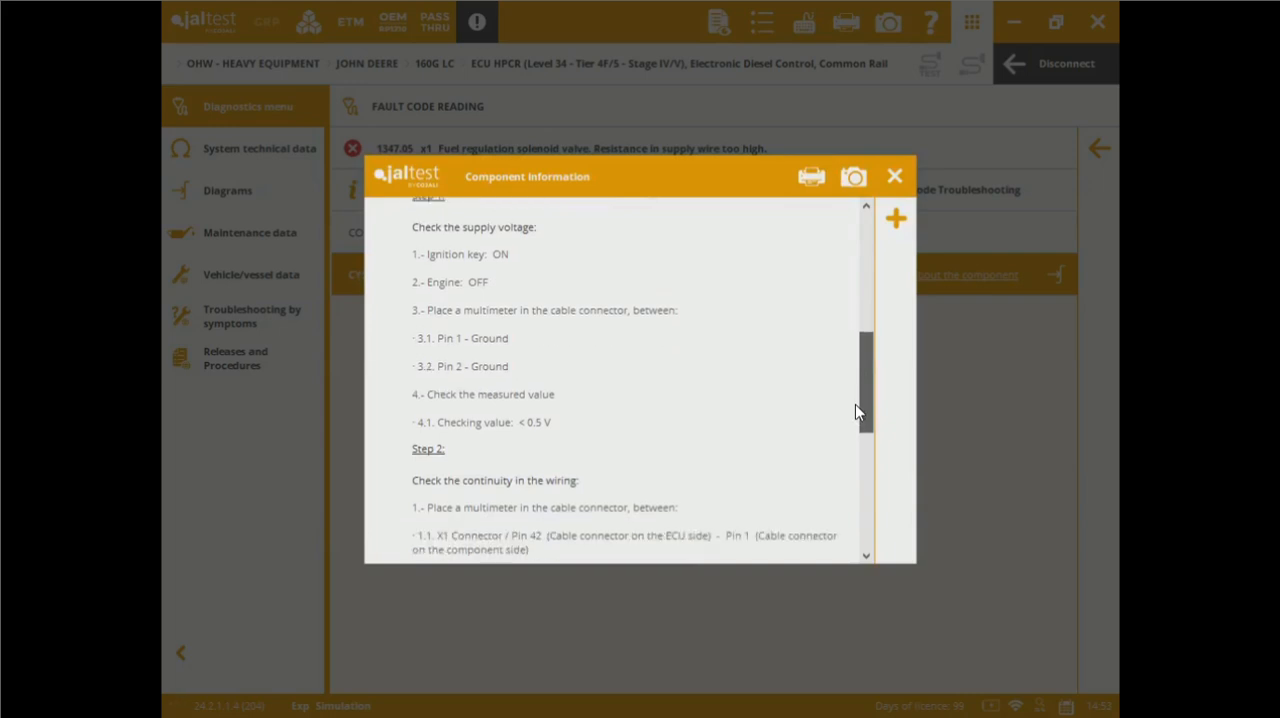
pyautogui.scroll(-3)
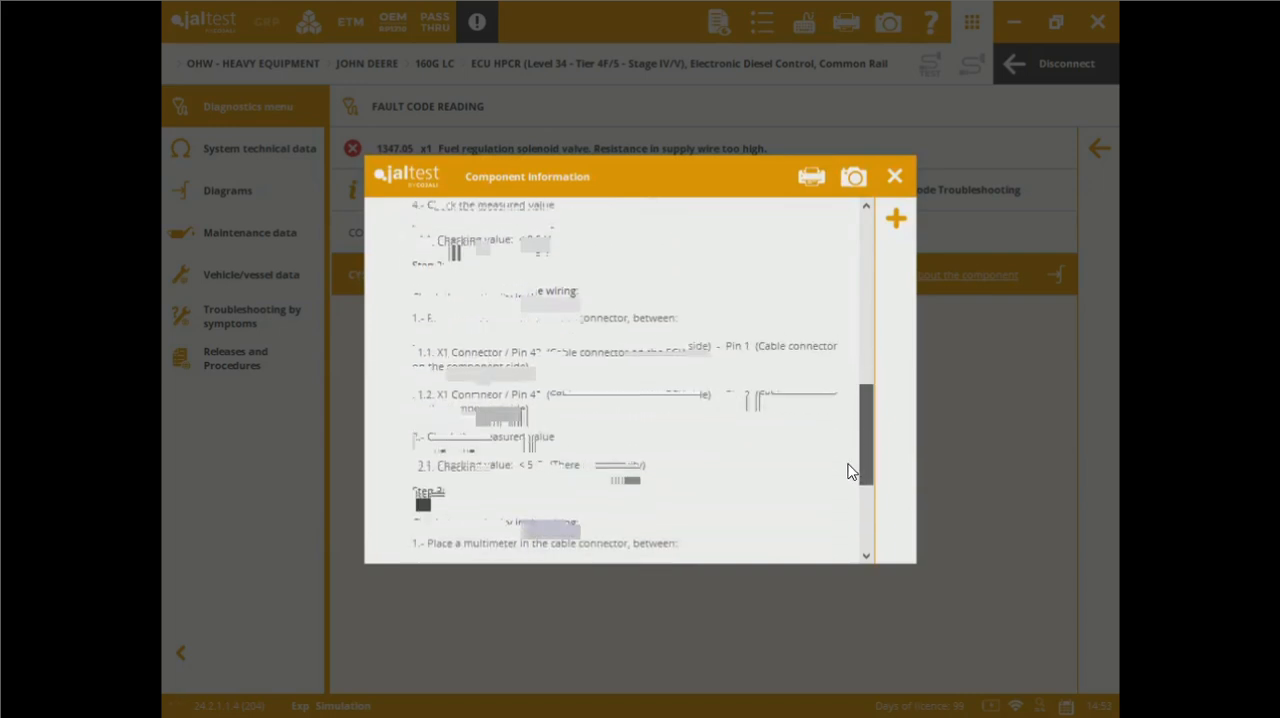
pyautogui.scroll(-3)
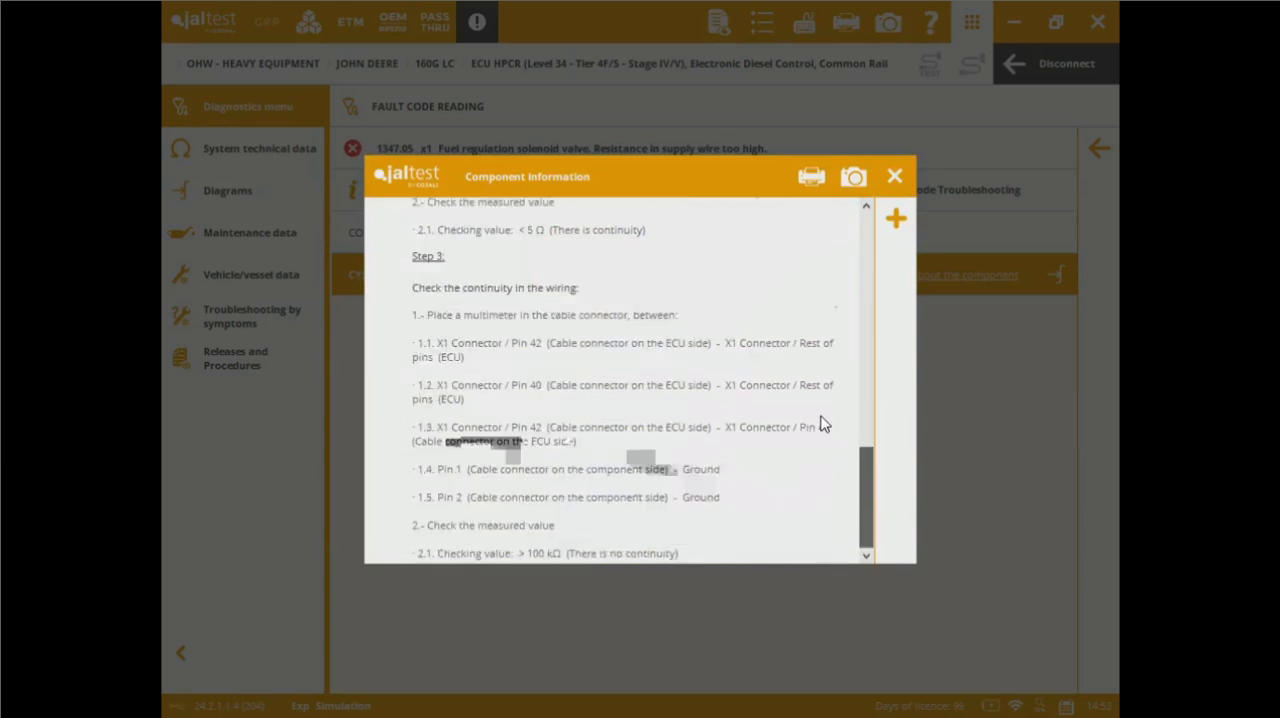
pyautogui.click(894, 176)
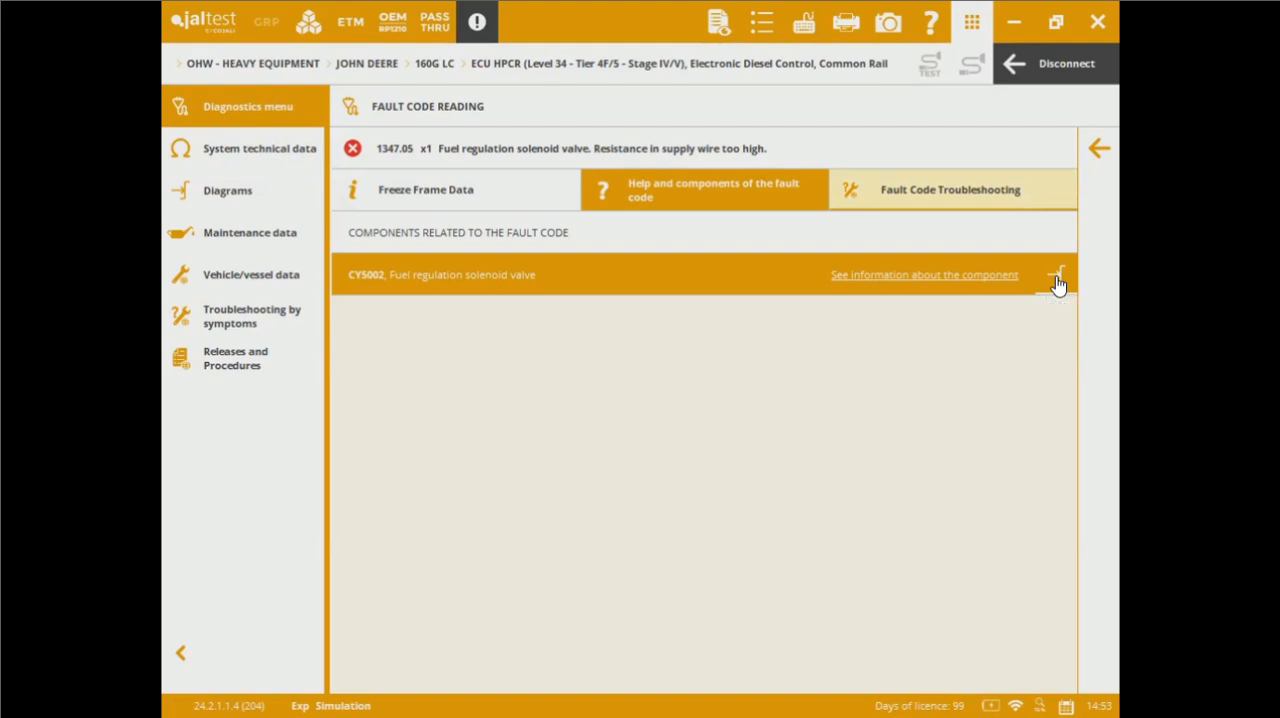
pyautogui.moveTo(962, 202)
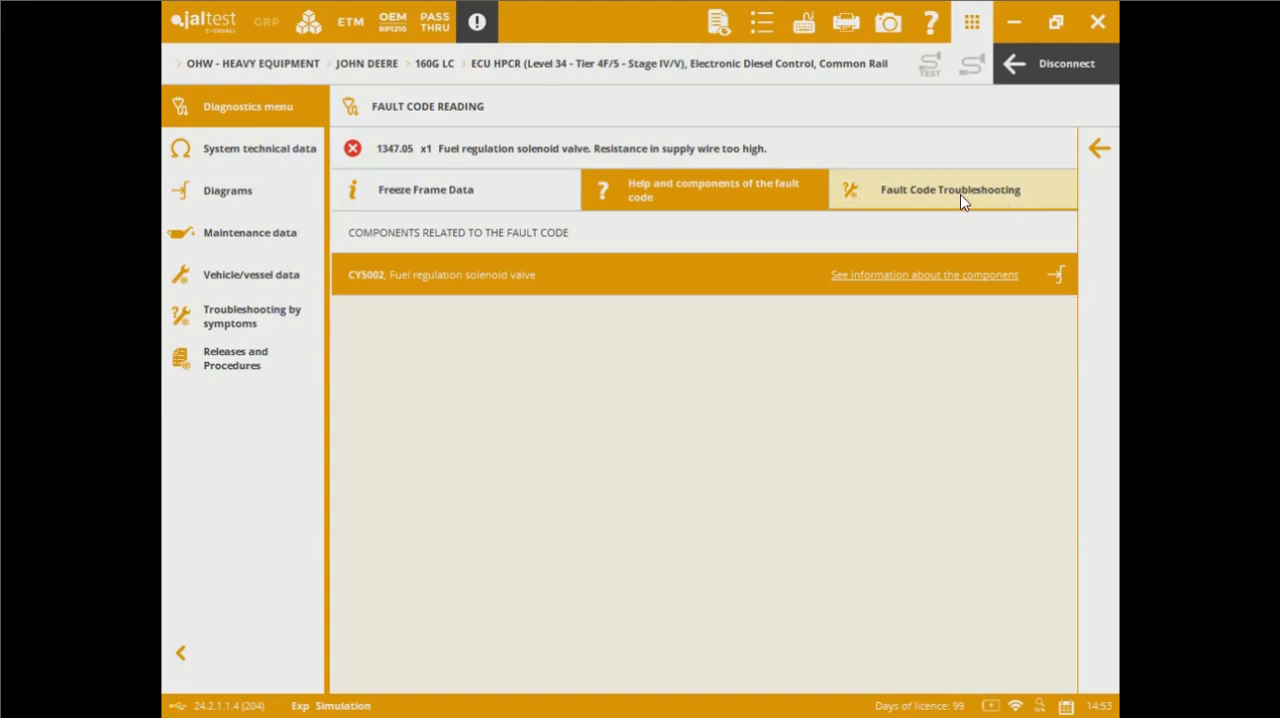
# Step: Dismiss the module notice and review fault 1347.05's five troubleshooting steps, including Step 4
pyautogui.click(950, 189)
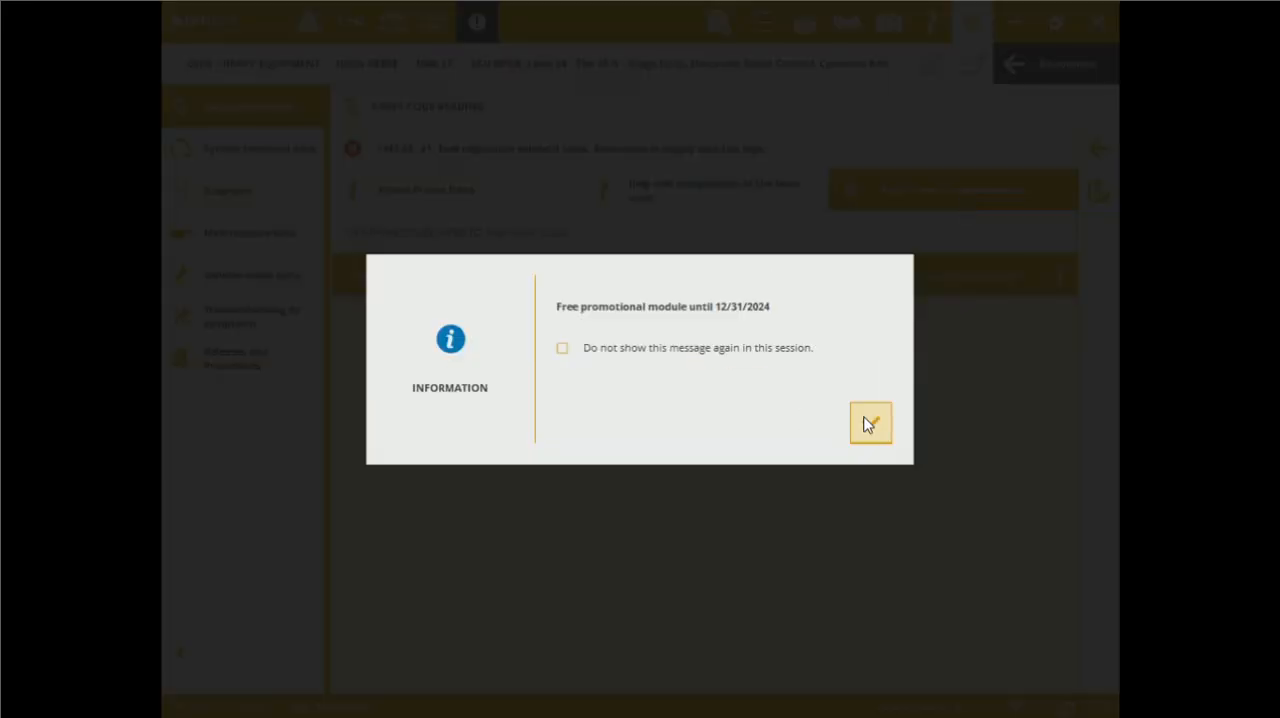
pyautogui.click(870, 423)
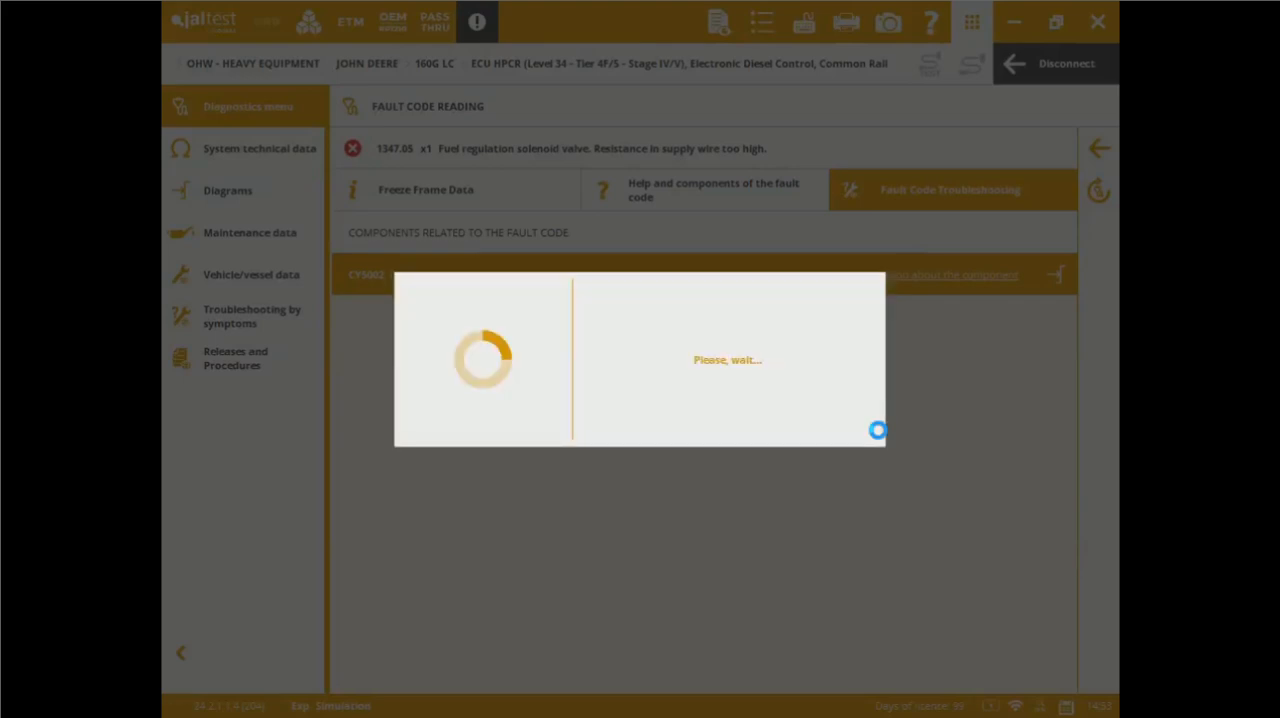
pyautogui.click(952, 190)
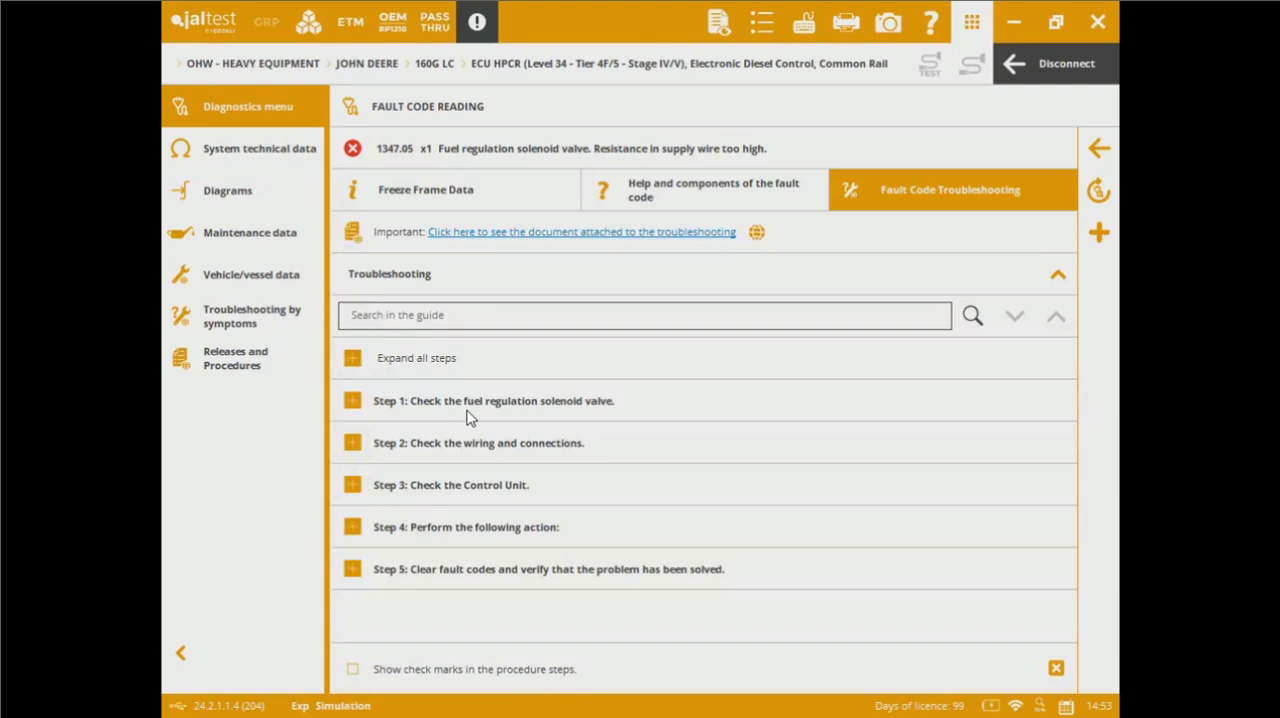
pyautogui.moveTo(621, 462)
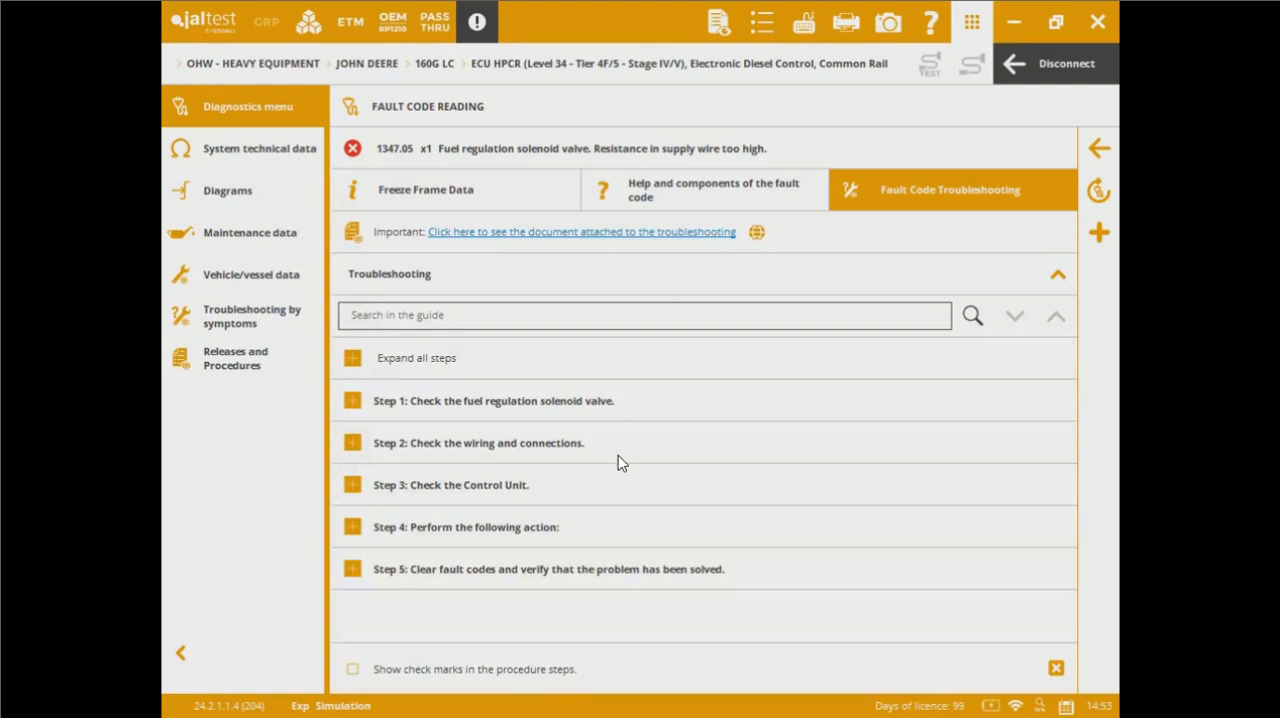
pyautogui.moveTo(597, 487)
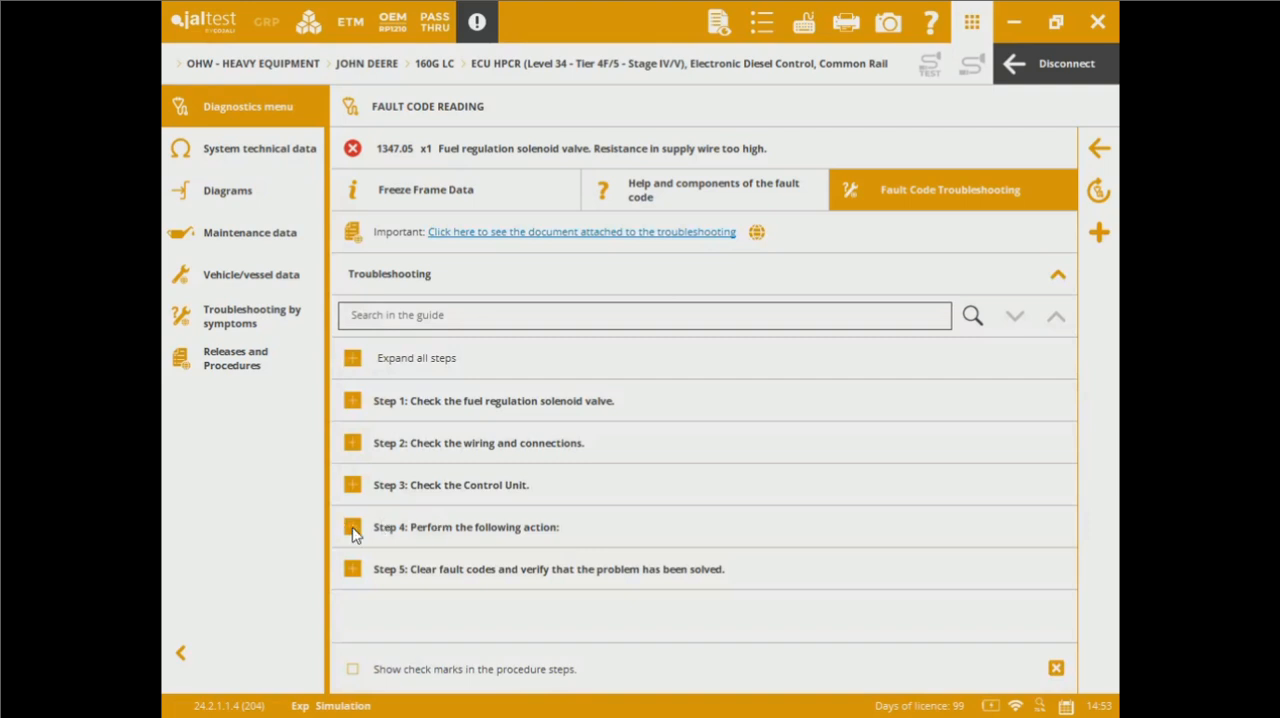
pyautogui.click(352, 527)
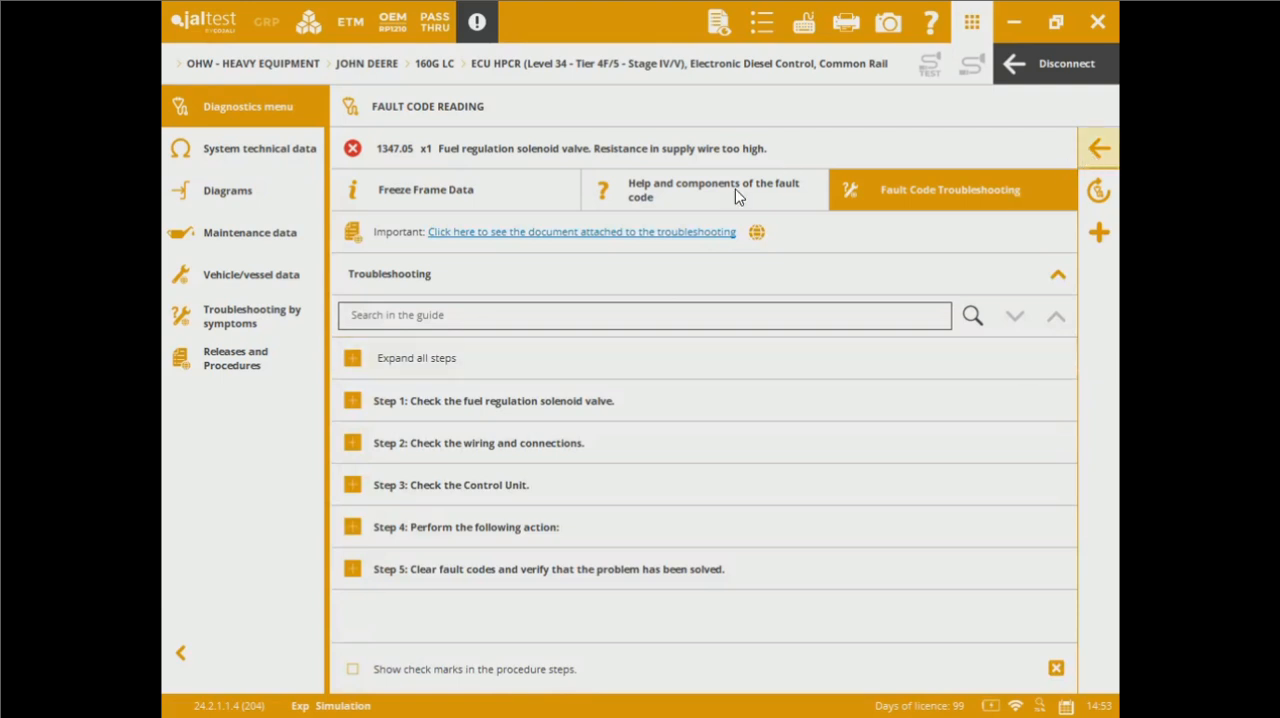
pyautogui.click(1098, 148)
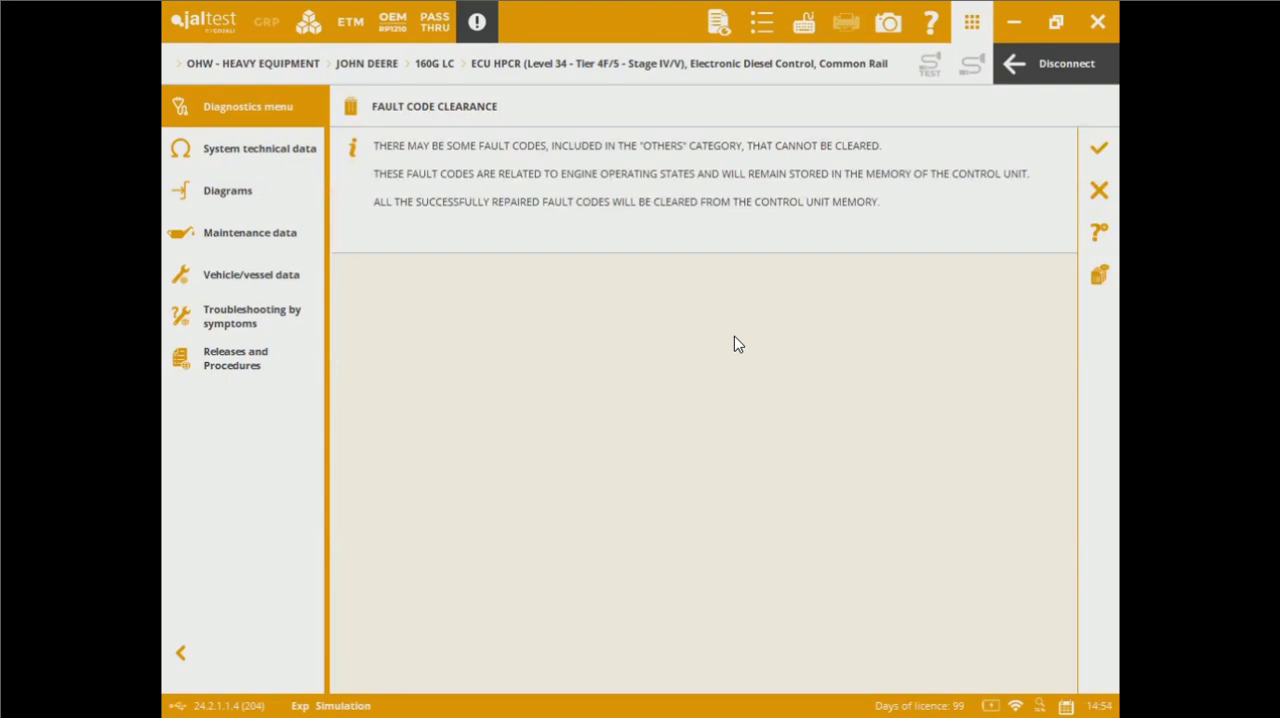
pyautogui.moveTo(1085, 135)
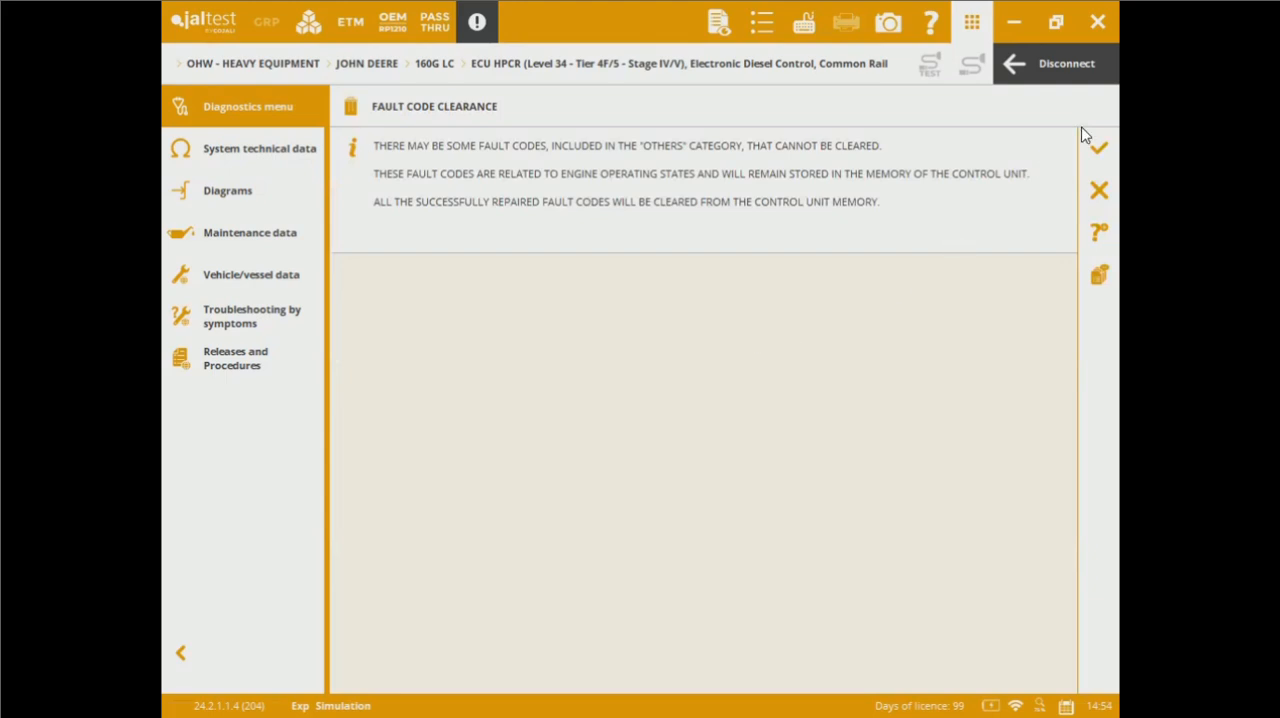
pyautogui.moveTo(1098, 147)
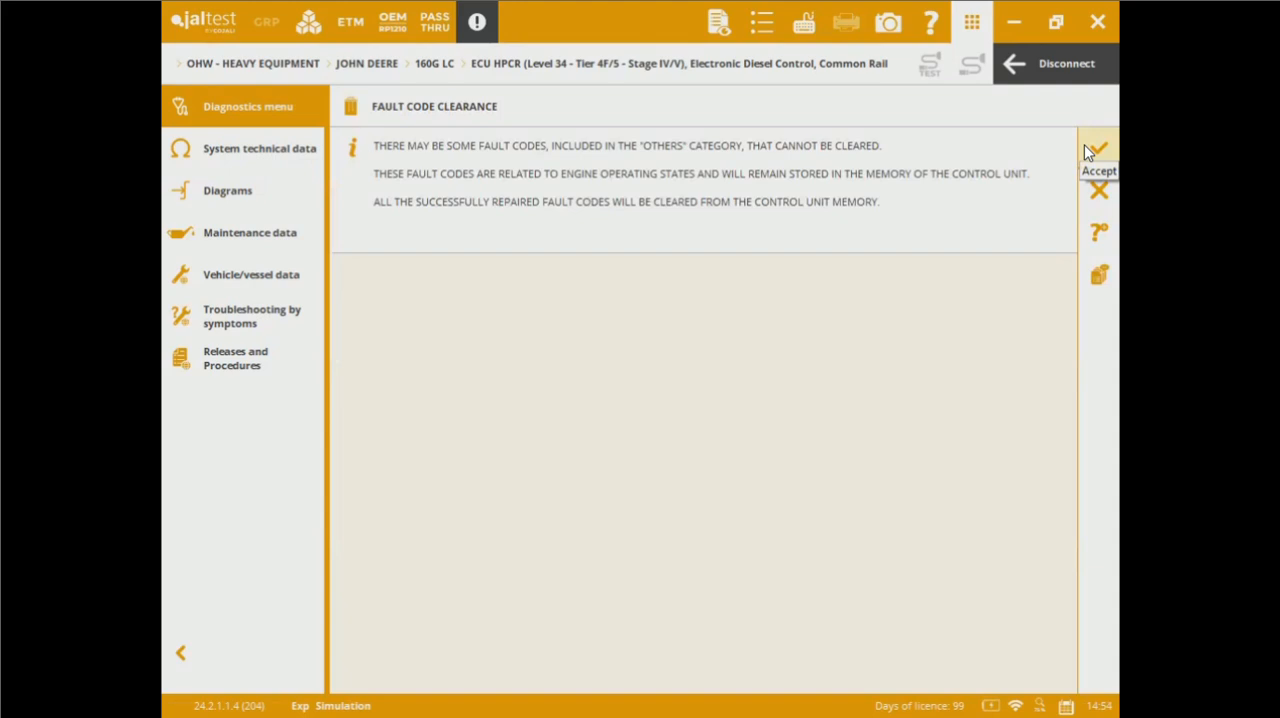
# Step: Confirm clearing the stored fault codes from the 160G LC engine ECU
pyautogui.click(1098, 145)
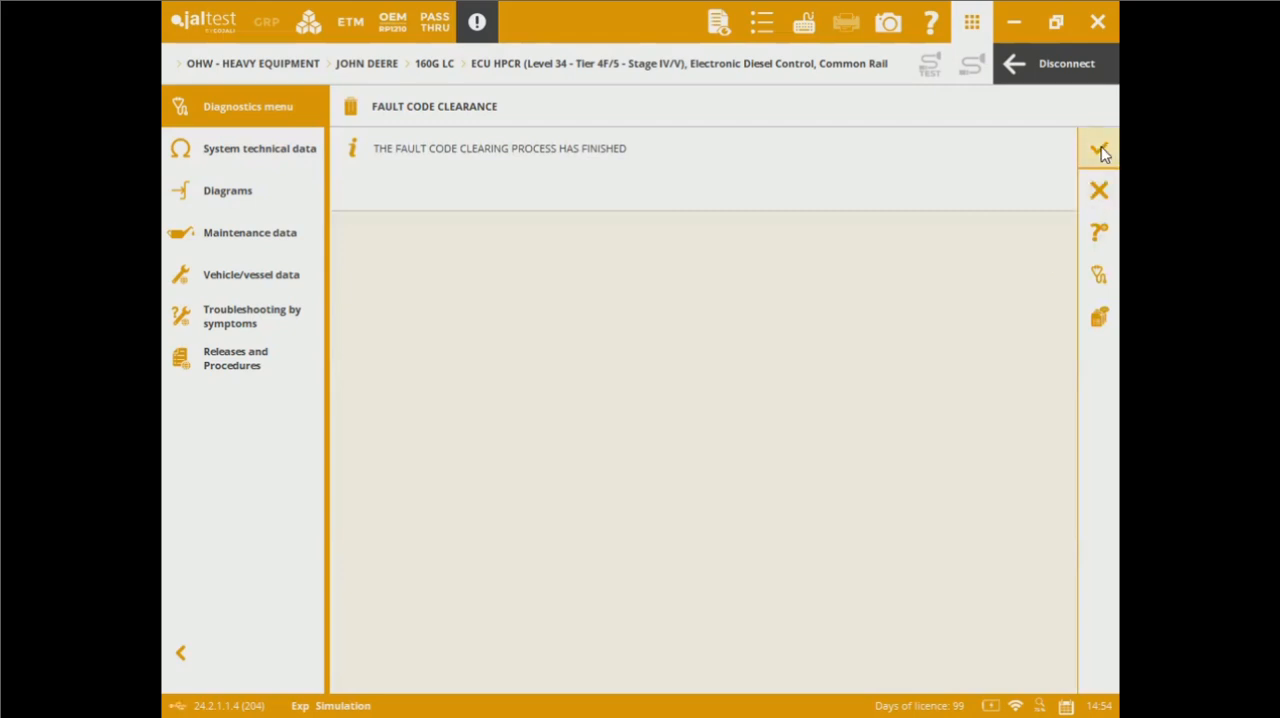
# Step: Read the engine load profile from System Data, showing all-zero values, and close the table
pyautogui.click(1098, 148)
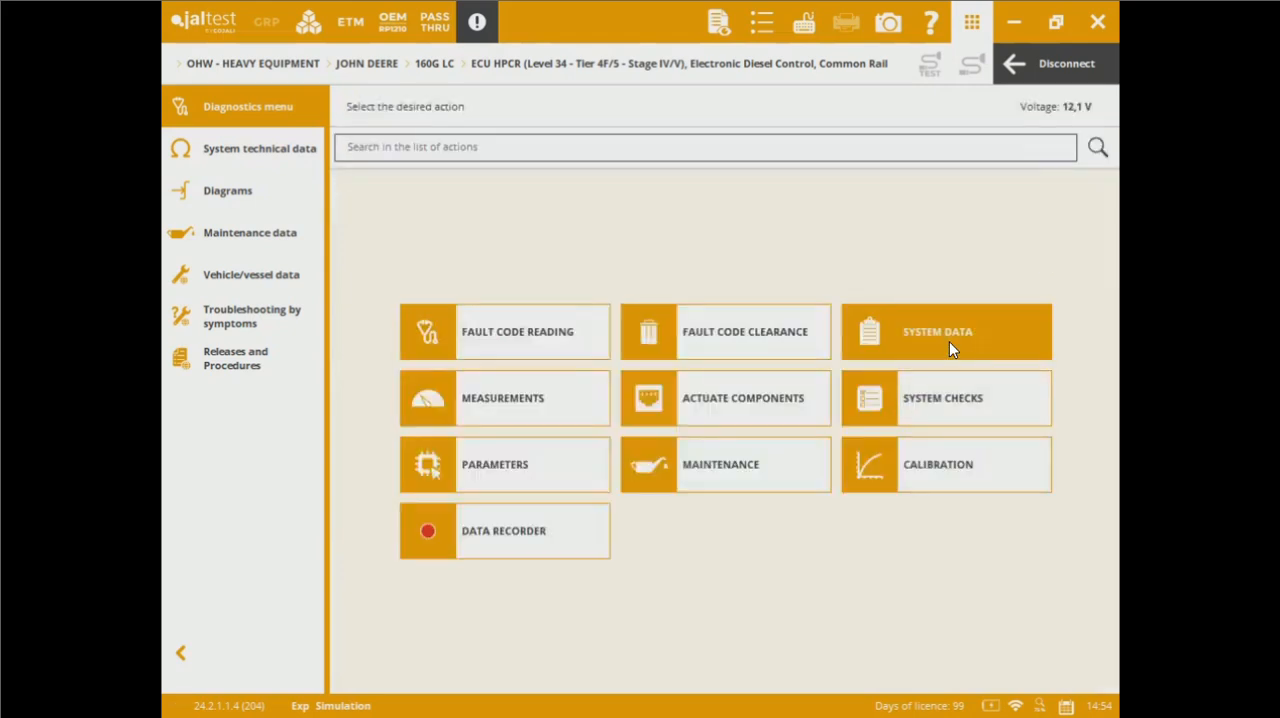
pyautogui.click(946, 331)
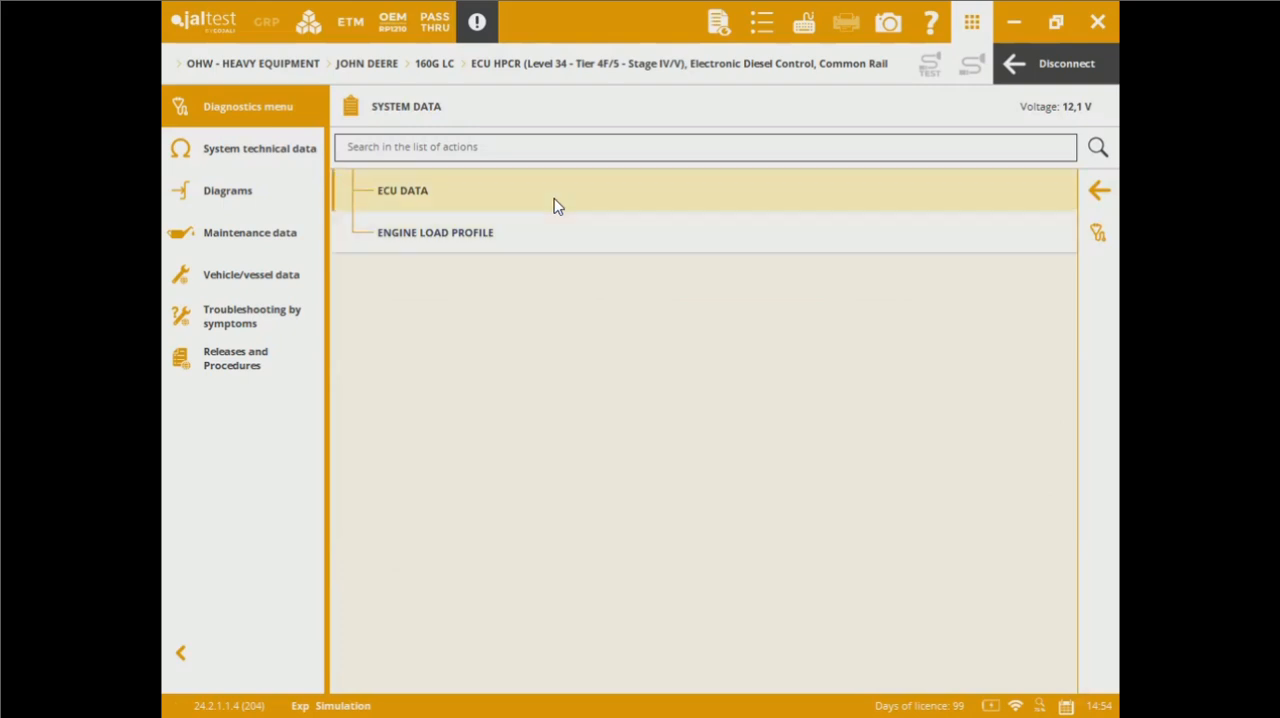
pyautogui.moveTo(560, 247)
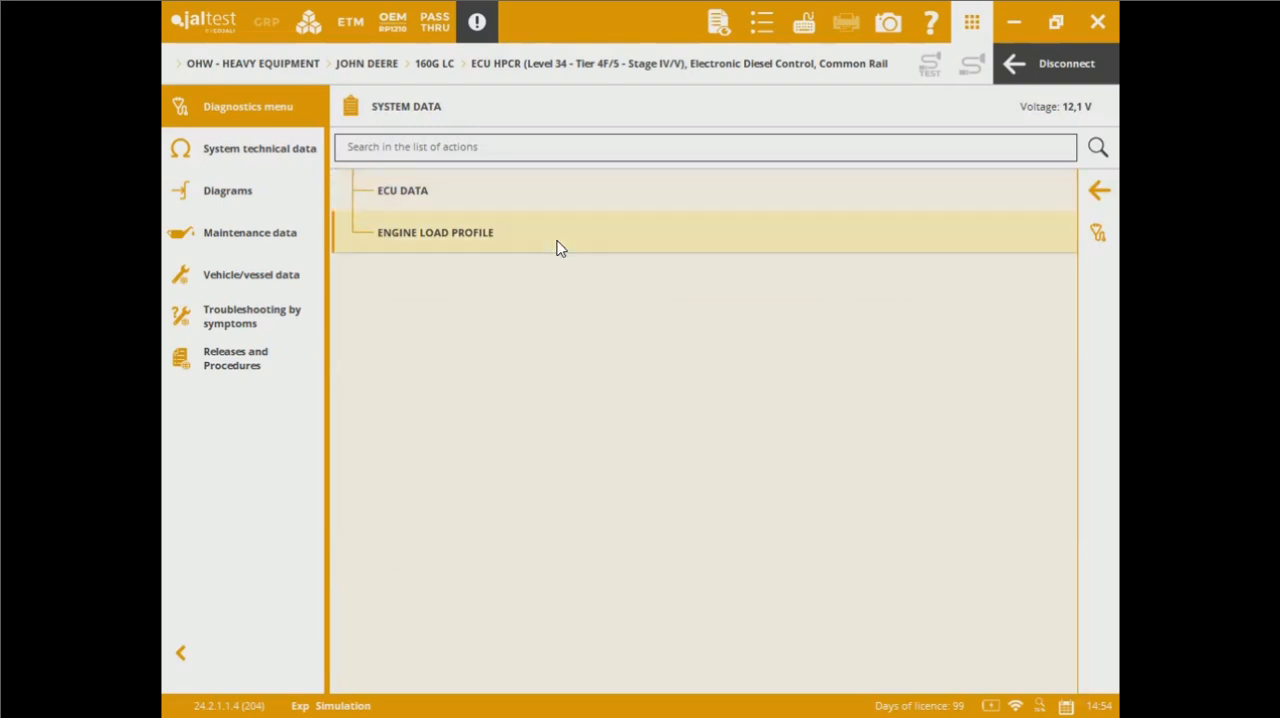
pyautogui.click(435, 232)
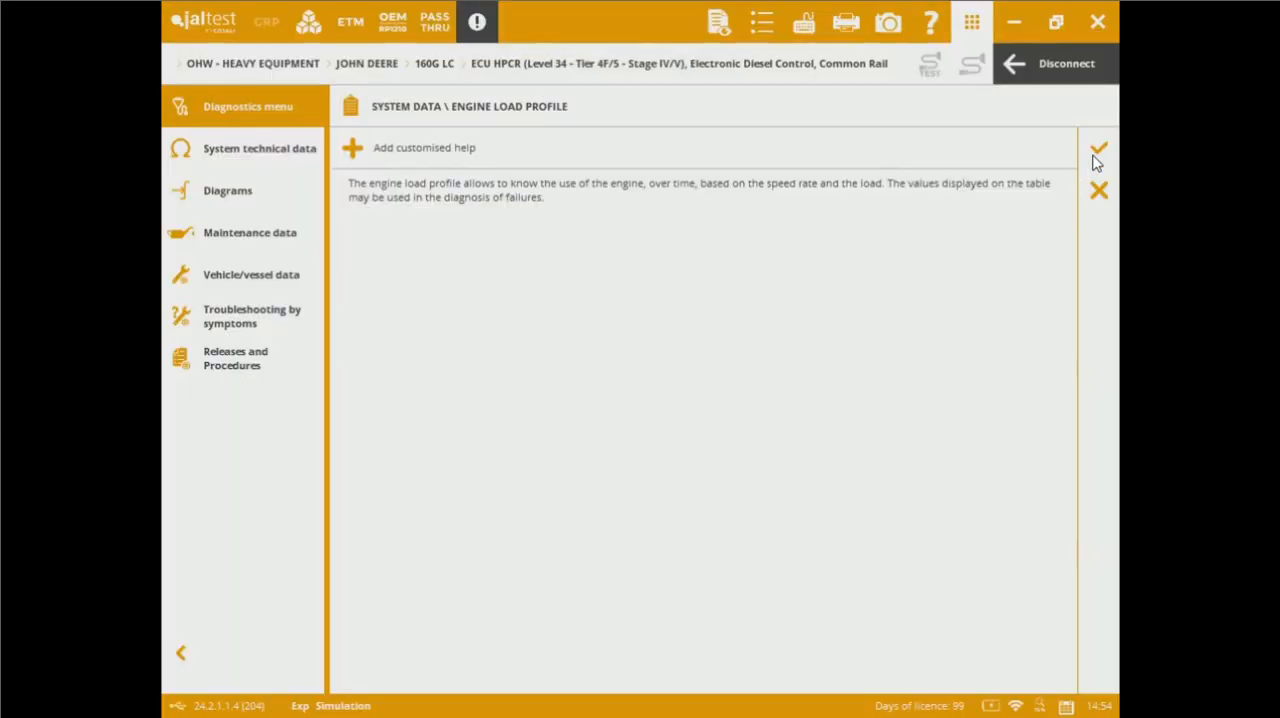
pyautogui.click(1098, 148)
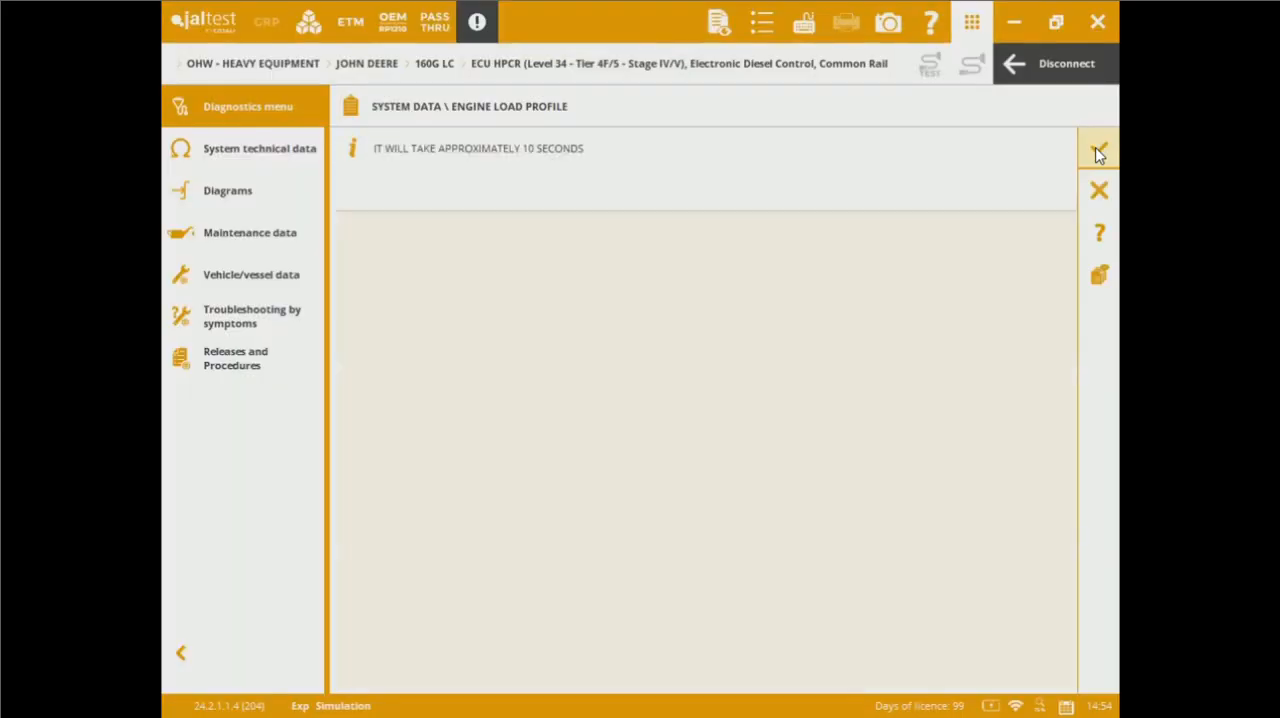
pyautogui.moveTo(1098, 150)
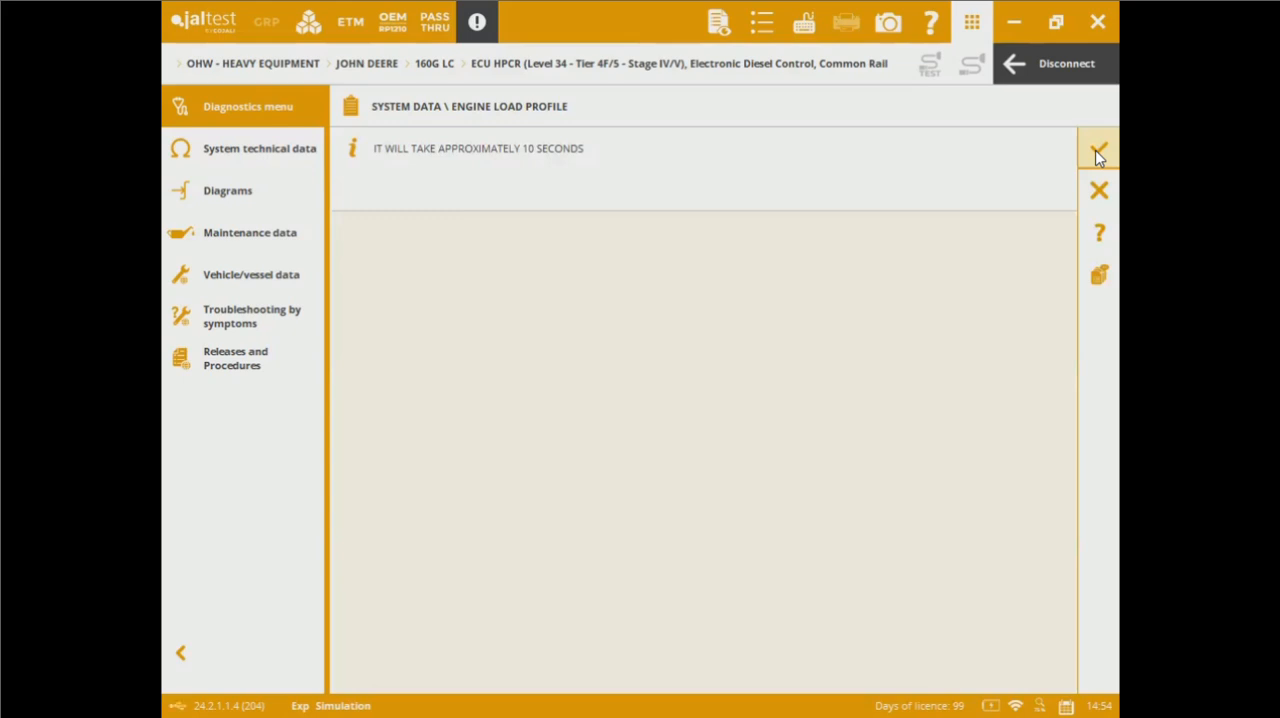
pyautogui.click(1098, 148)
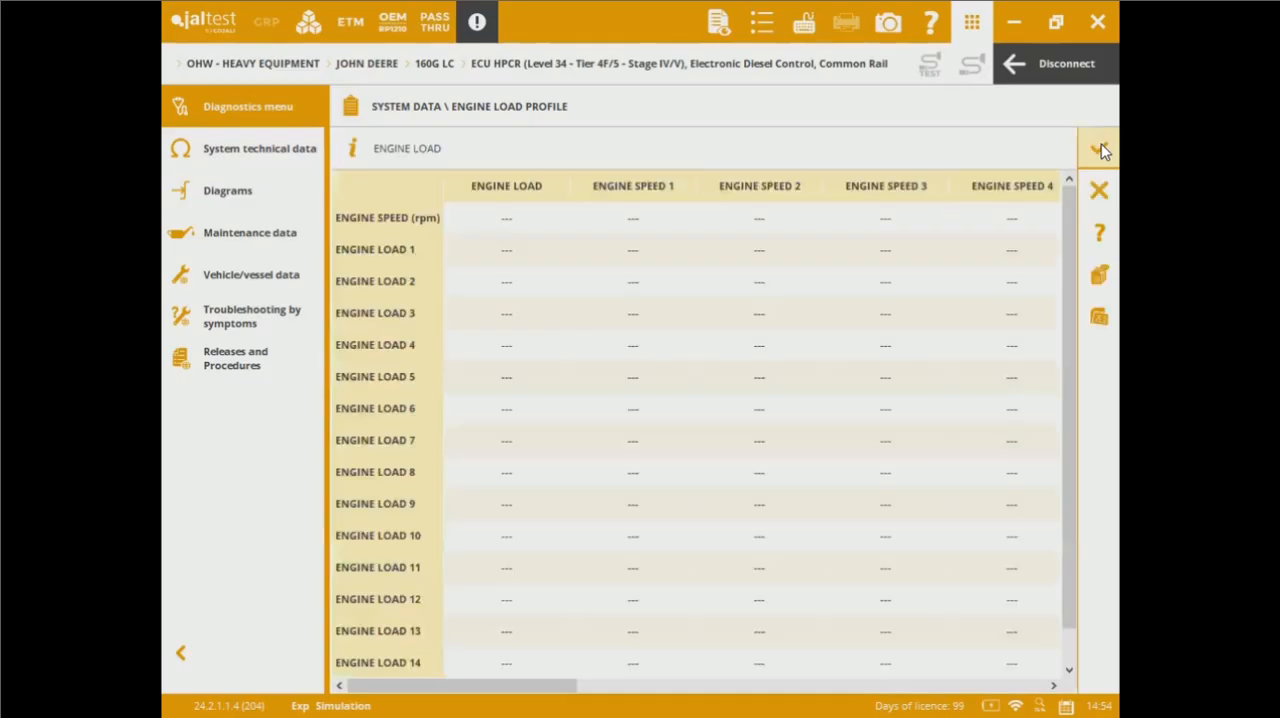
pyautogui.click(1098, 147)
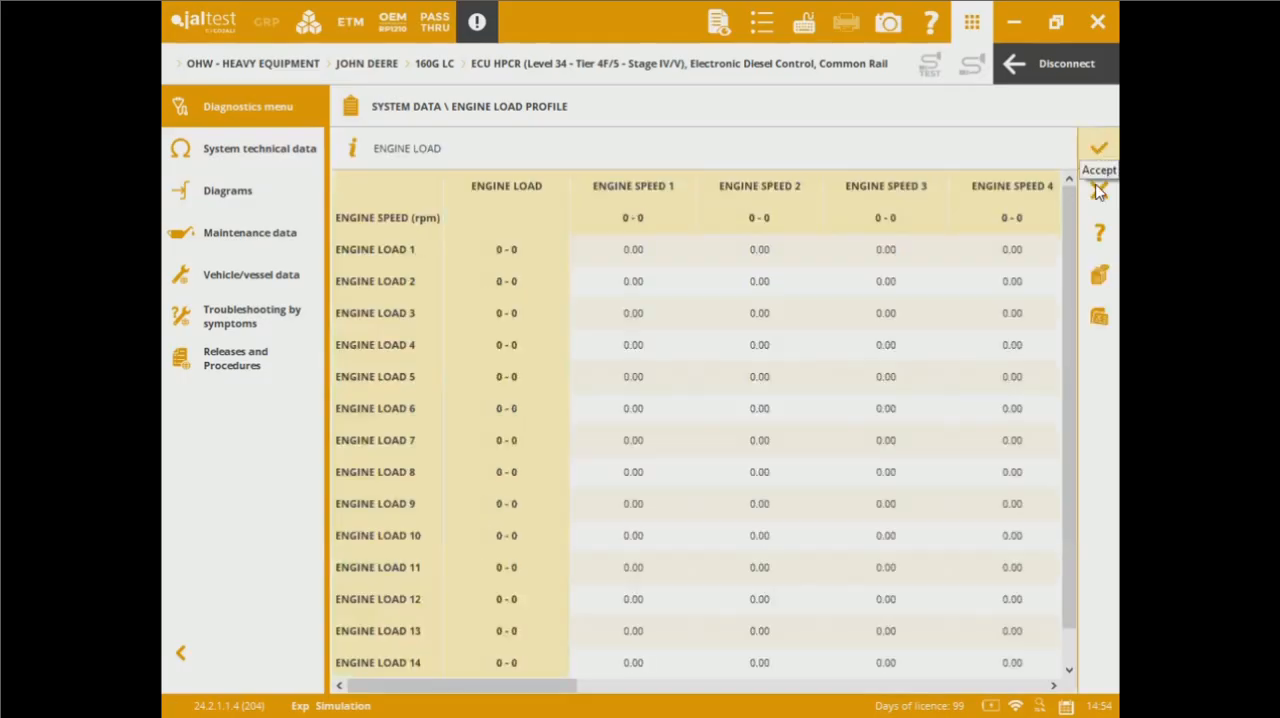
pyautogui.click(1098, 145)
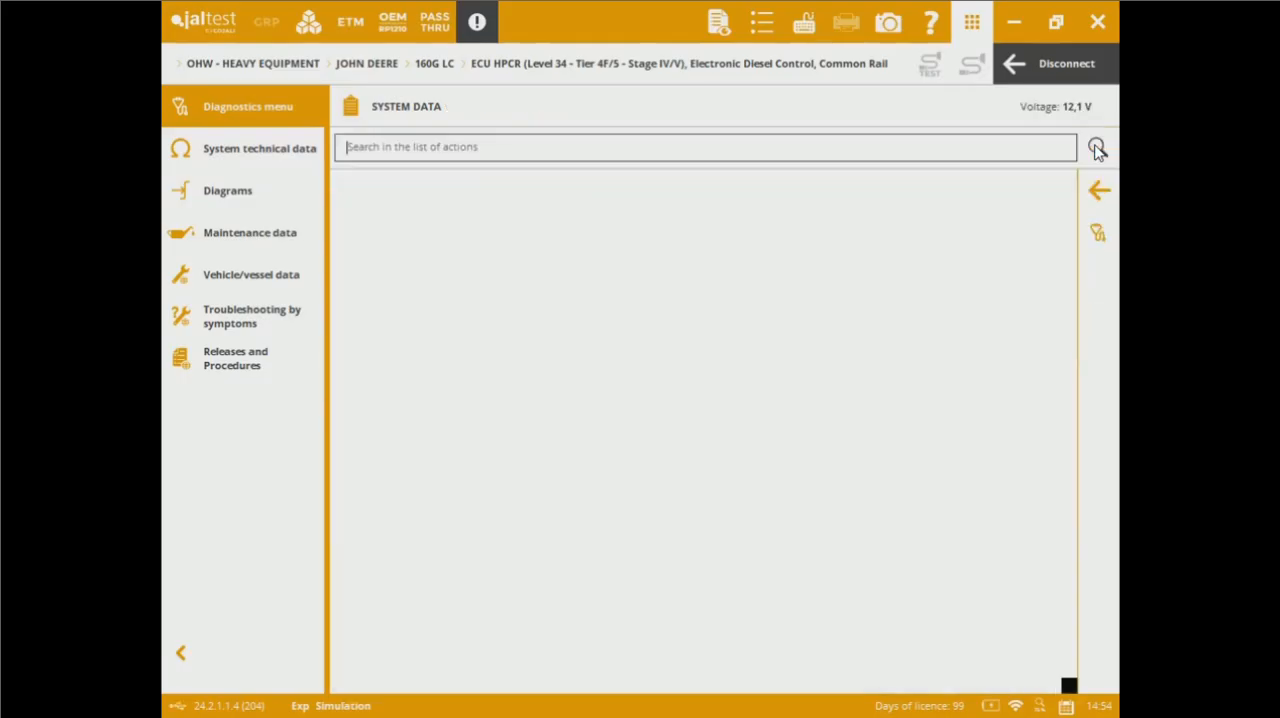
# Step: Open Measurements > Measurement Selection and answer the trigger configuration prompt
pyautogui.click(1097, 147)
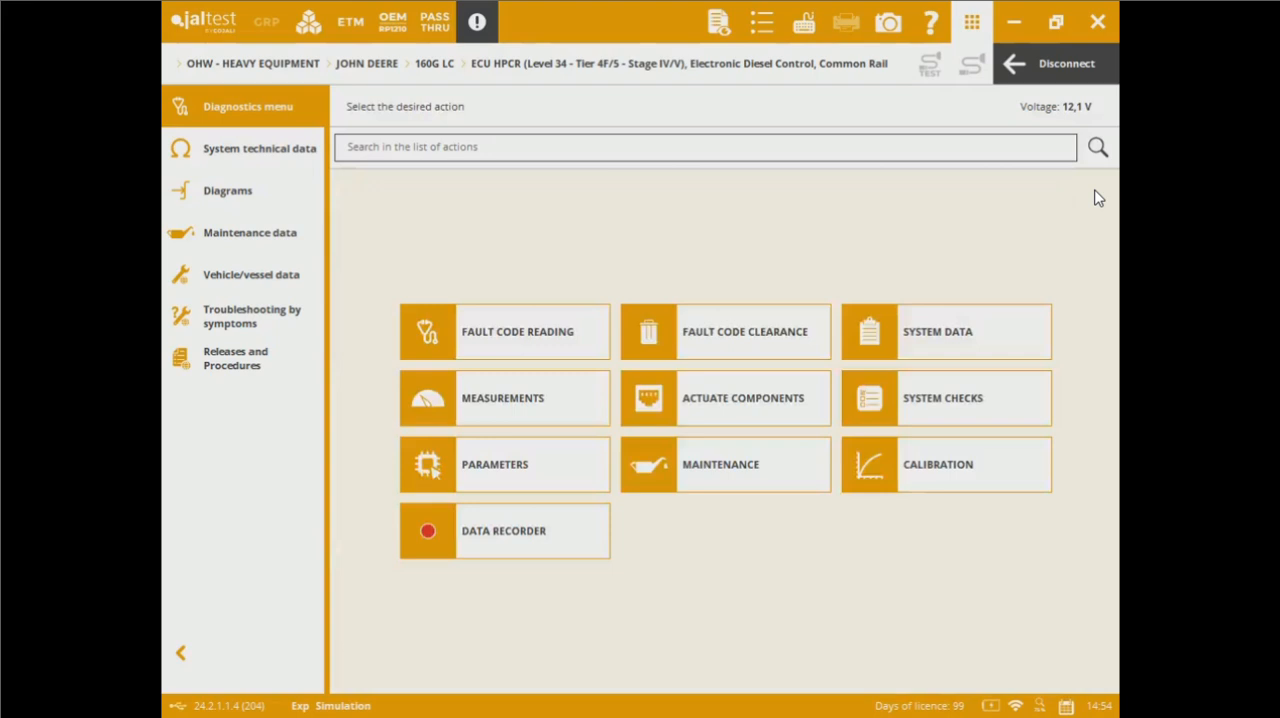
pyautogui.click(504, 397)
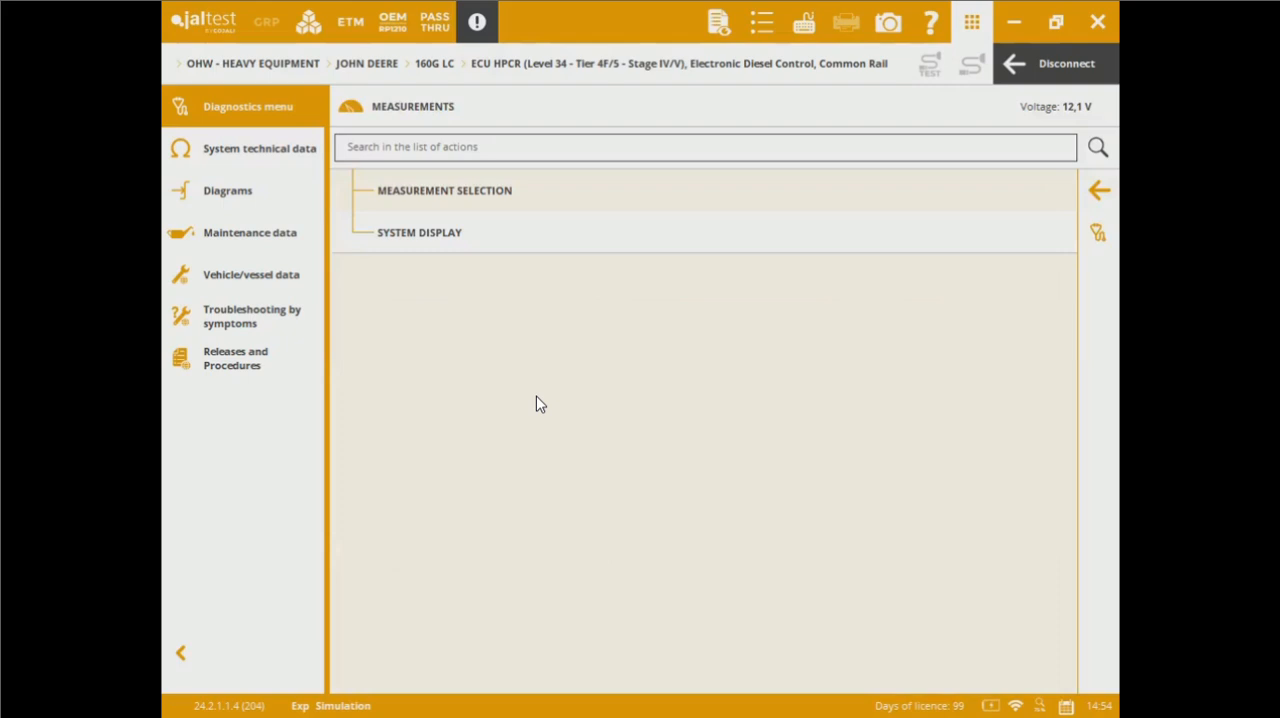
pyautogui.moveTo(585, 207)
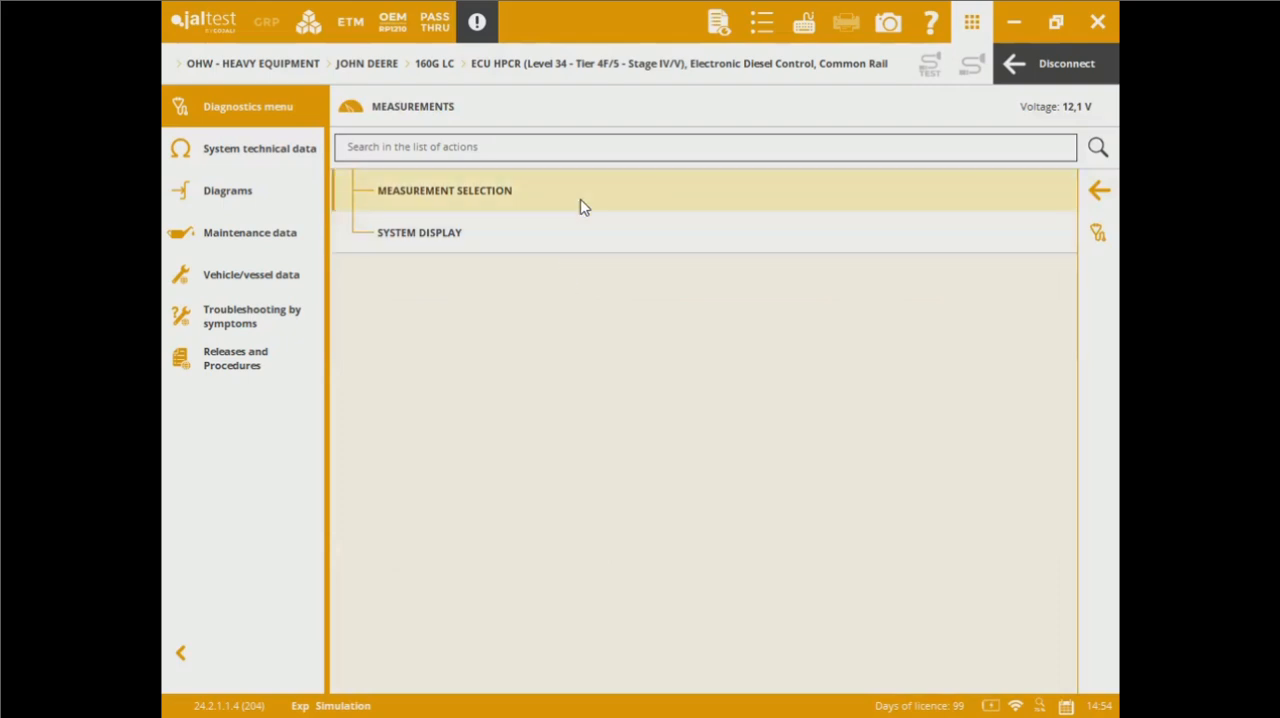
pyautogui.click(444, 190)
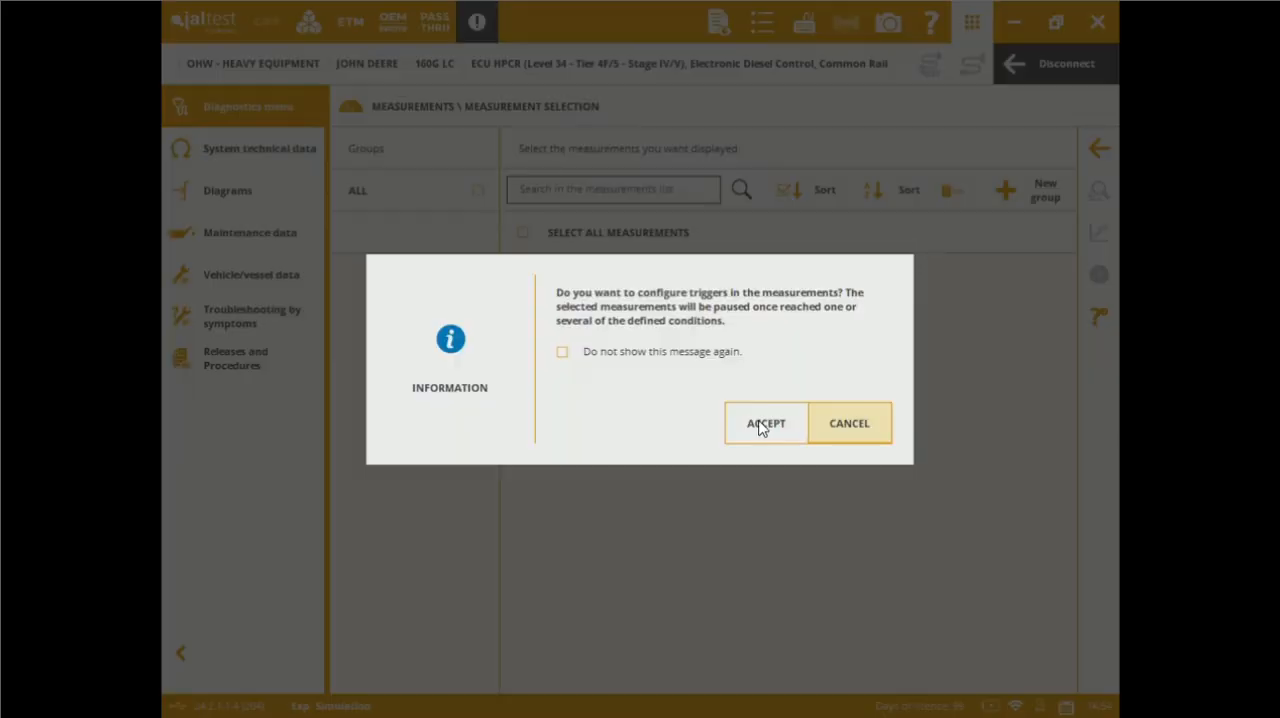
pyautogui.click(765, 423)
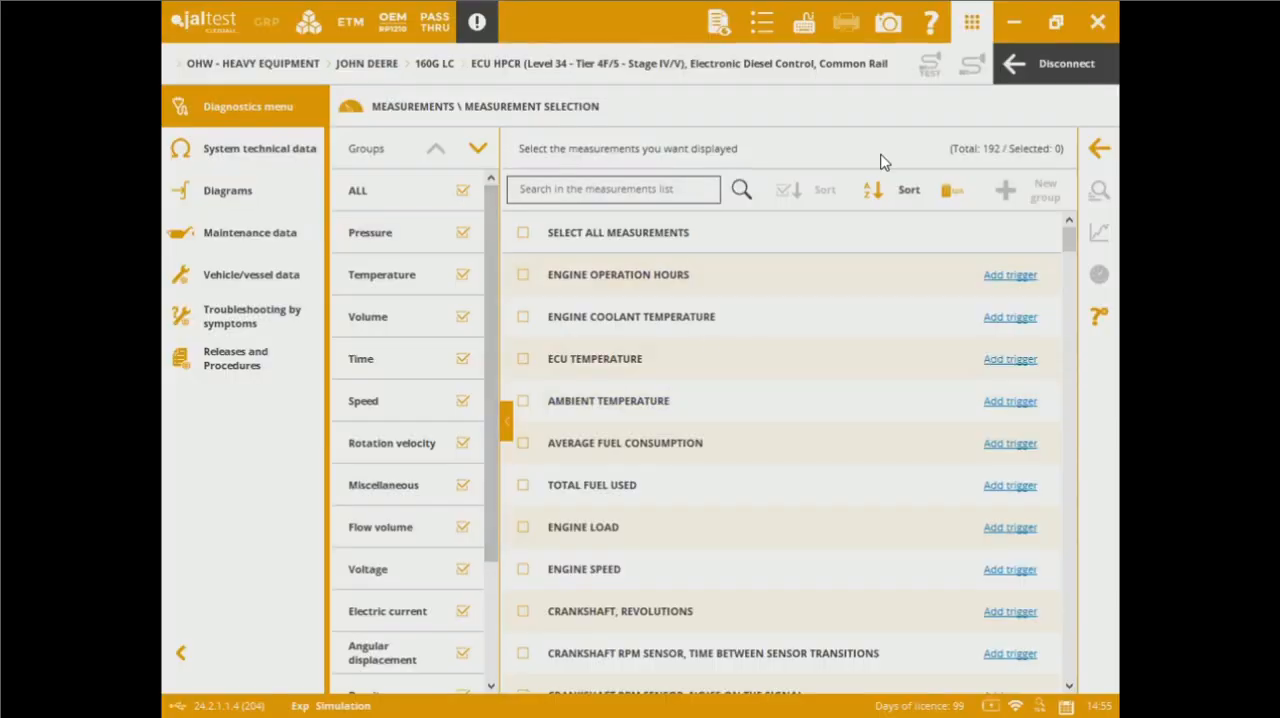
pyautogui.moveTo(660, 216)
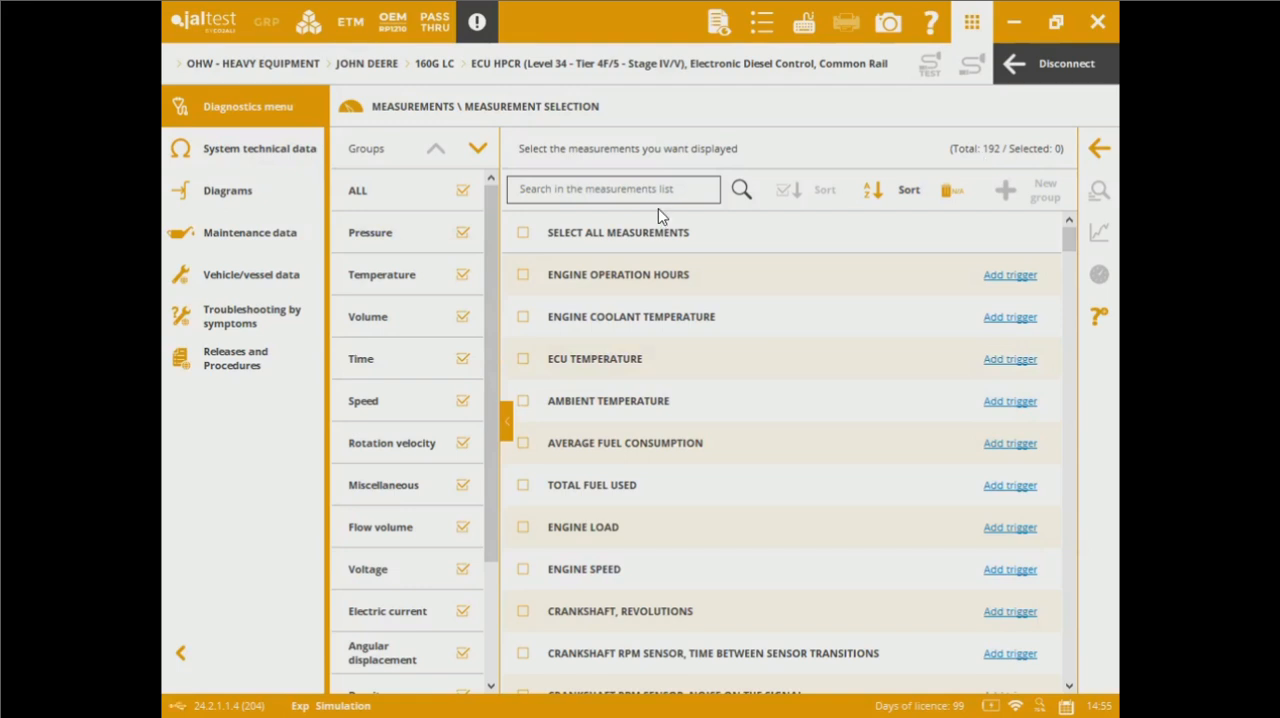
# Step: Filter to Pressure and Temperature groups; tick coolant temperature, ECU temperature, low-pressure fuel pump pressure
pyautogui.click(459, 190)
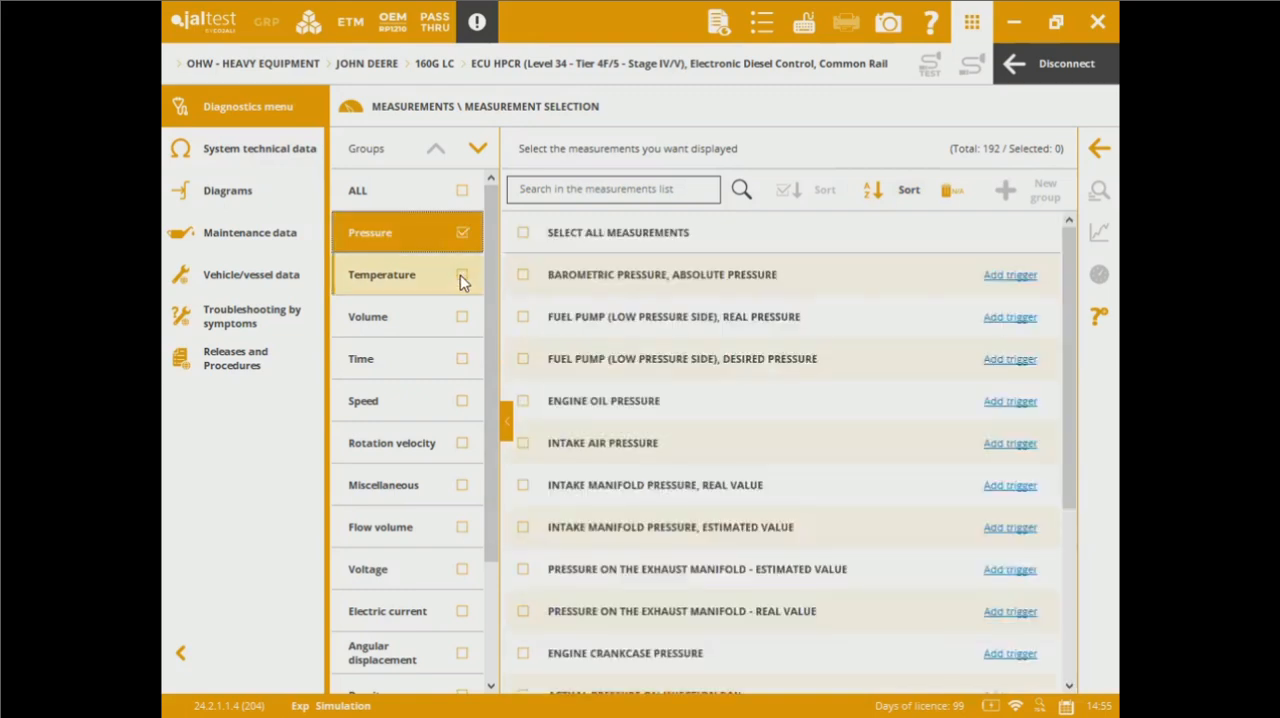
pyautogui.click(405, 274)
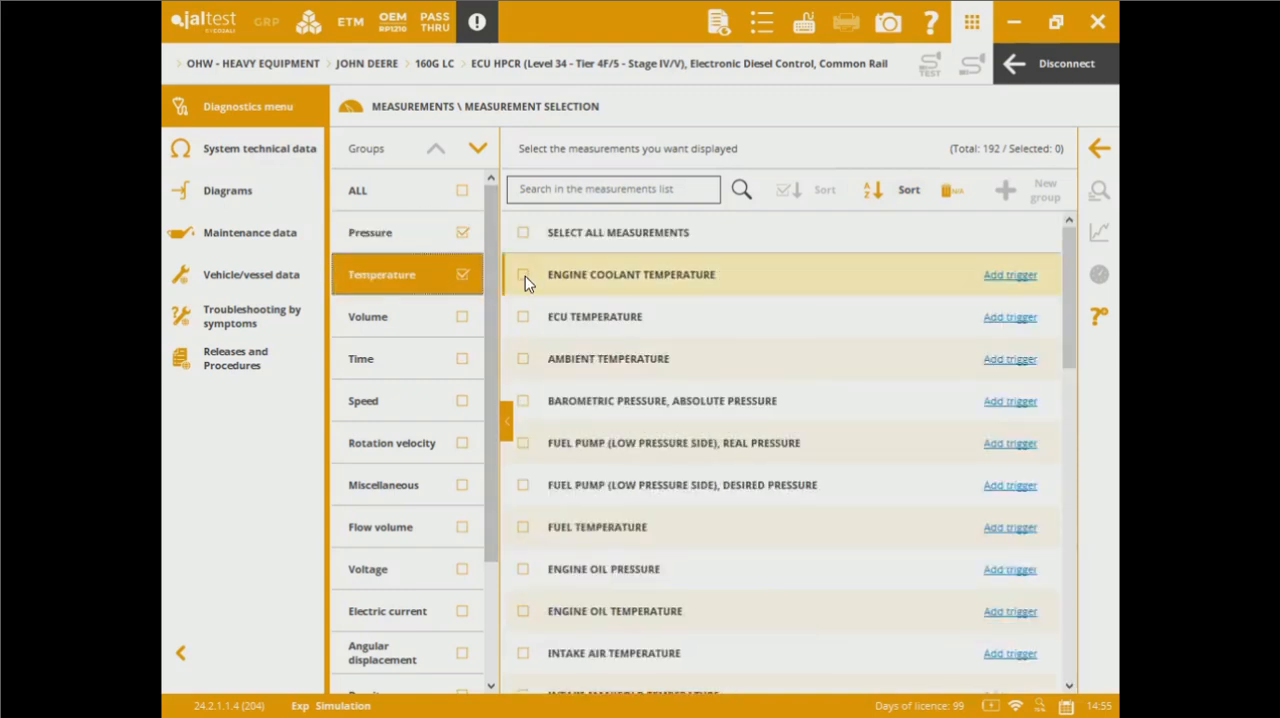
pyautogui.click(522, 274)
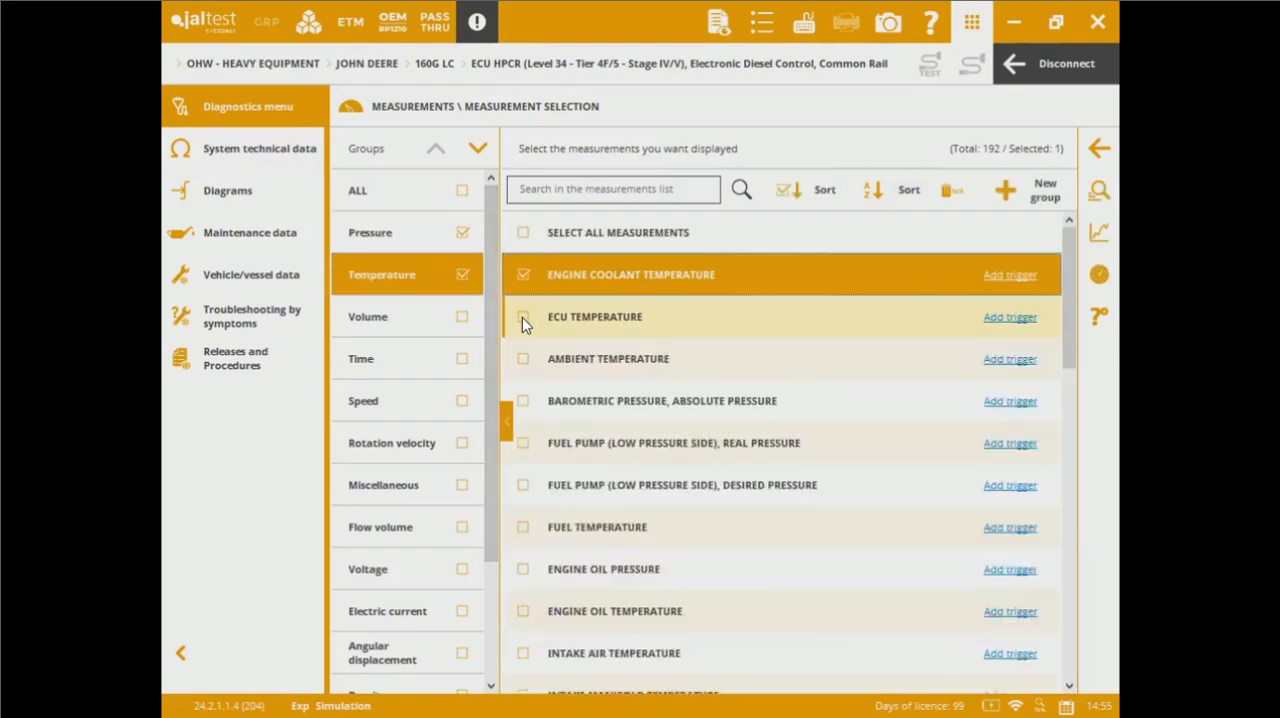
pyautogui.click(523, 316)
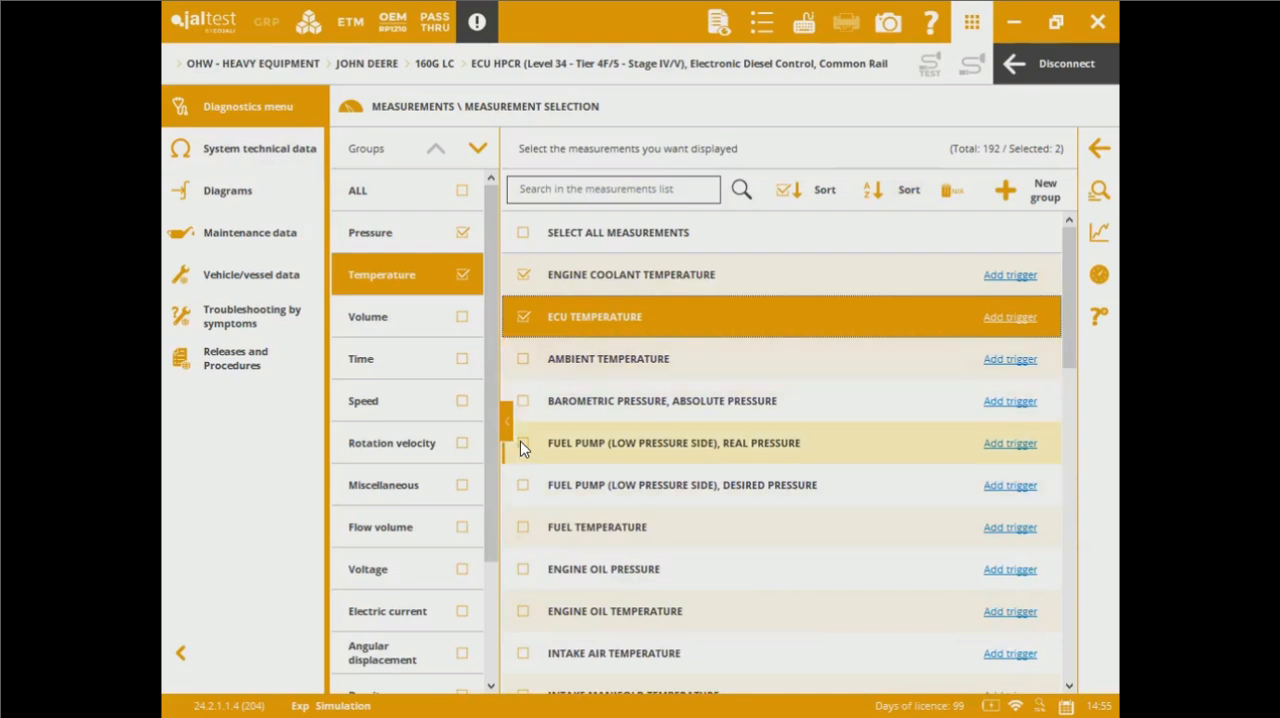
pyautogui.click(523, 443)
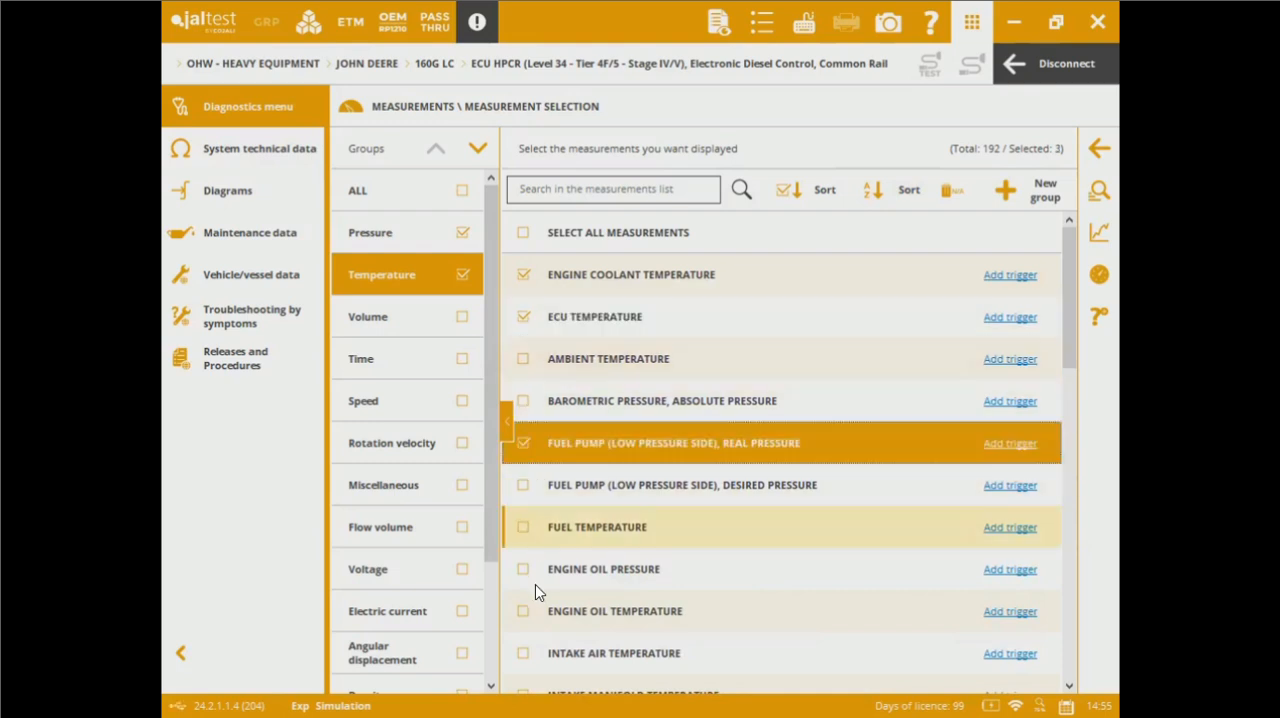
pyautogui.moveTo(519, 570)
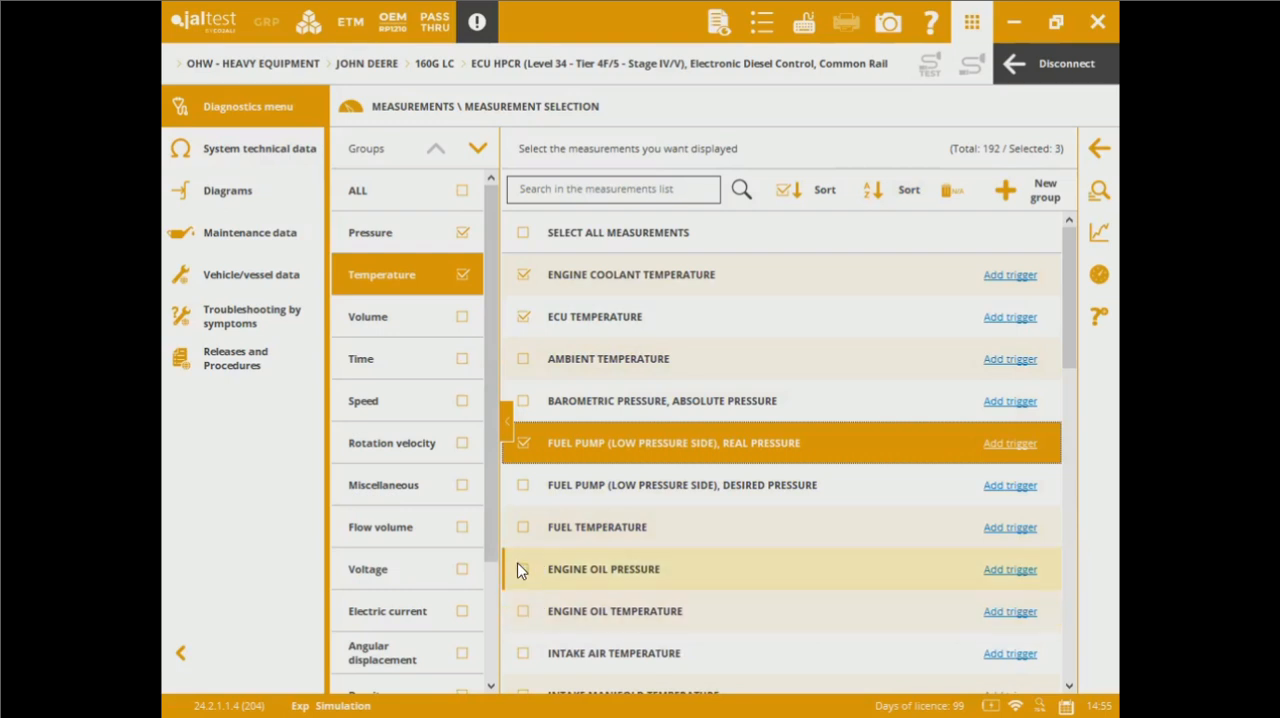
# Step: Tick Fuel Temperature, view the four measurements as live gauges, then close them
pyautogui.click(520, 526)
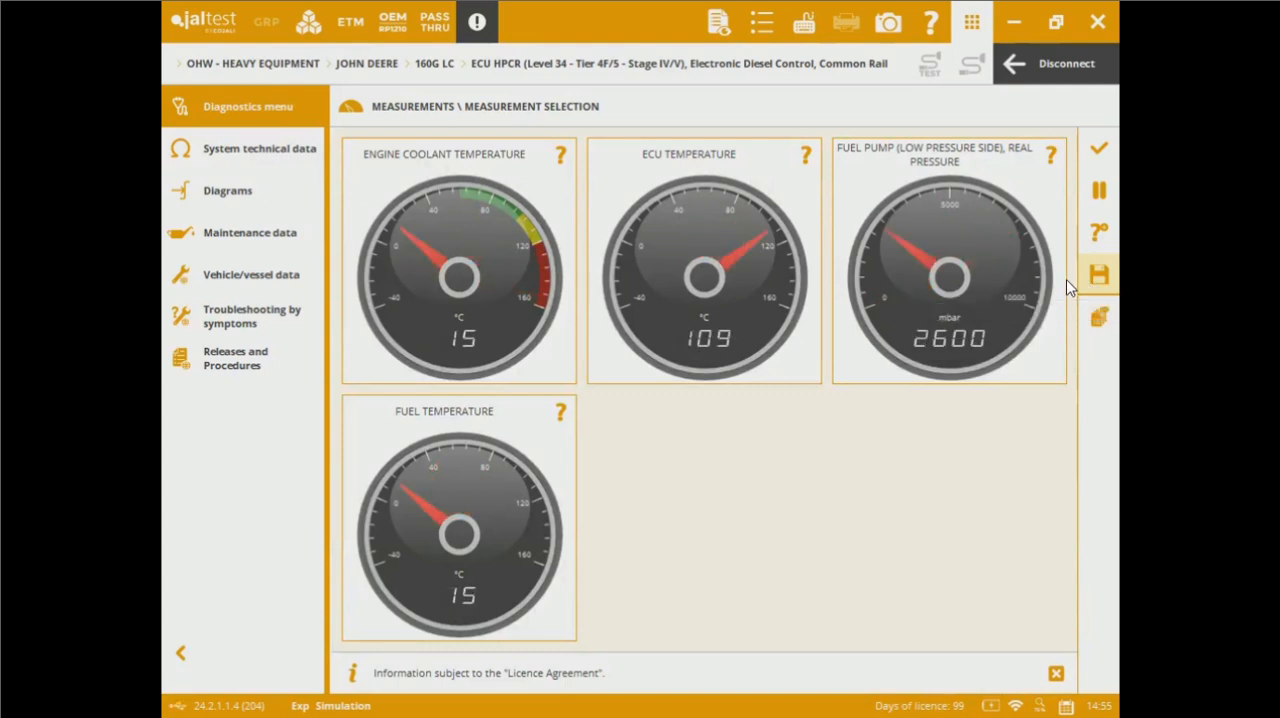
pyautogui.moveTo(1100, 150)
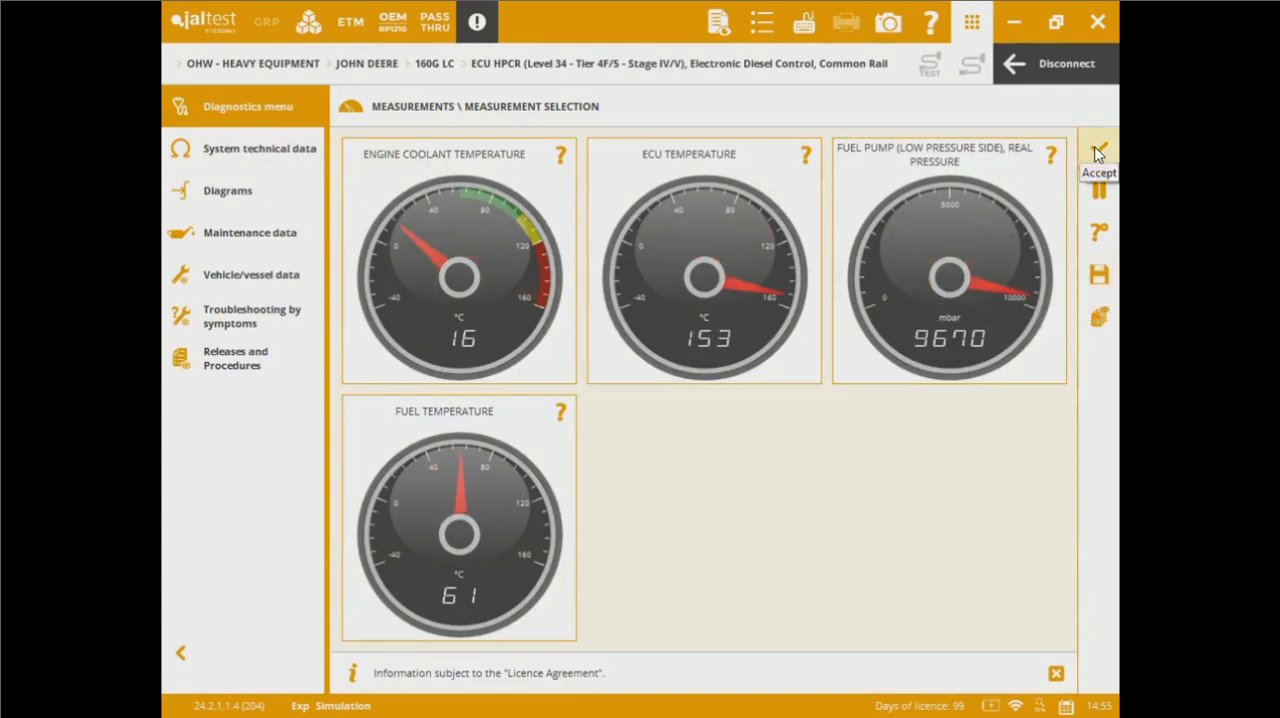
pyautogui.click(1100, 145)
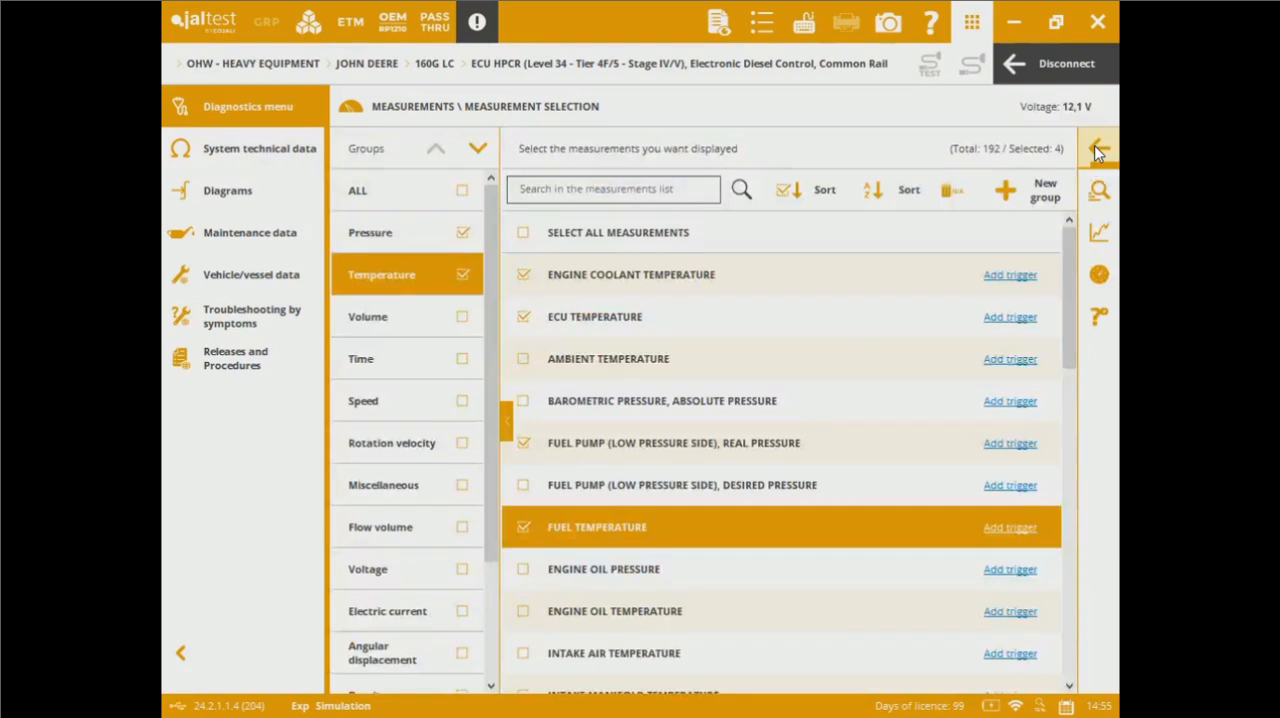
# Step: Return from measurements to the System Display pages for fuel, anti-pollution and AdBlue/DEF
pyautogui.click(1098, 148)
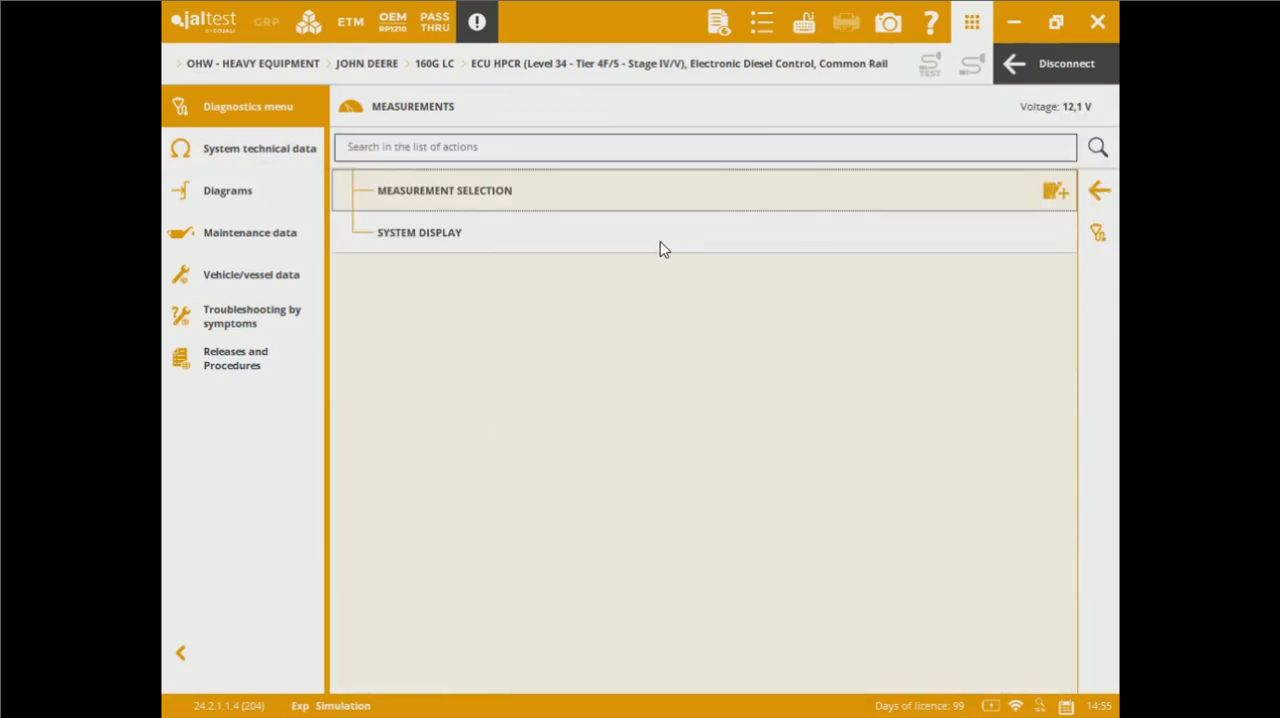
pyautogui.click(419, 232)
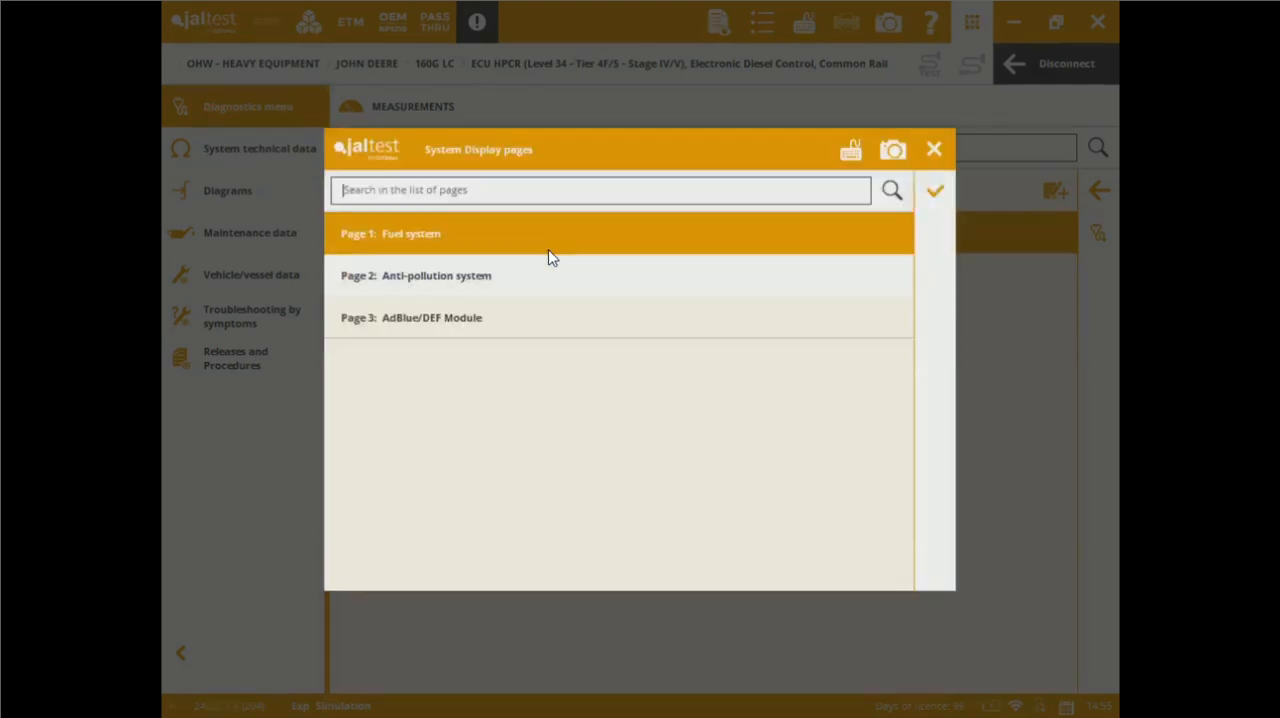
pyautogui.moveTo(551, 291)
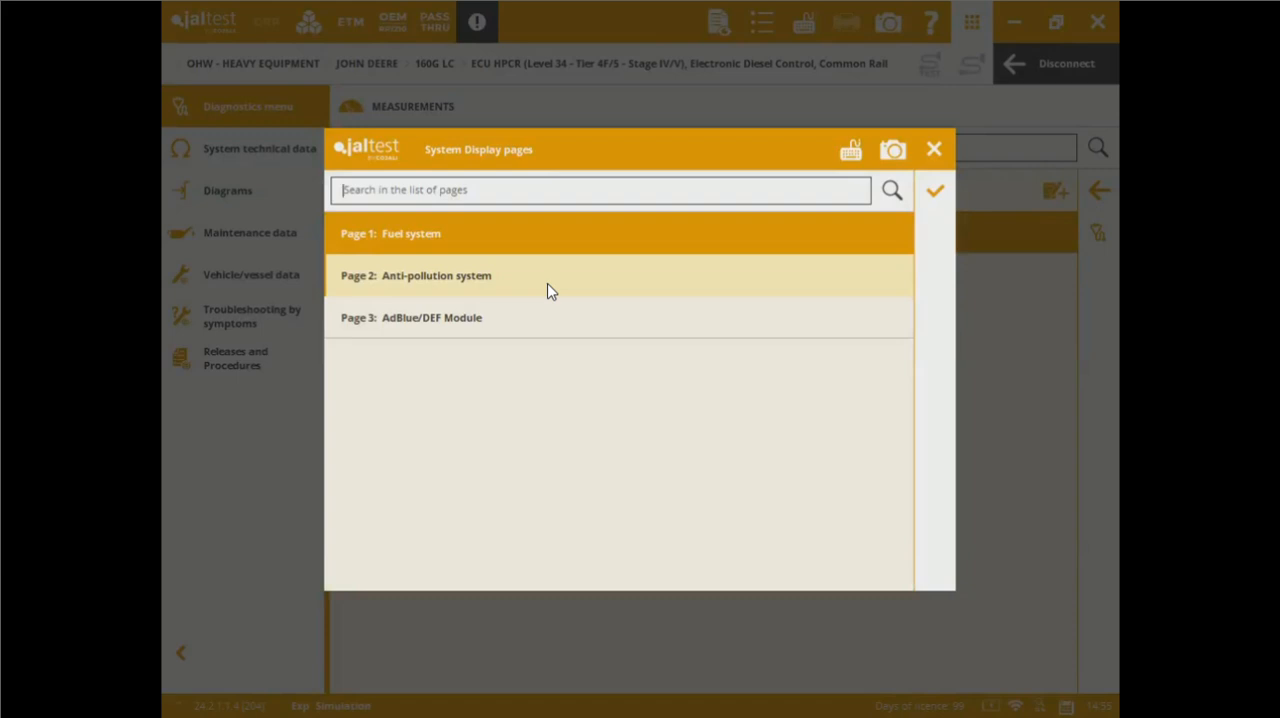
pyautogui.moveTo(547, 280)
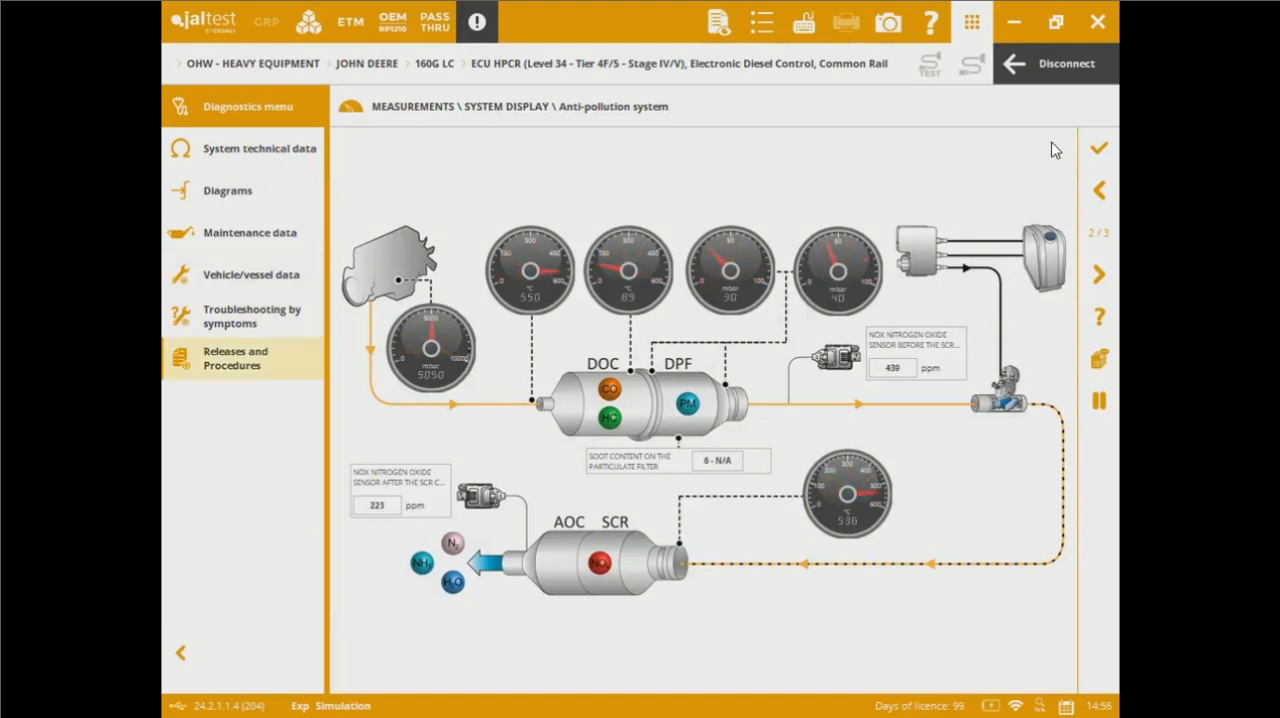
# Step: Close the anti-pollution display and check Actuate Components, which offers only the EGR valve
pyautogui.click(1098, 190)
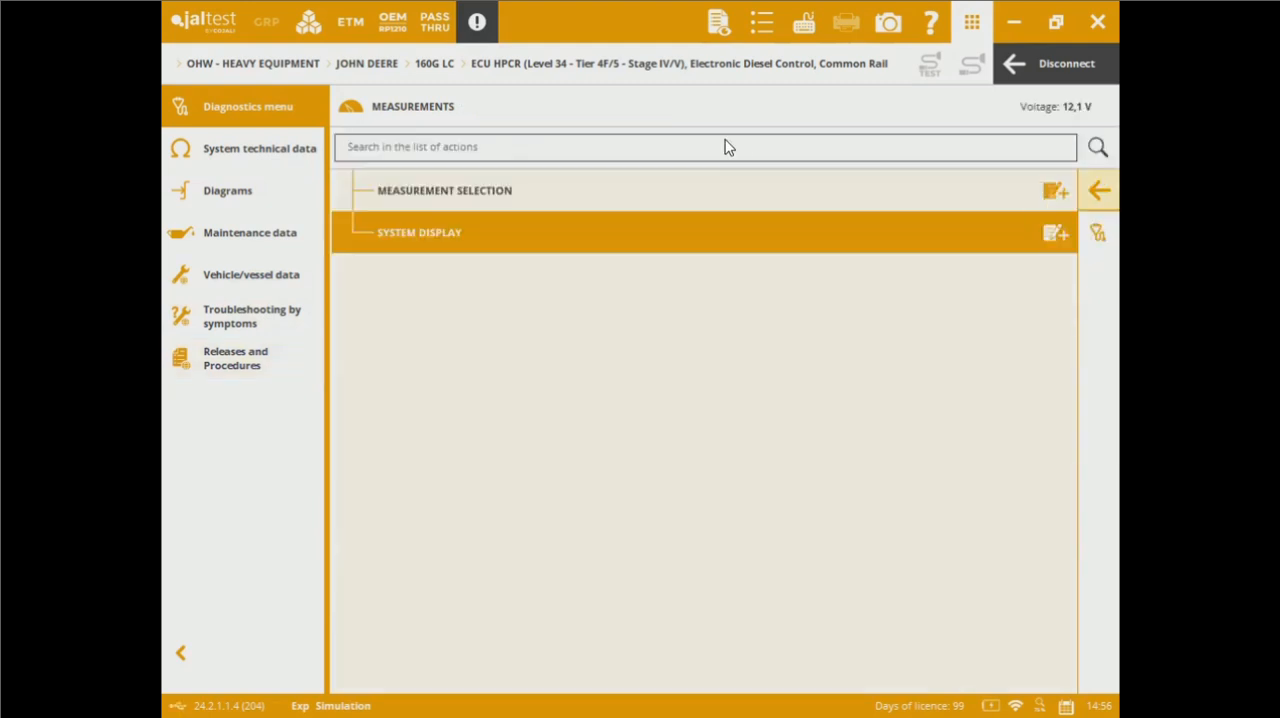
pyautogui.click(1097, 190)
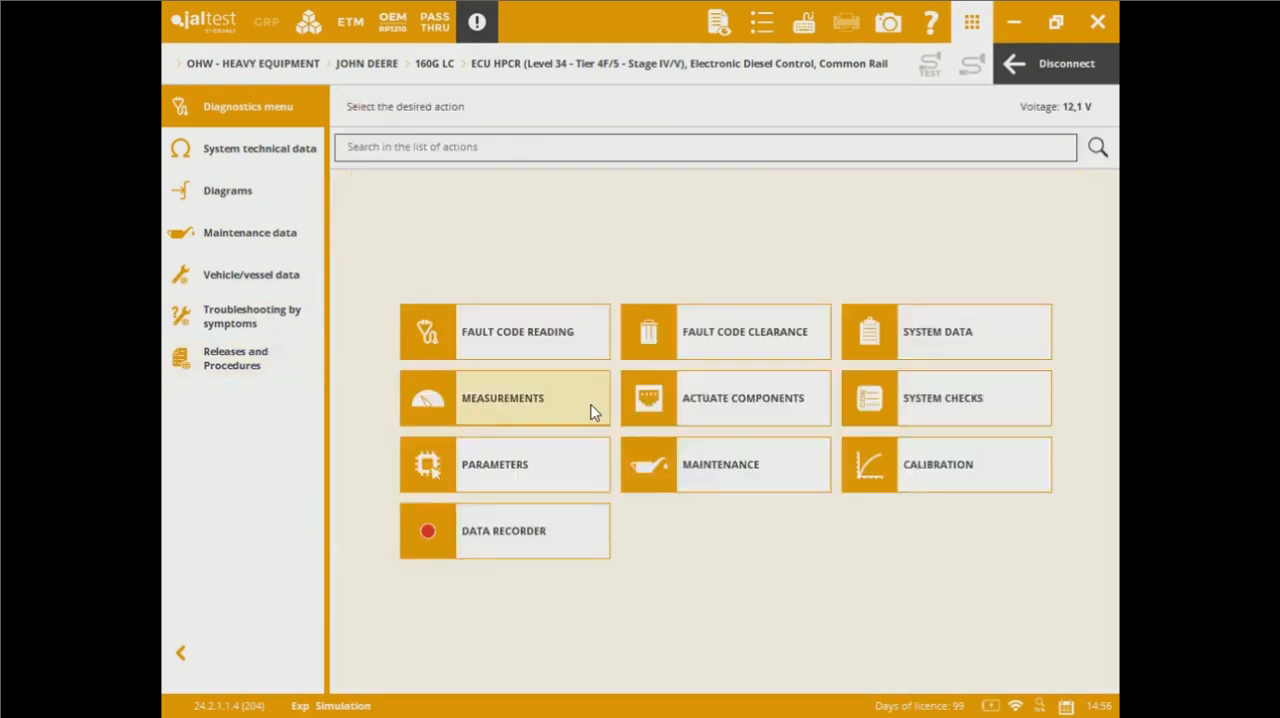
pyautogui.click(725, 398)
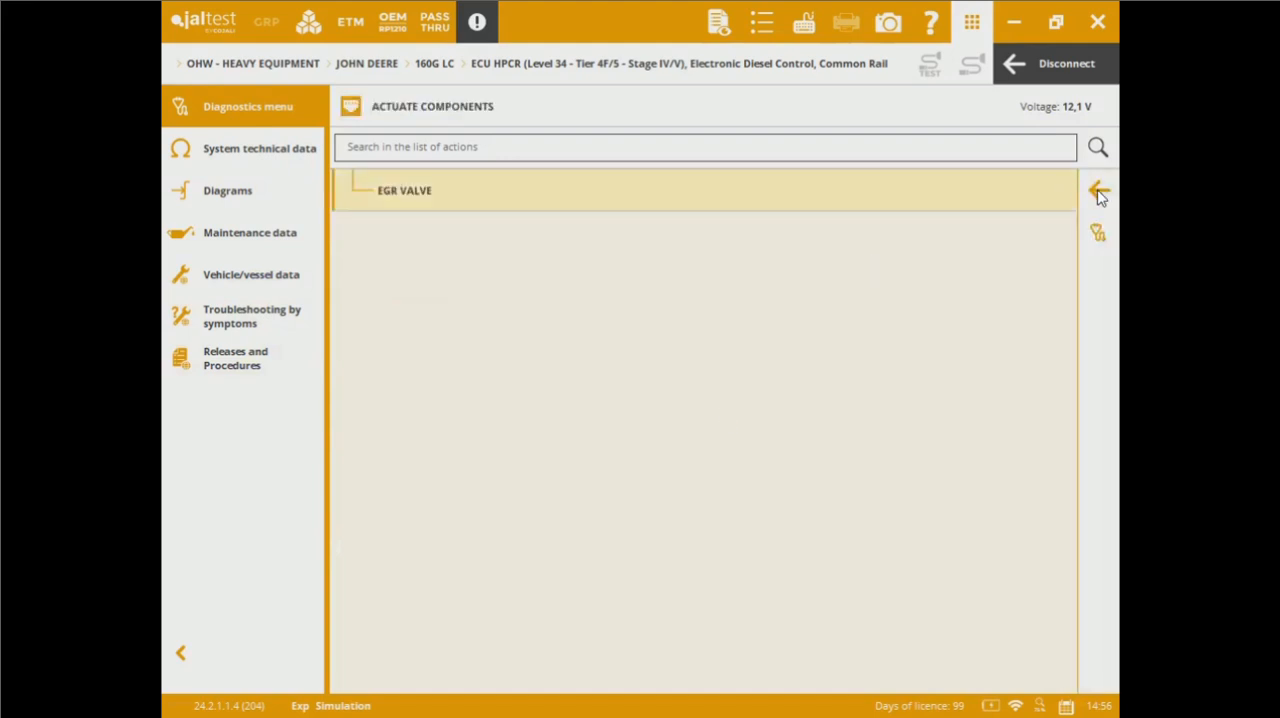
pyautogui.click(1096, 191)
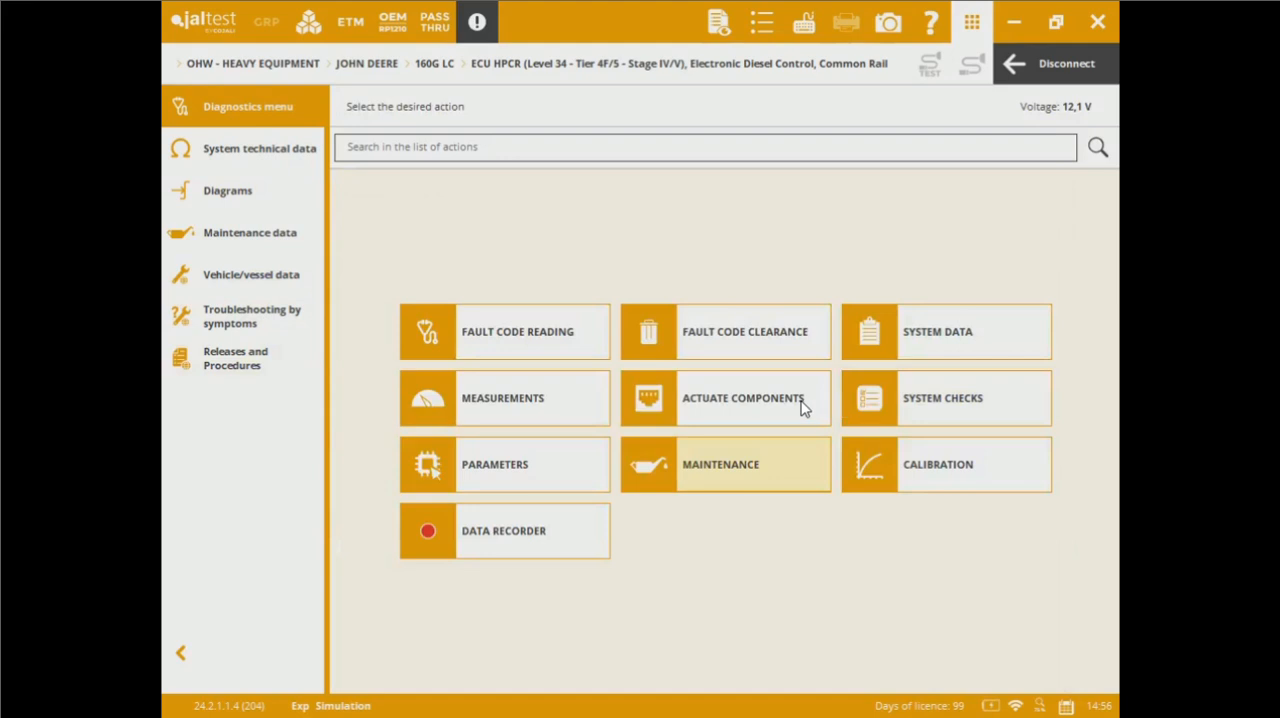
pyautogui.click(946, 398)
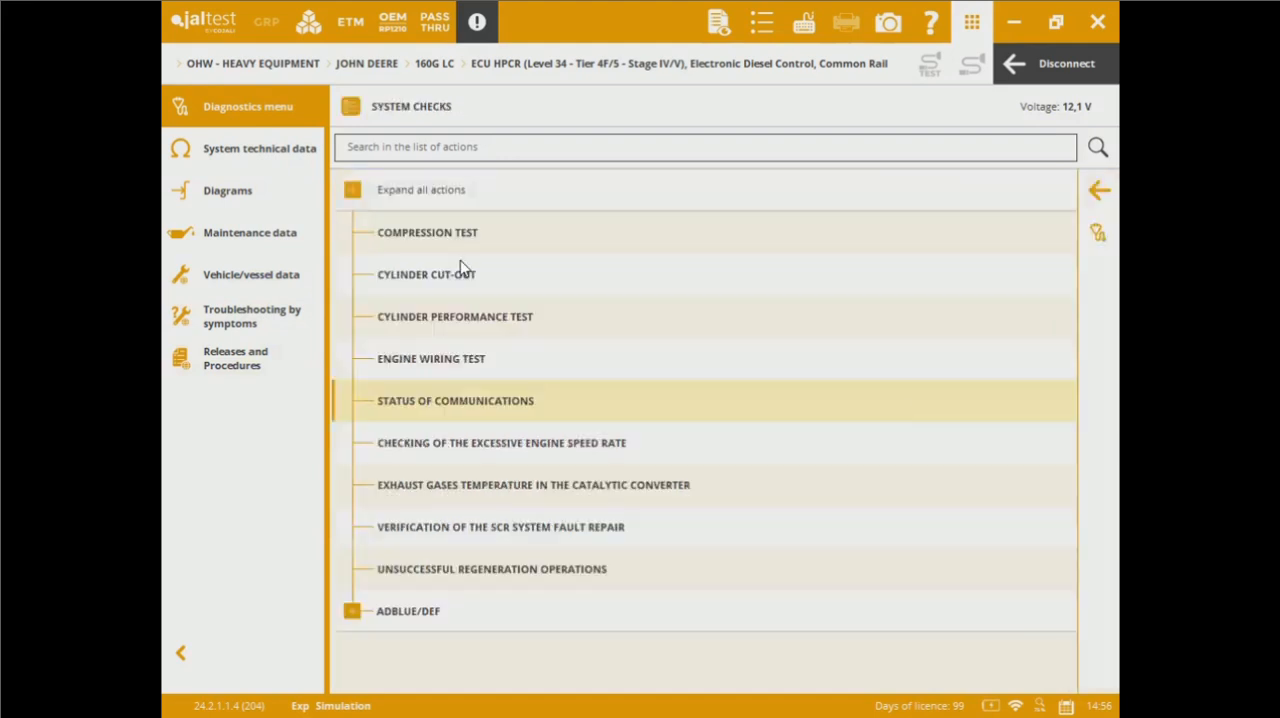
pyautogui.moveTo(510, 240)
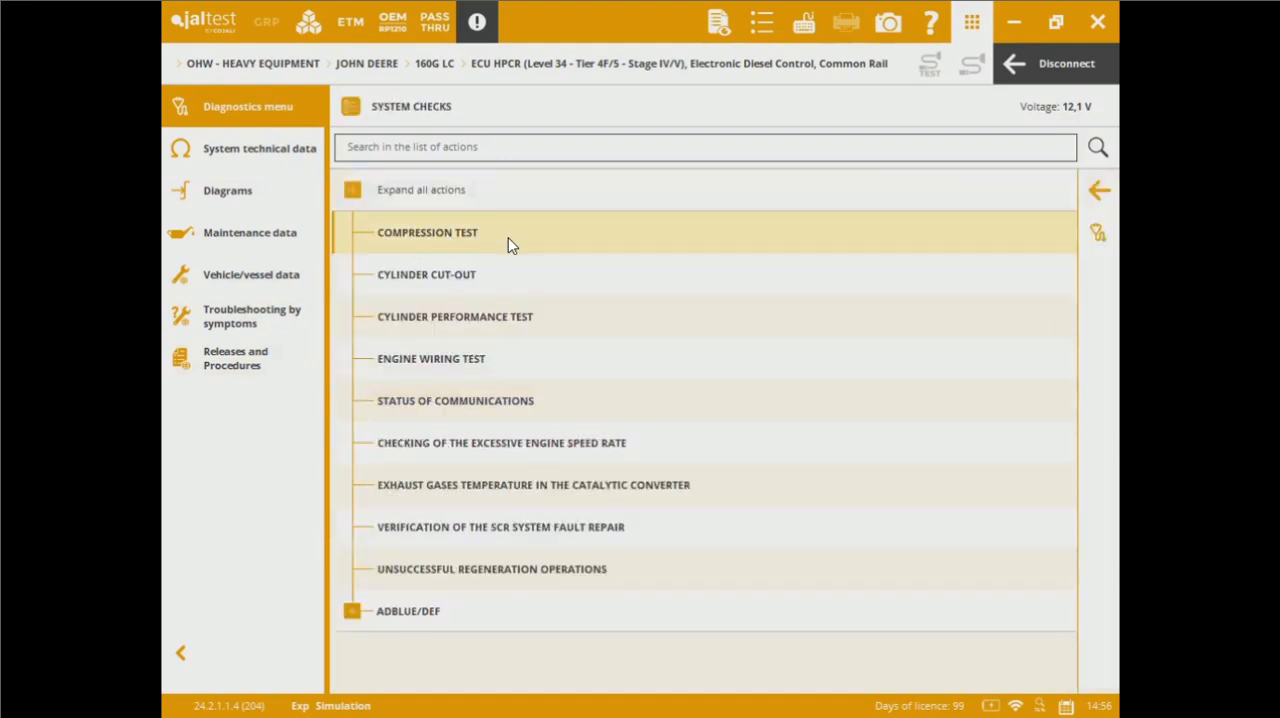
pyautogui.moveTo(505, 280)
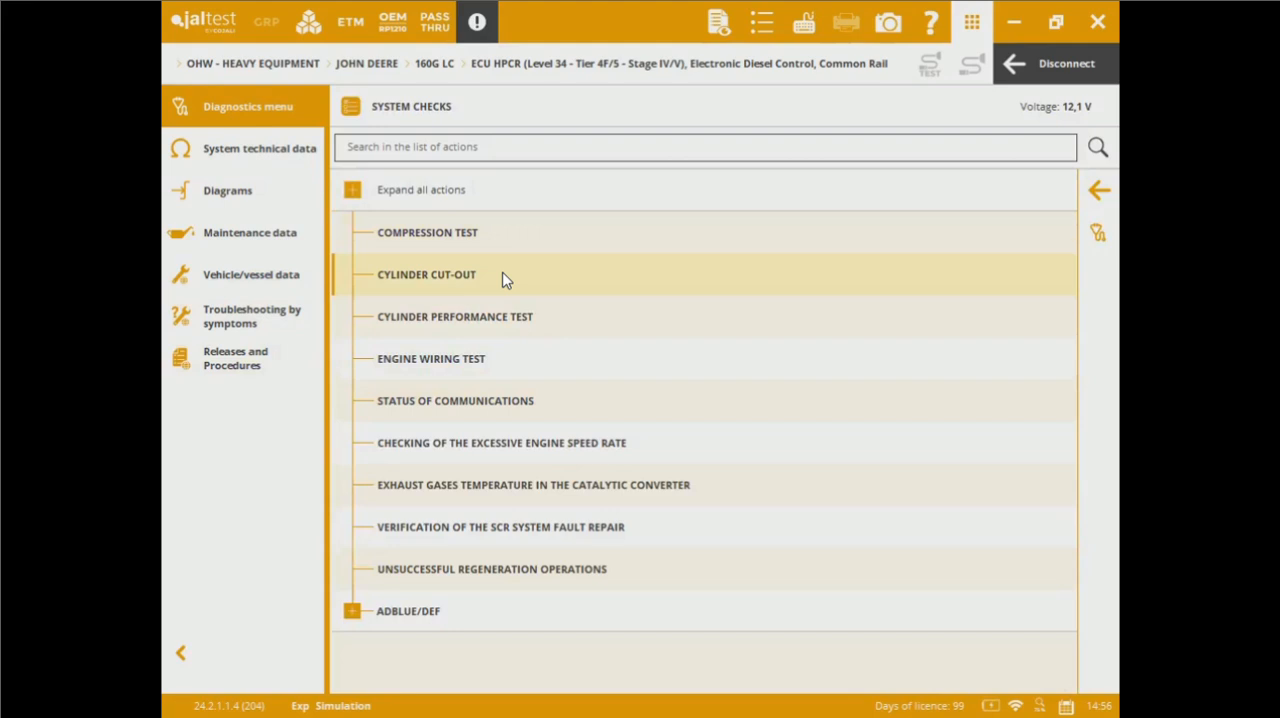
pyautogui.moveTo(544, 373)
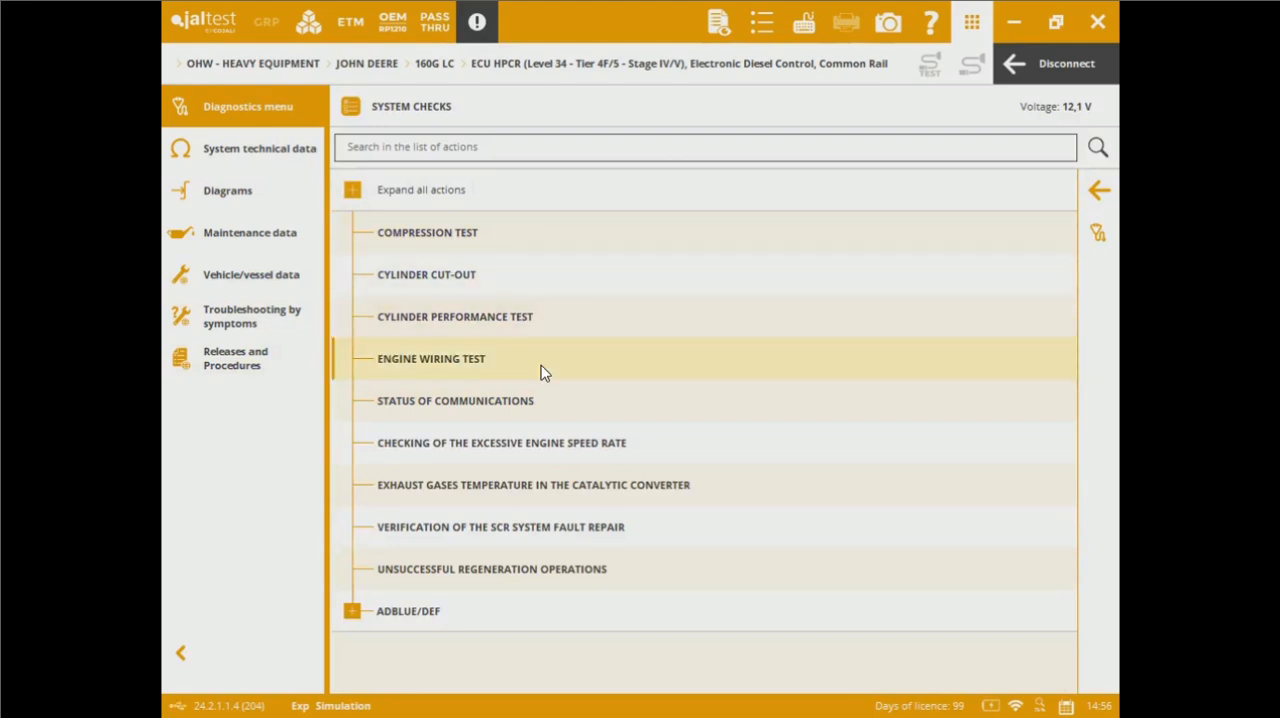
pyautogui.moveTo(547, 367)
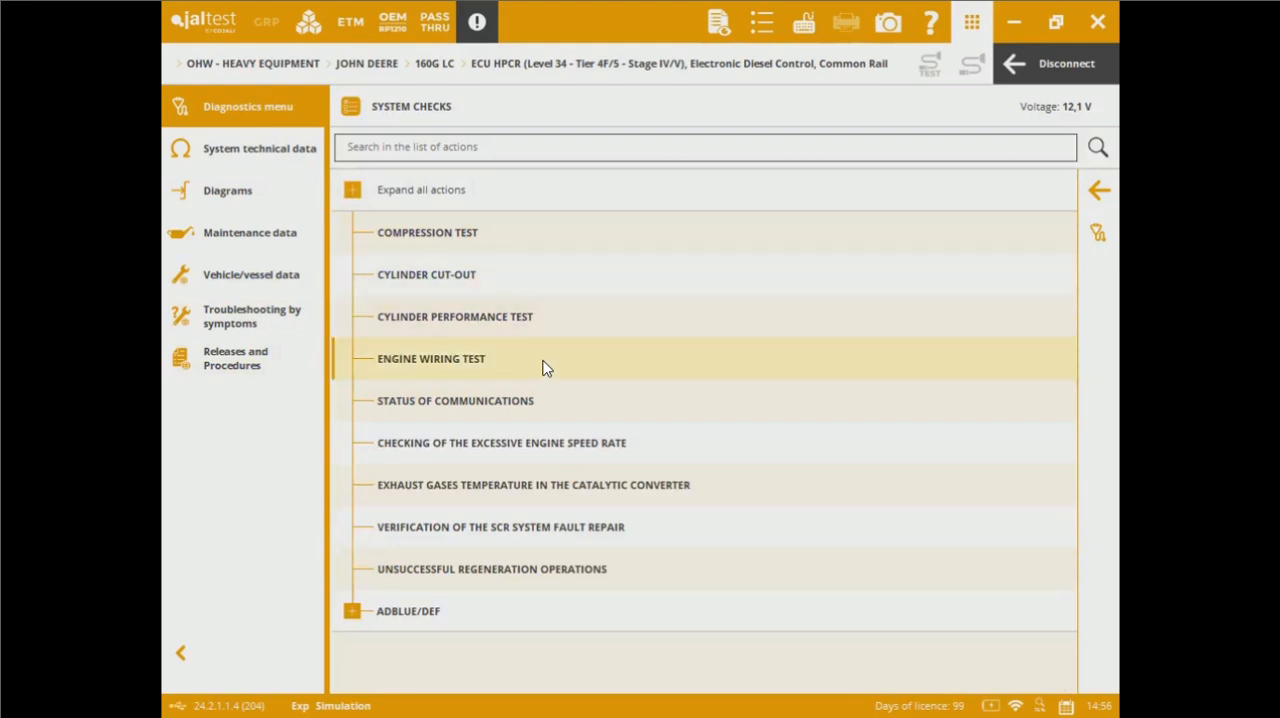
pyautogui.moveTo(617, 453)
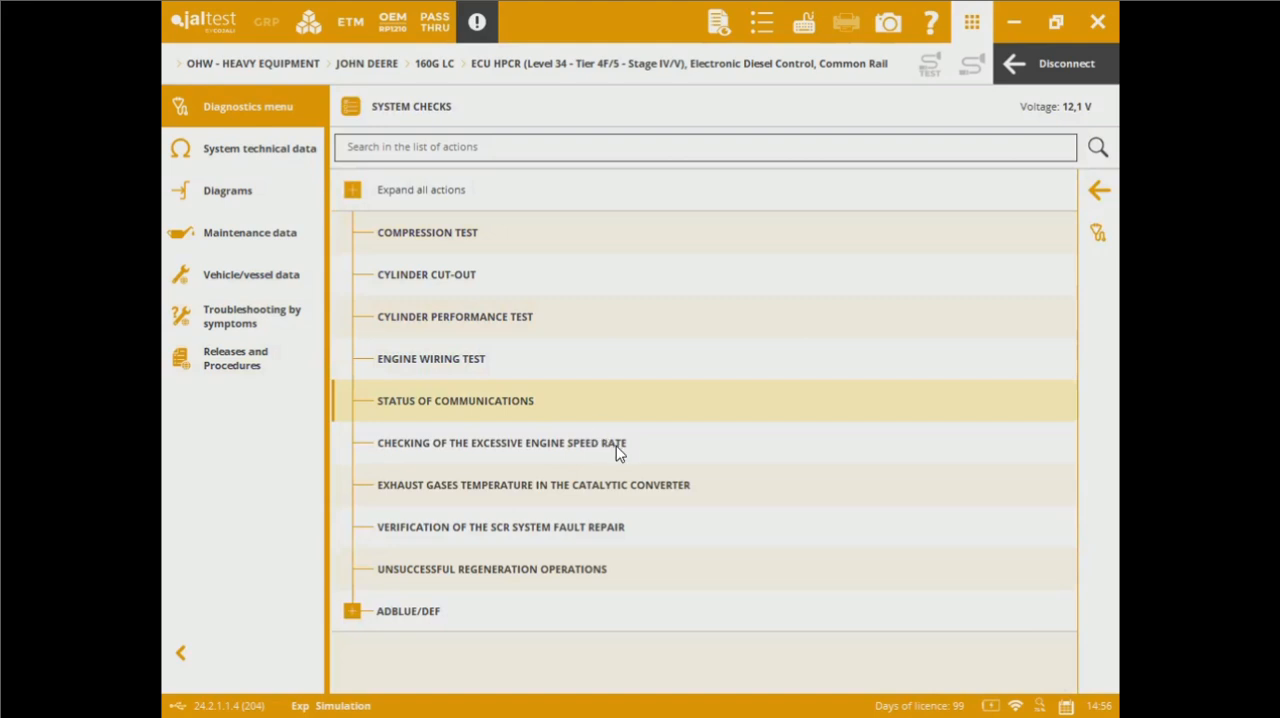
pyautogui.moveTo(679, 463)
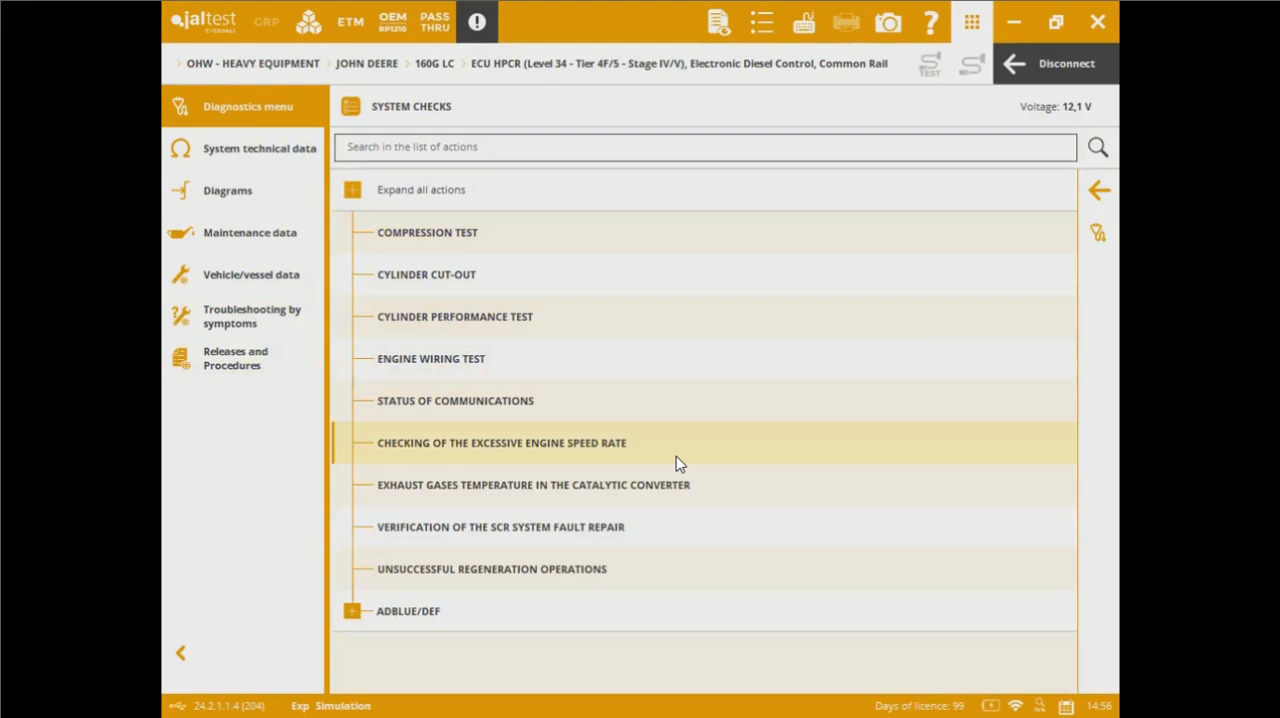
pyautogui.moveTo(707, 494)
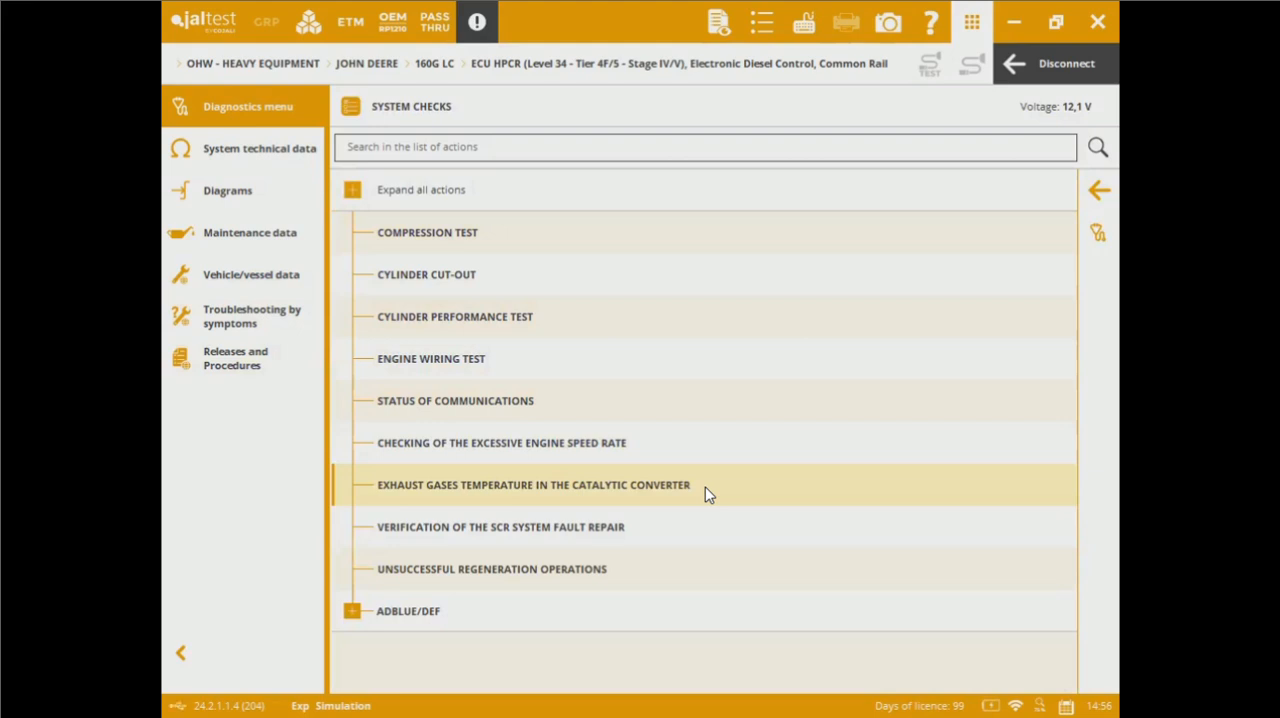
pyautogui.moveTo(681, 539)
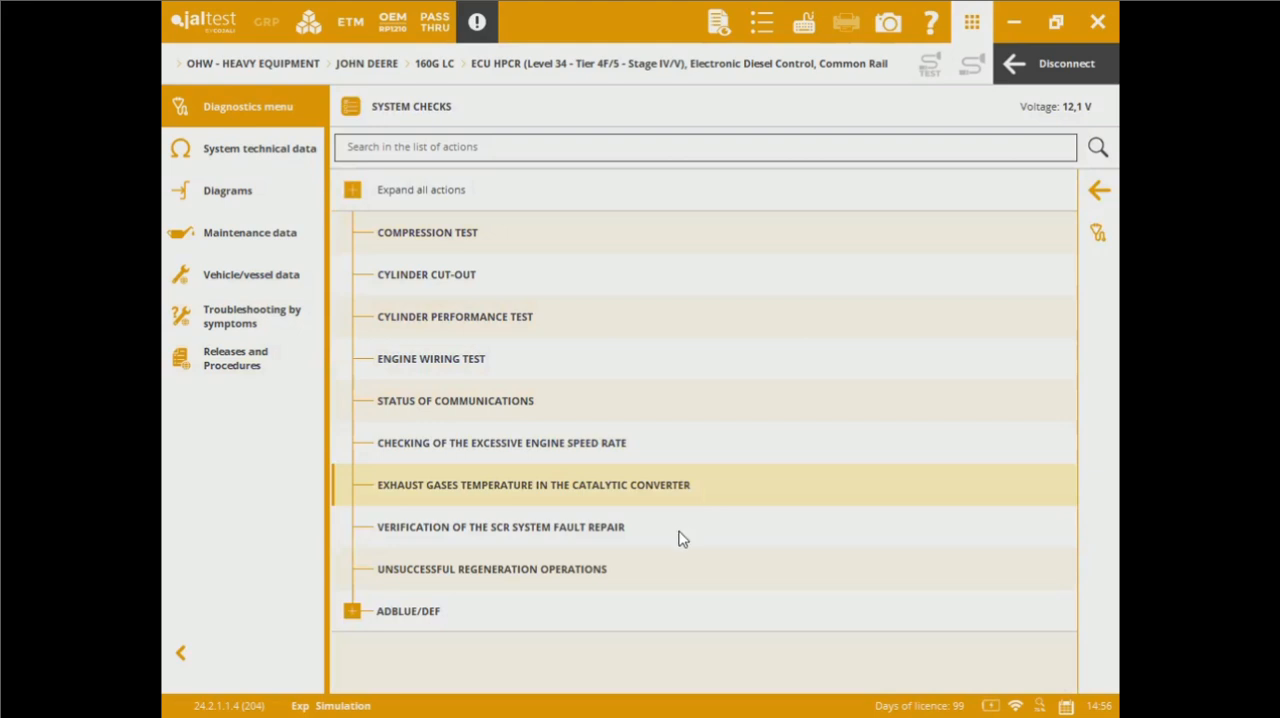
pyautogui.moveTo(681, 538)
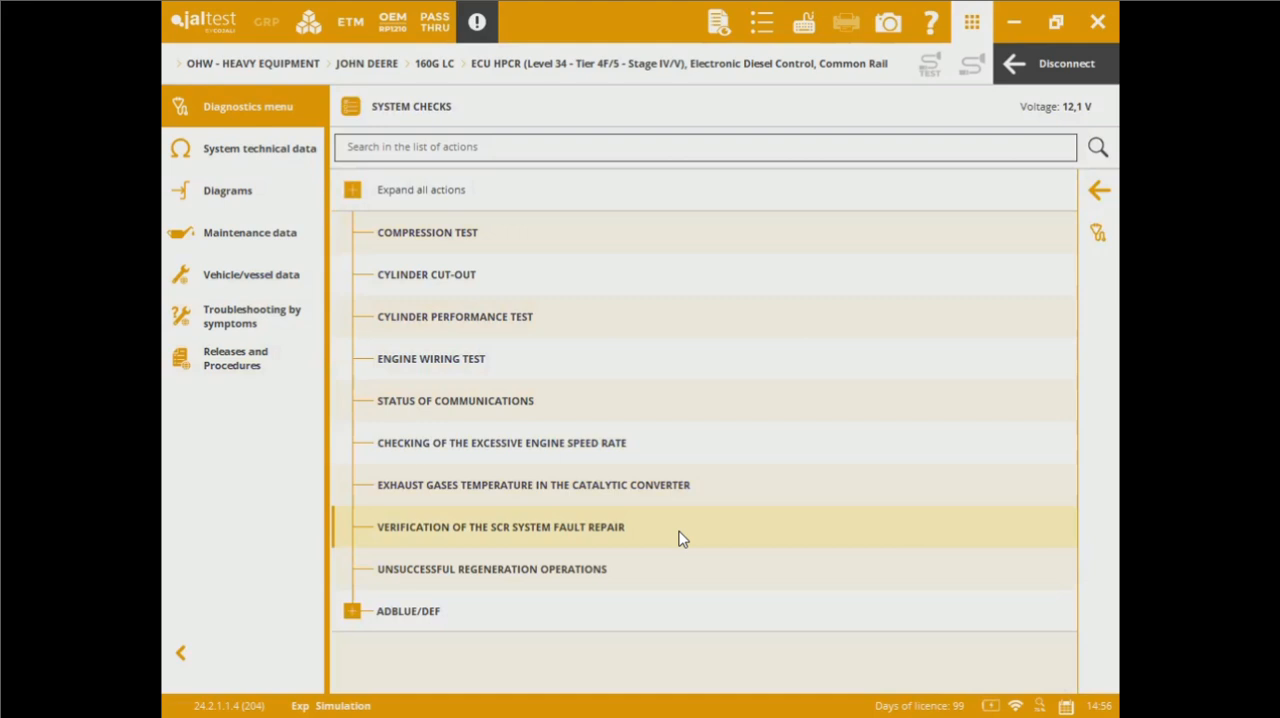
pyautogui.moveTo(678, 566)
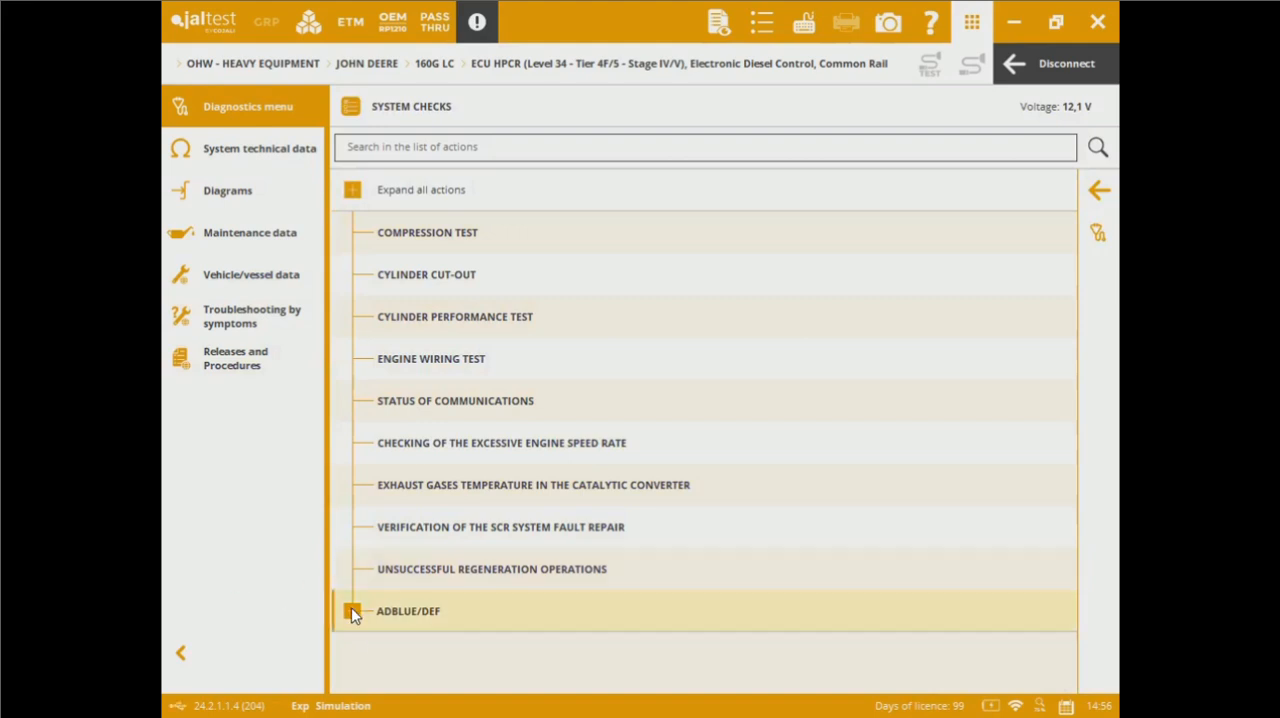
pyautogui.click(351, 611)
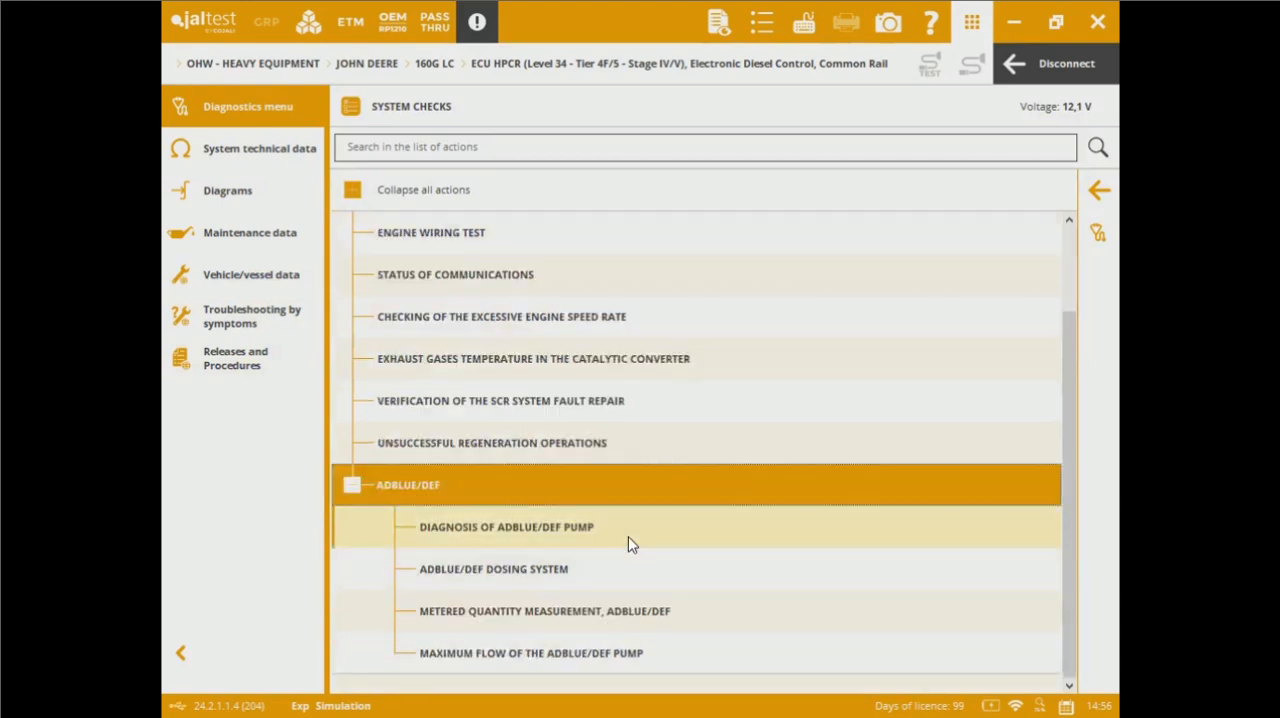
pyautogui.moveTo(625, 585)
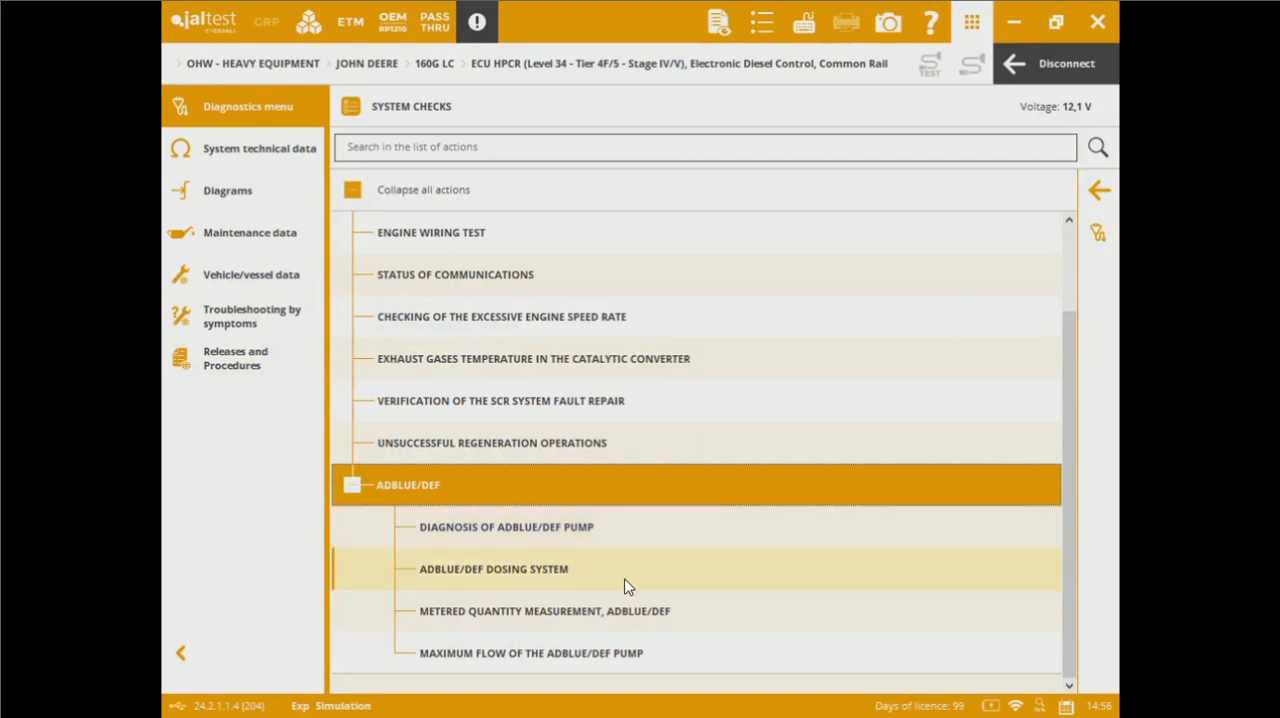
pyautogui.moveTo(718, 657)
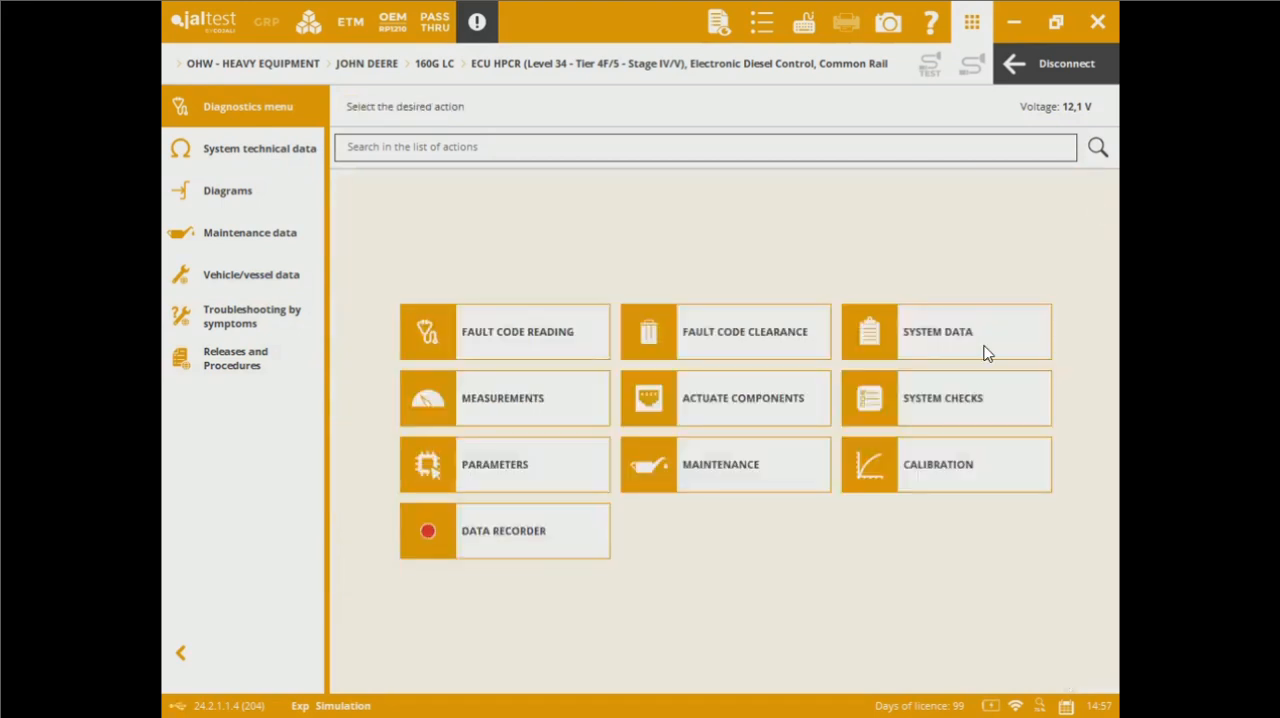
pyautogui.moveTo(500, 466)
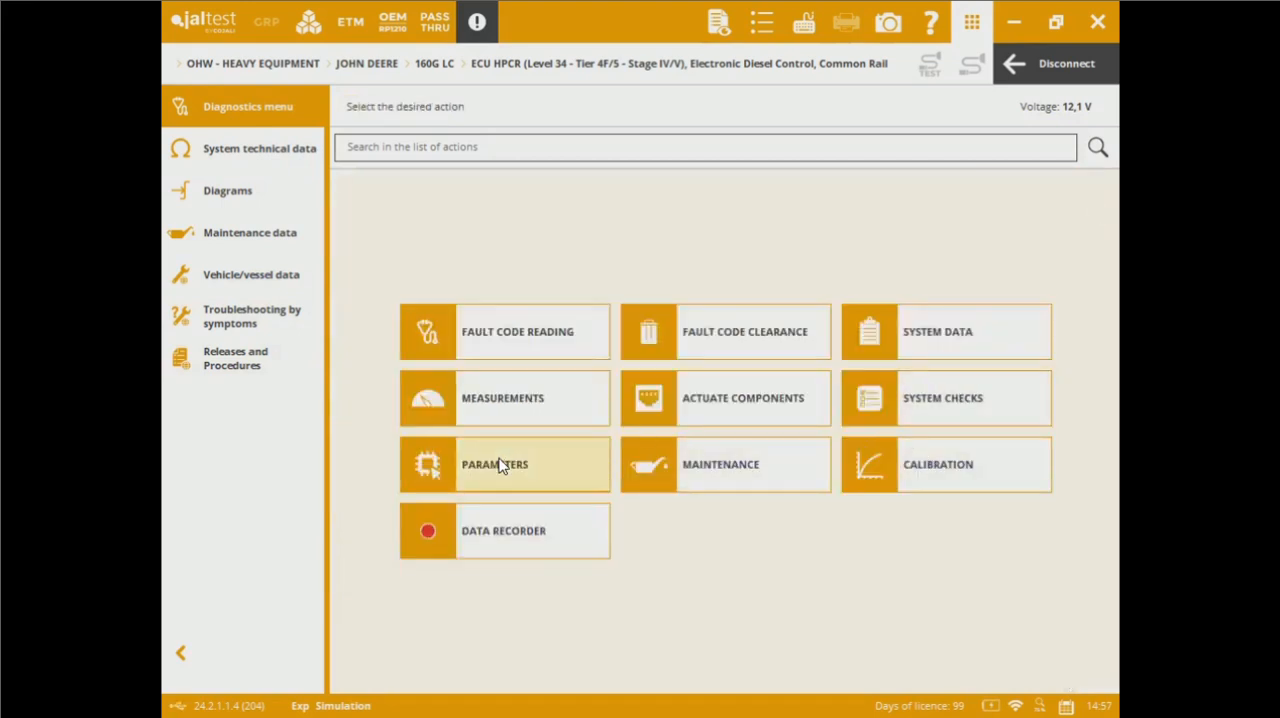
pyautogui.click(503, 464)
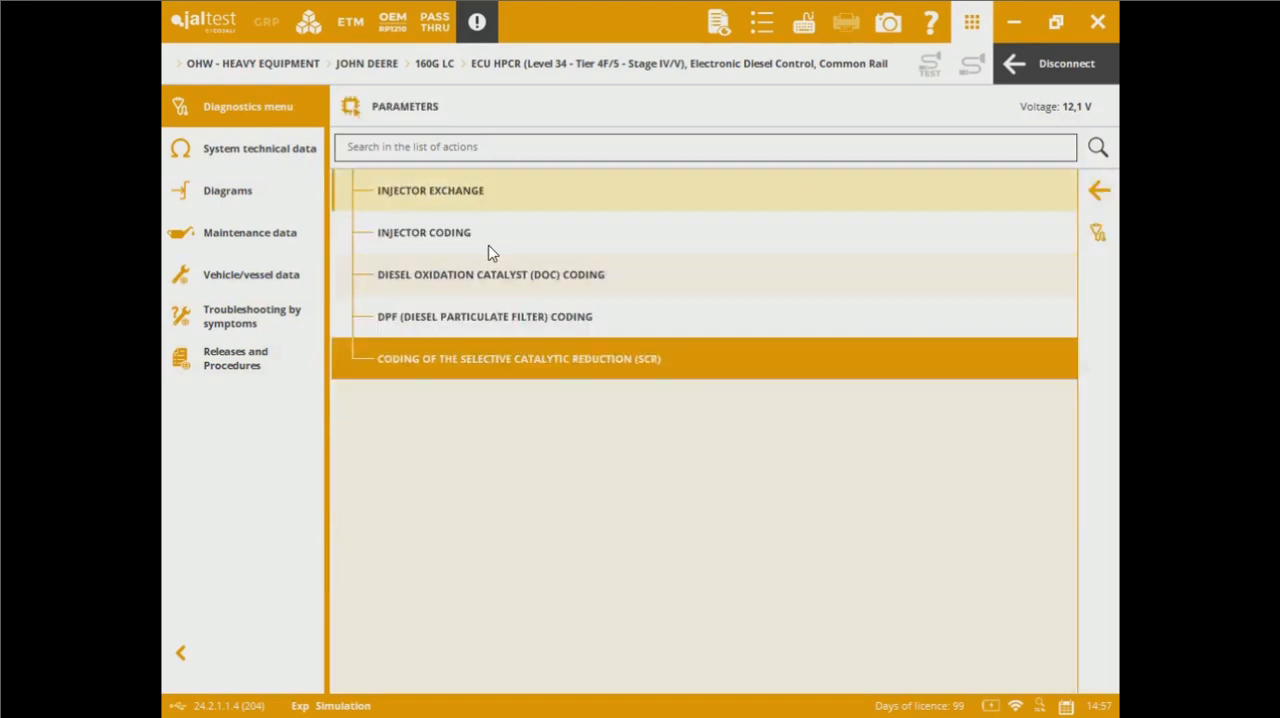
pyautogui.moveTo(620, 288)
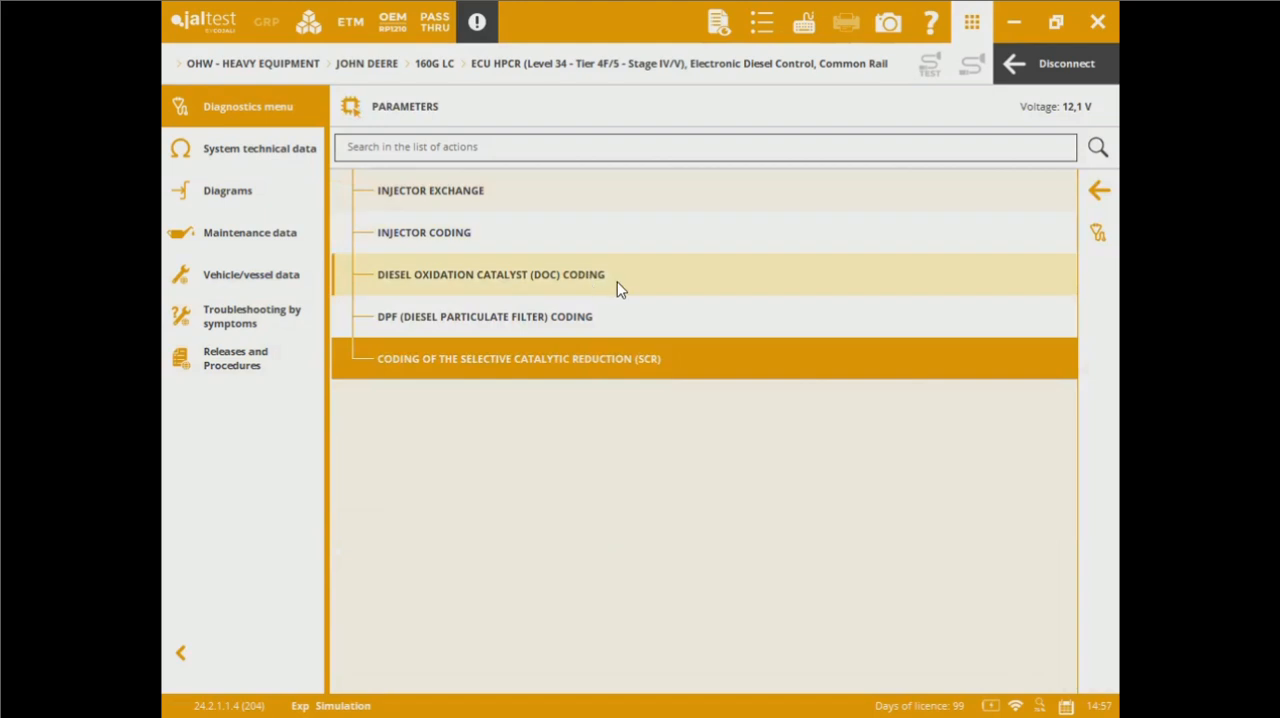
pyautogui.moveTo(621, 333)
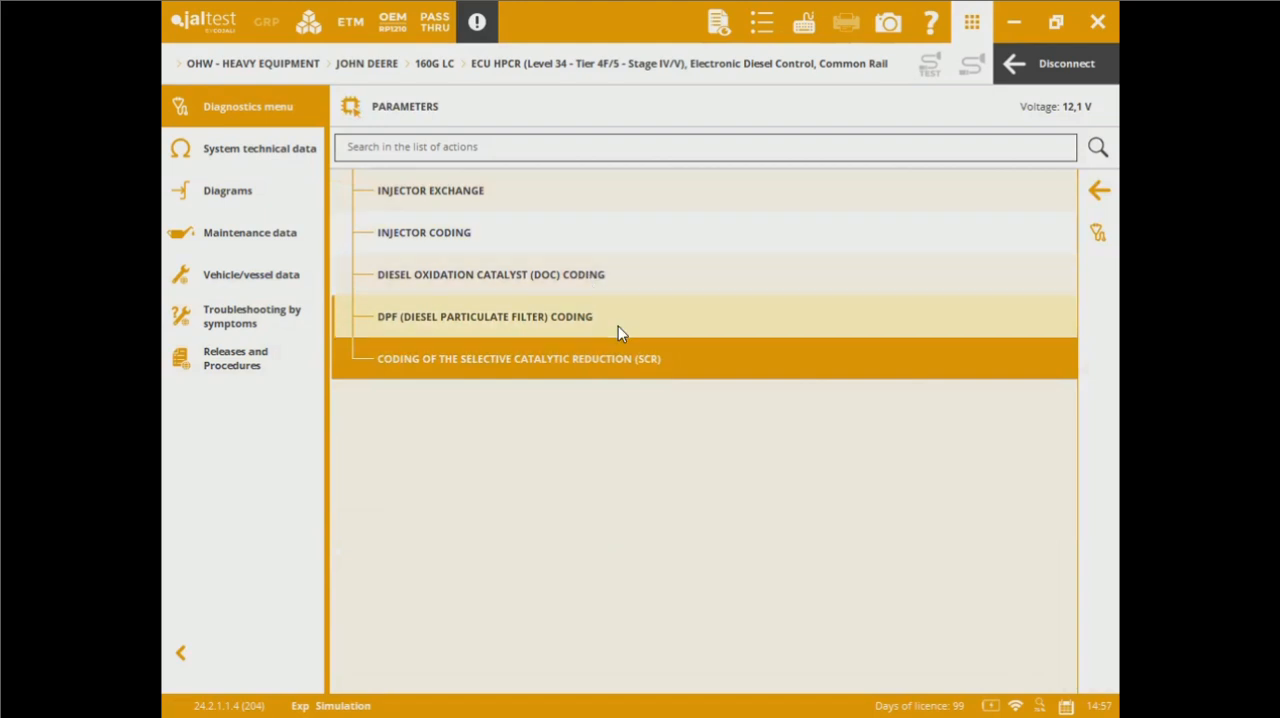
pyautogui.moveTo(486, 368)
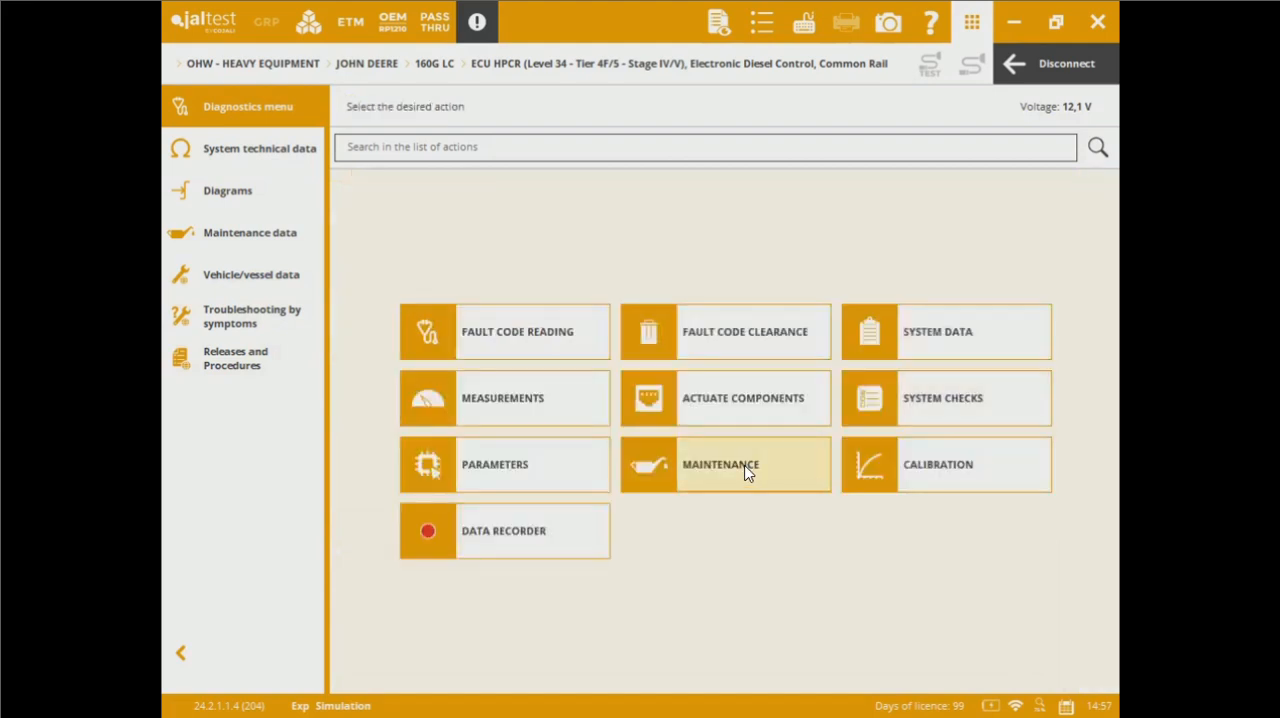
# Step: Open Maintenance to see the diesel particulate filter regeneration, pressure reset and cleaning routines
pyautogui.click(726, 464)
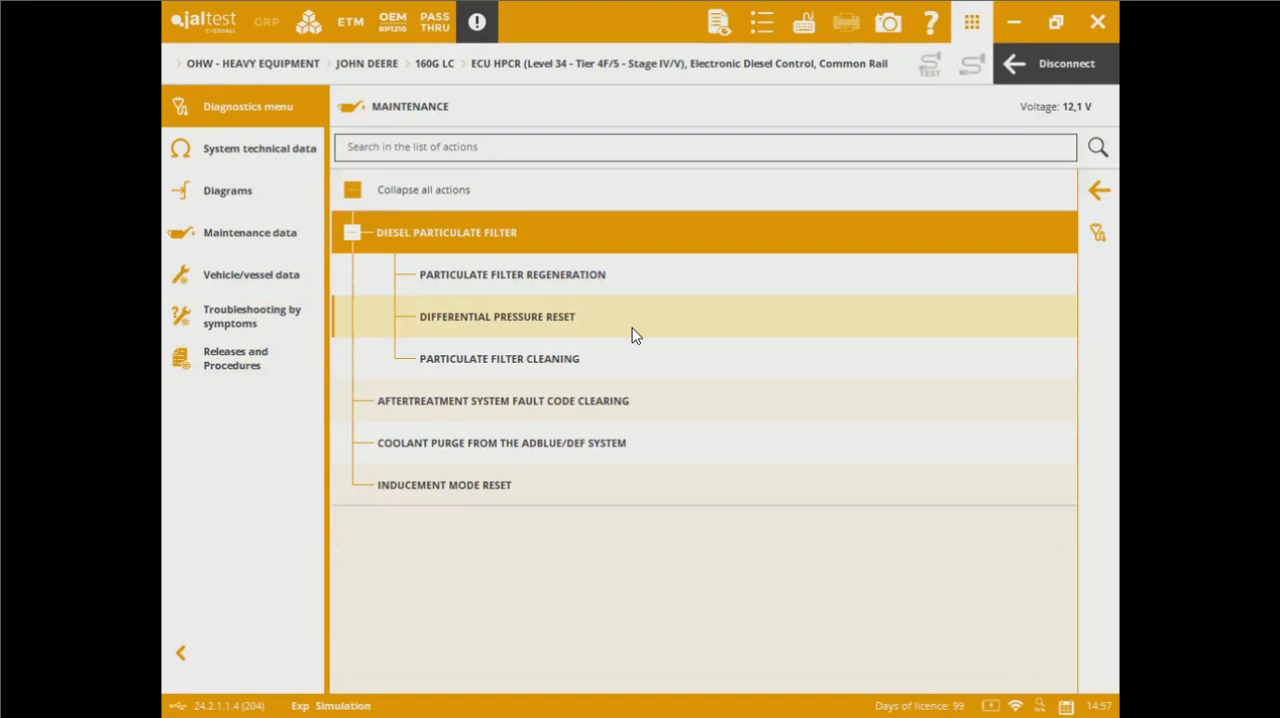
pyautogui.moveTo(633, 375)
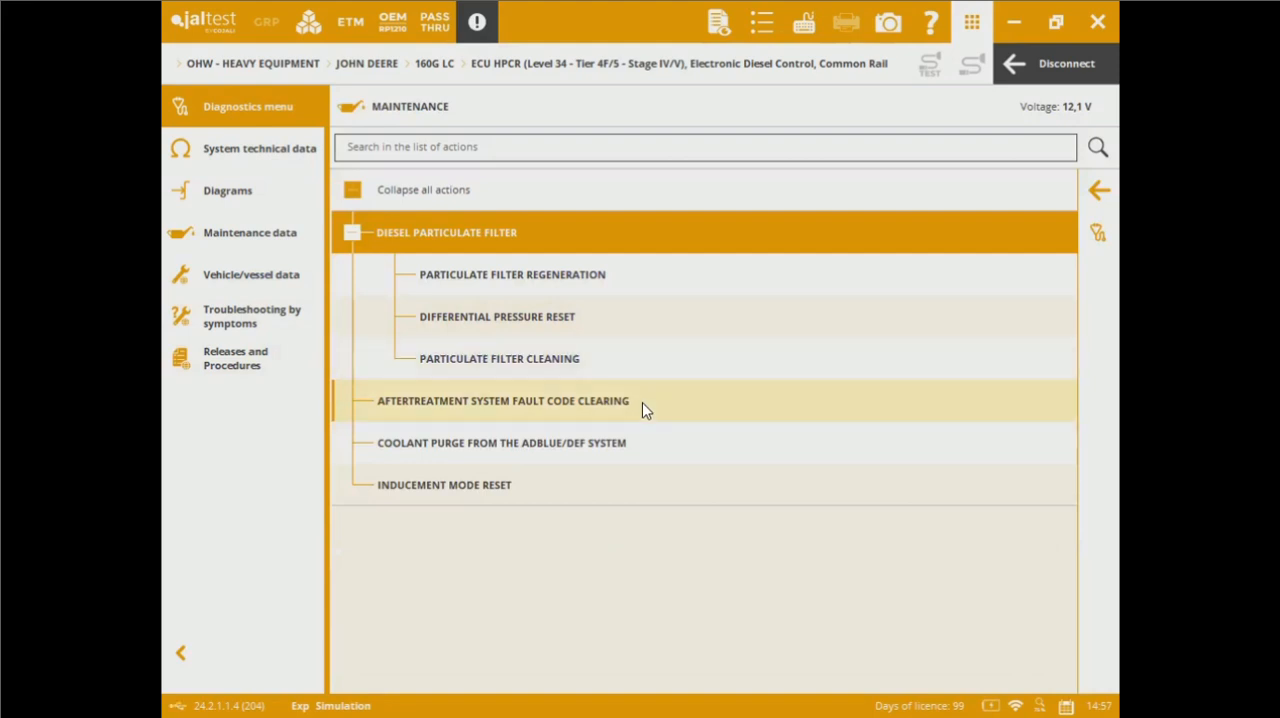
pyautogui.moveTo(654, 411)
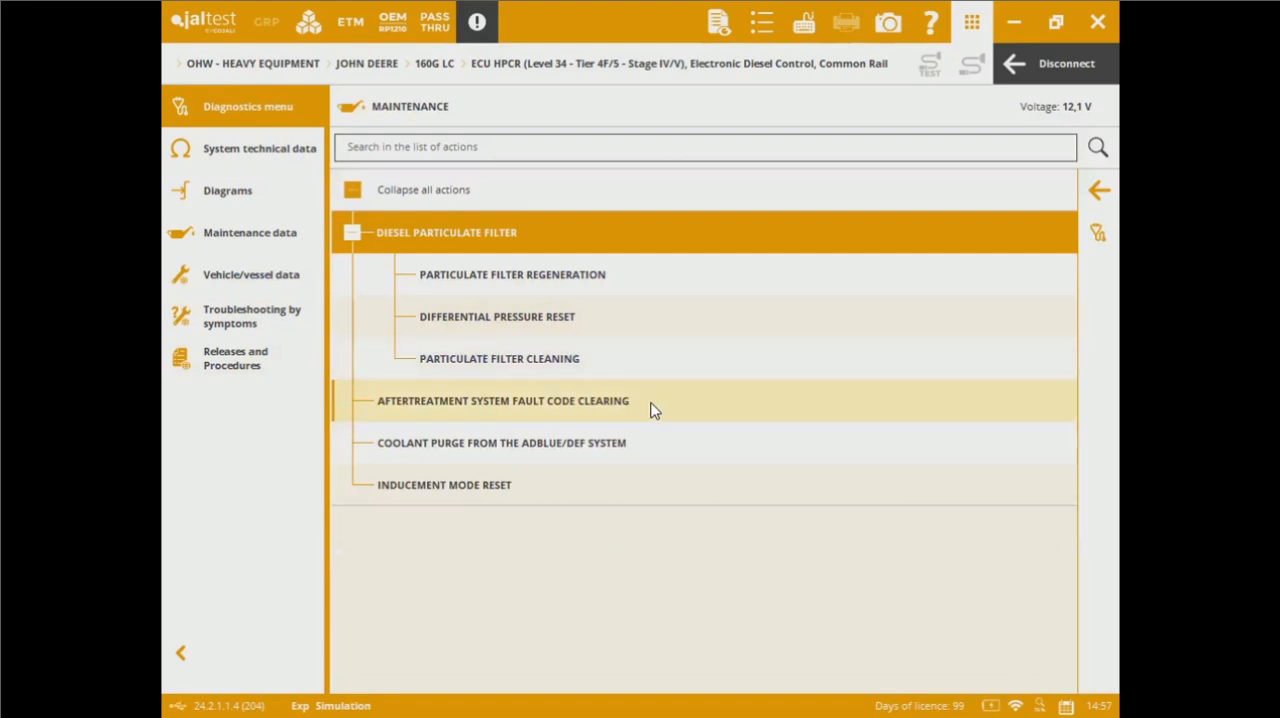
pyautogui.moveTo(658, 449)
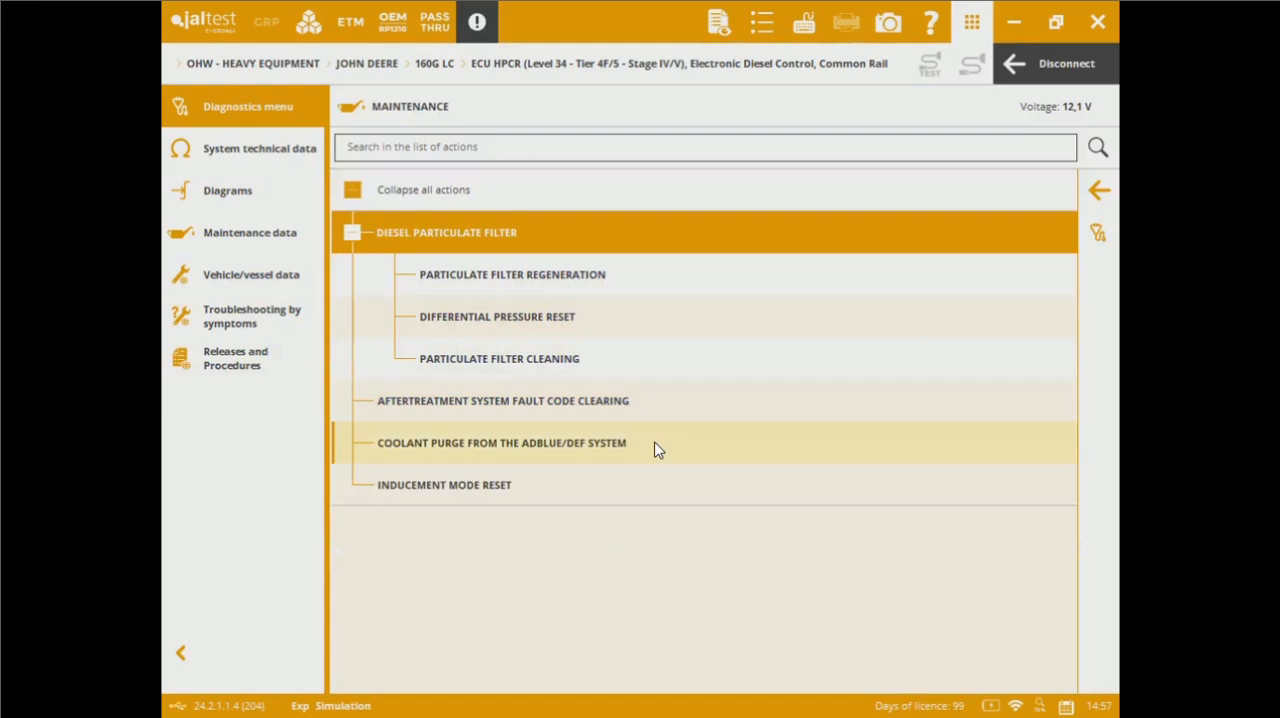
pyautogui.moveTo(617, 509)
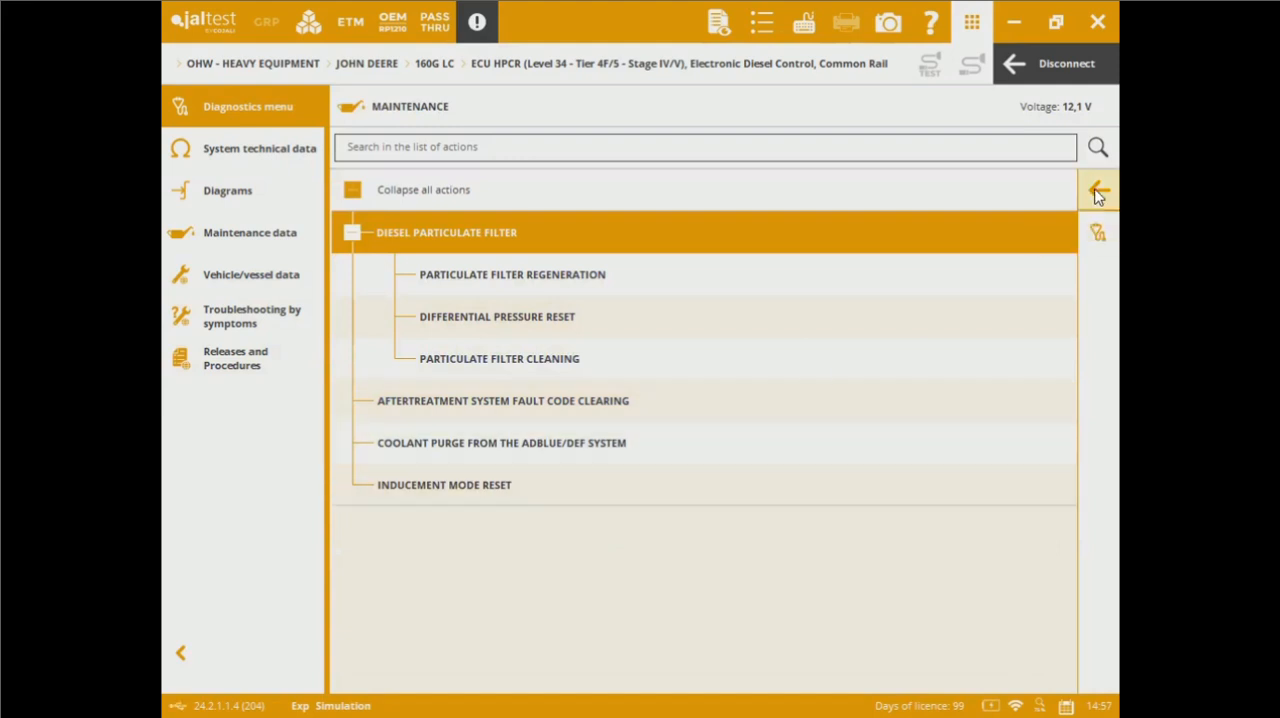
# Step: Review the EGR valve and exhaust throttle valve calibrations, then return to the action menu
pyautogui.click(1097, 190)
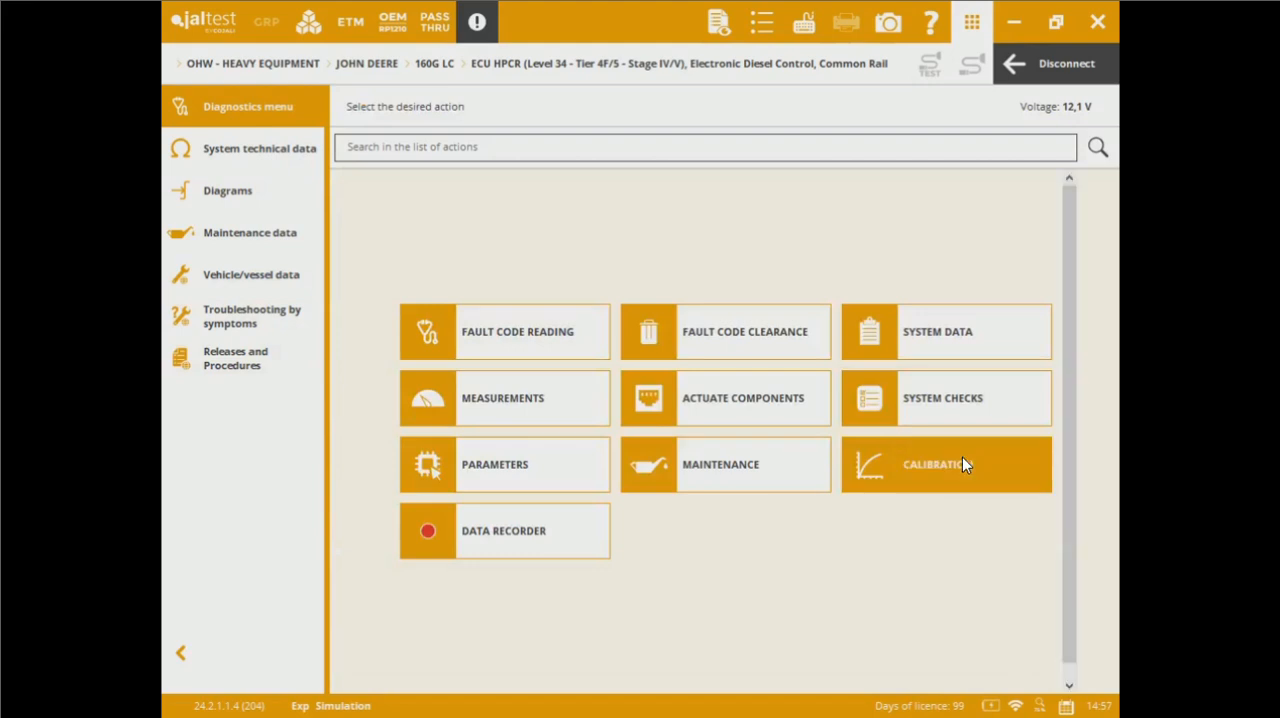
pyautogui.click(946, 464)
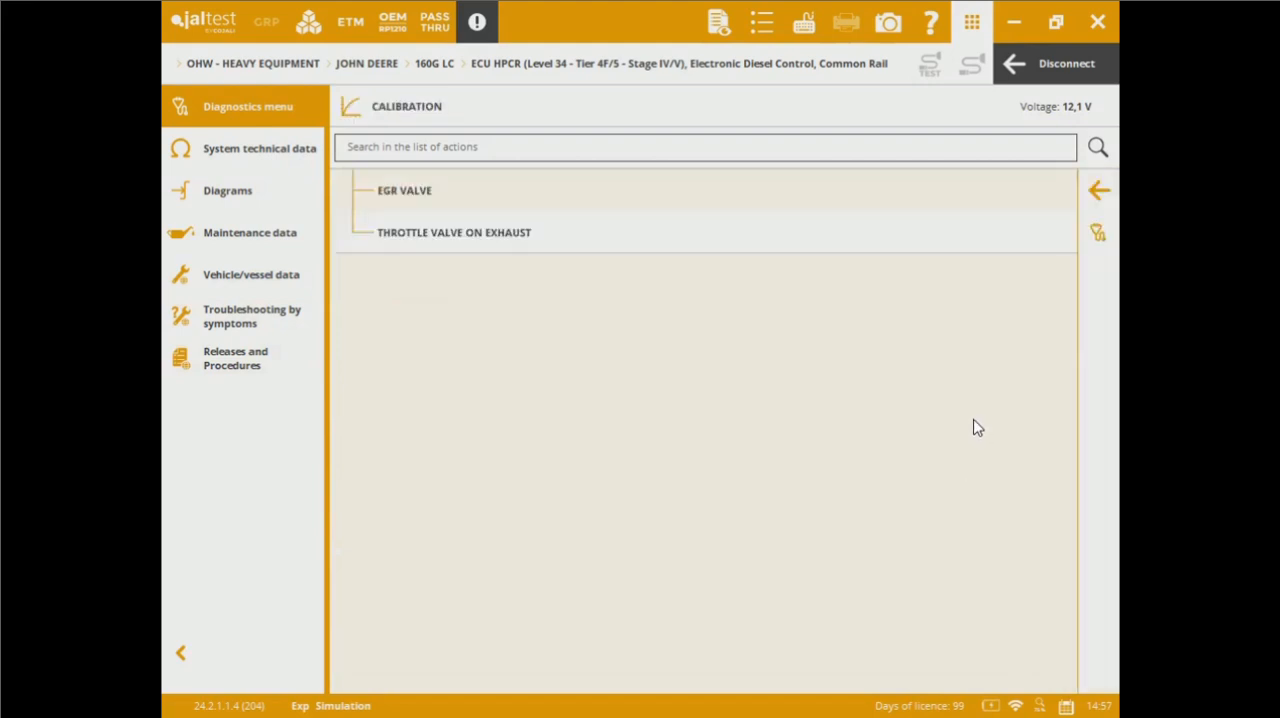
pyautogui.moveTo(597, 250)
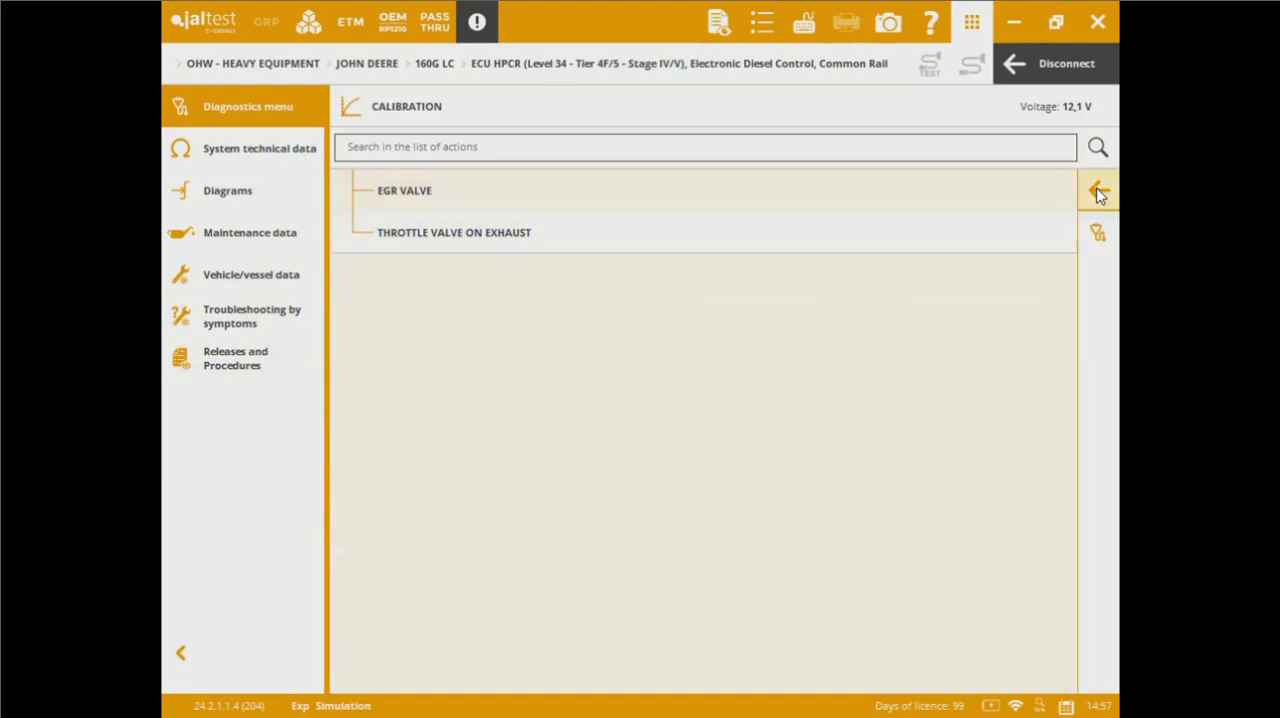
pyautogui.click(1097, 190)
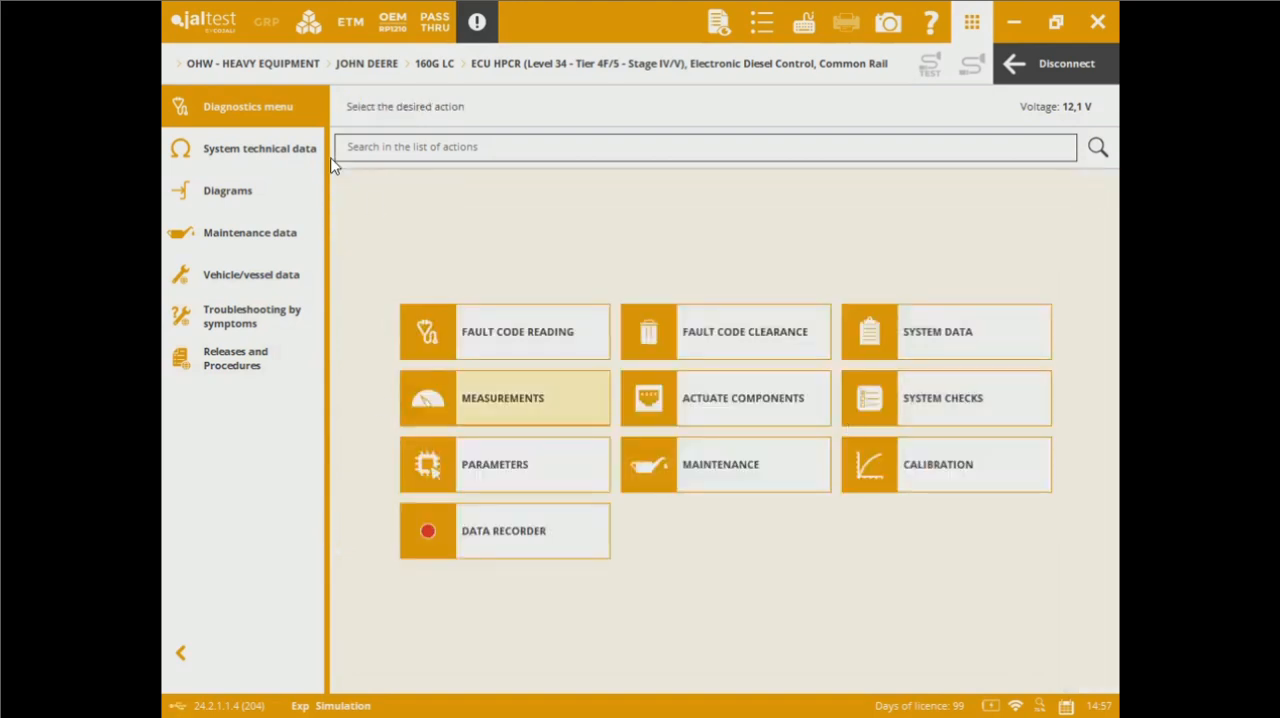
pyautogui.moveTo(761, 411)
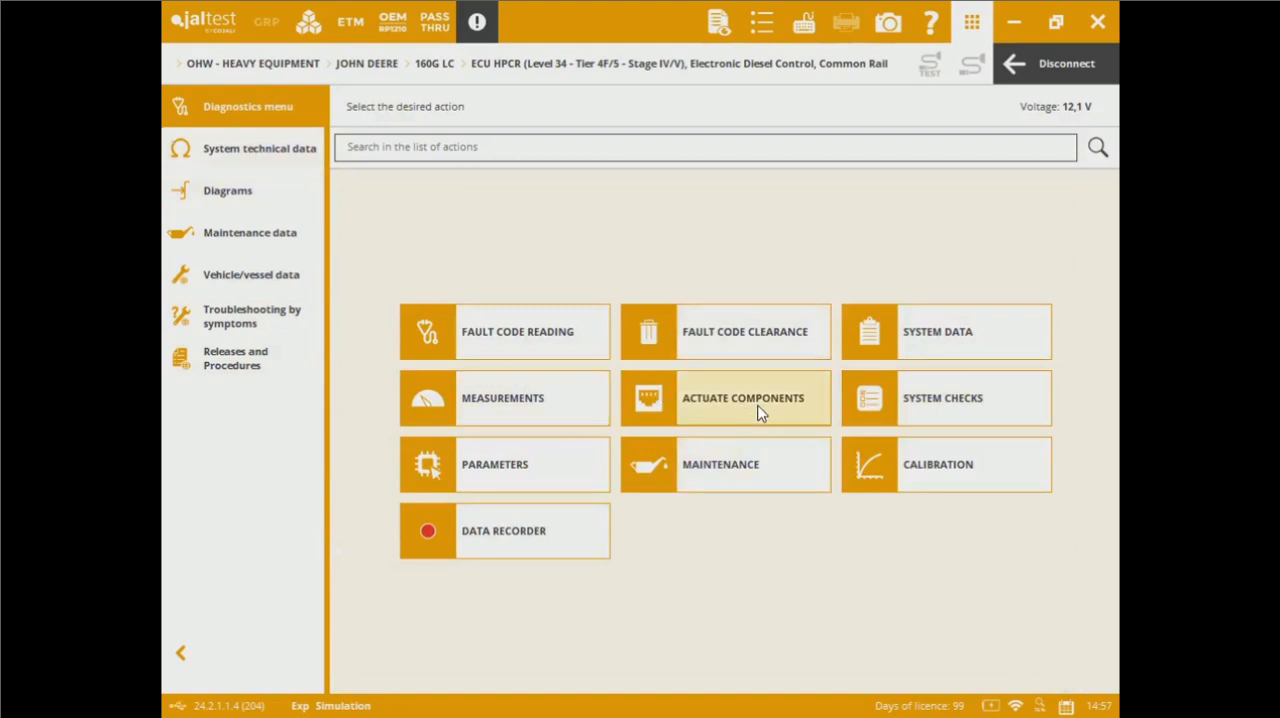
pyautogui.moveTo(259, 160)
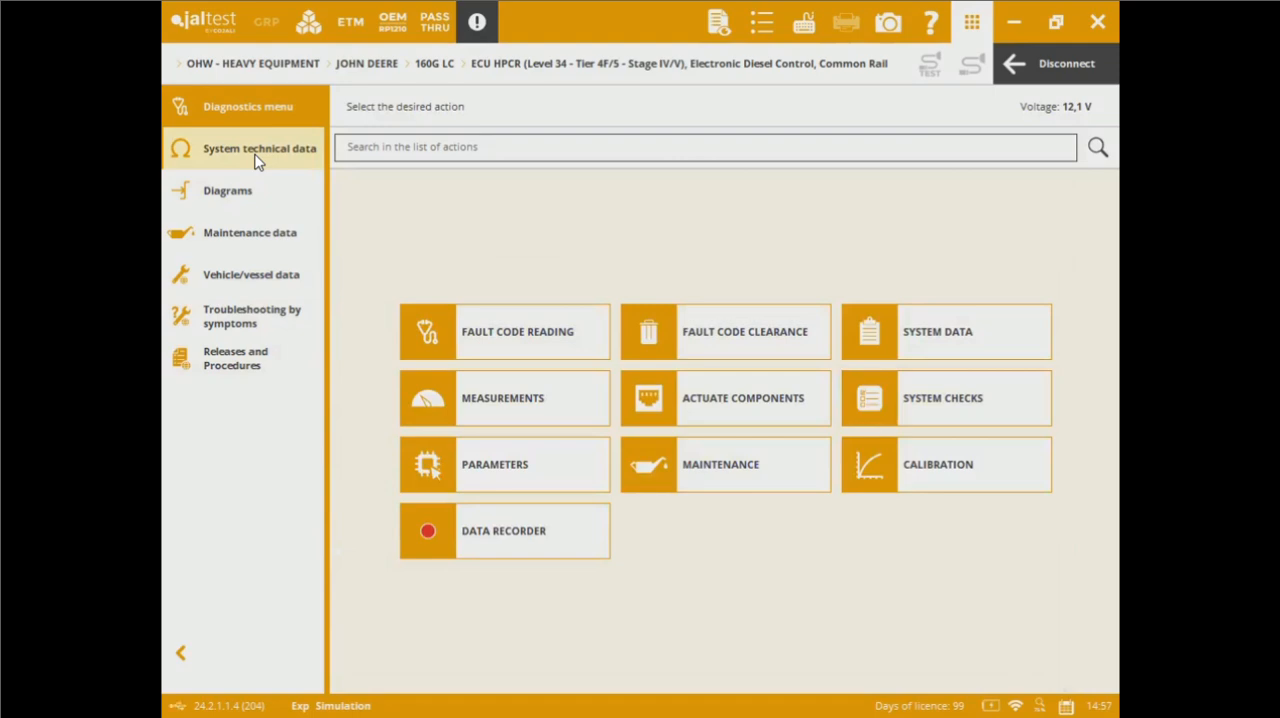
# Step: Open System technical data and follow CA1's 'Wiring diagram (Go to diagrams)' link
pyautogui.click(259, 148)
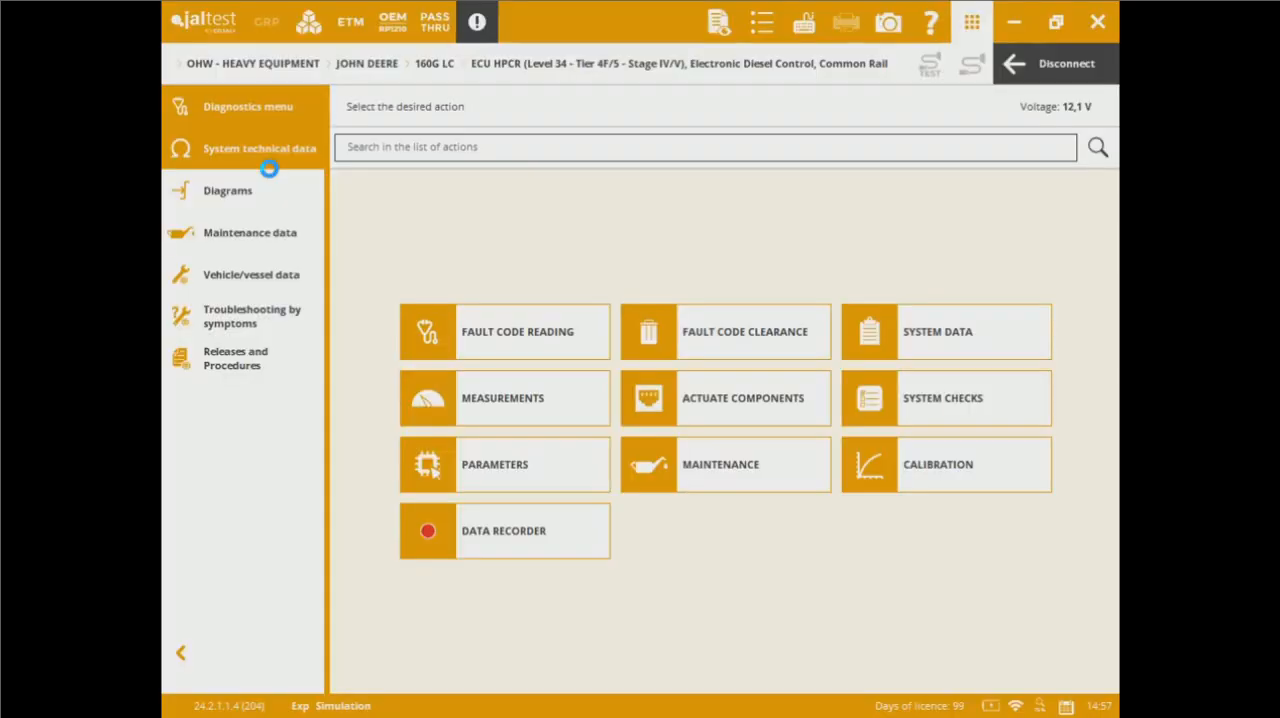
pyautogui.click(258, 148)
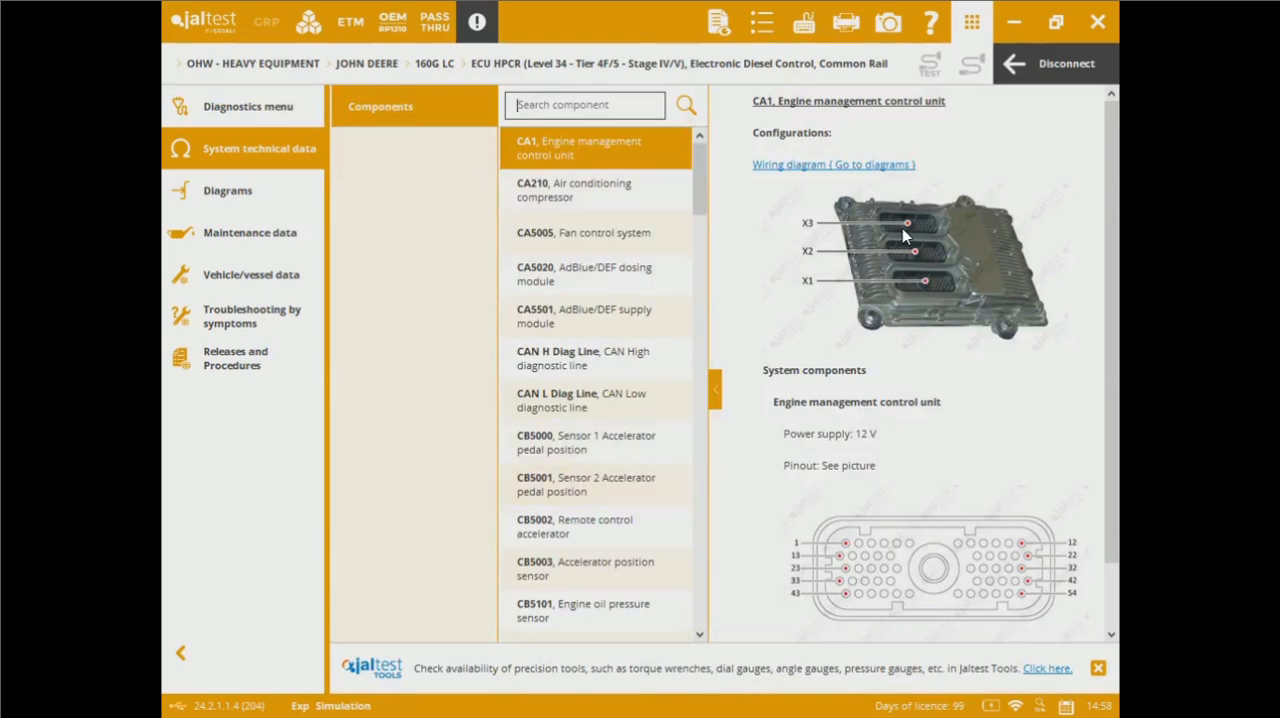
pyautogui.moveTo(778, 514)
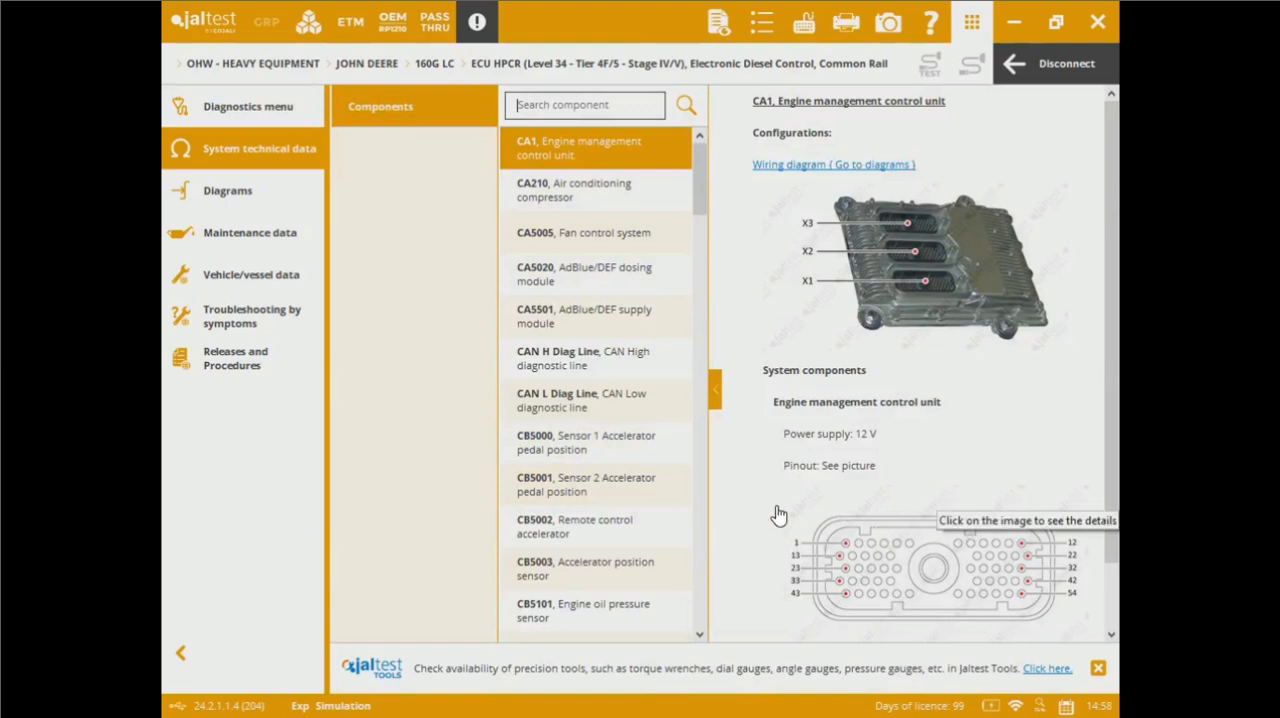
pyautogui.click(227, 190)
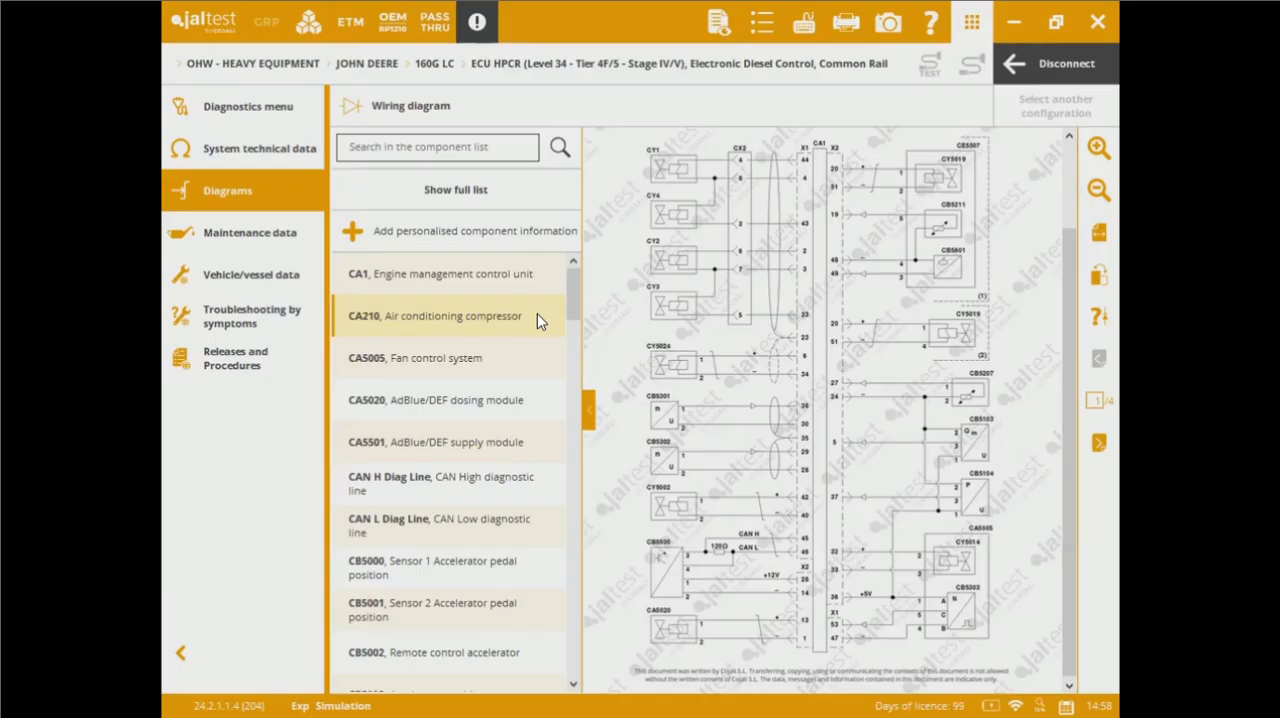
# Step: Hide the component list and review the CA1 control unit pinout details
pyautogui.click(452, 315)
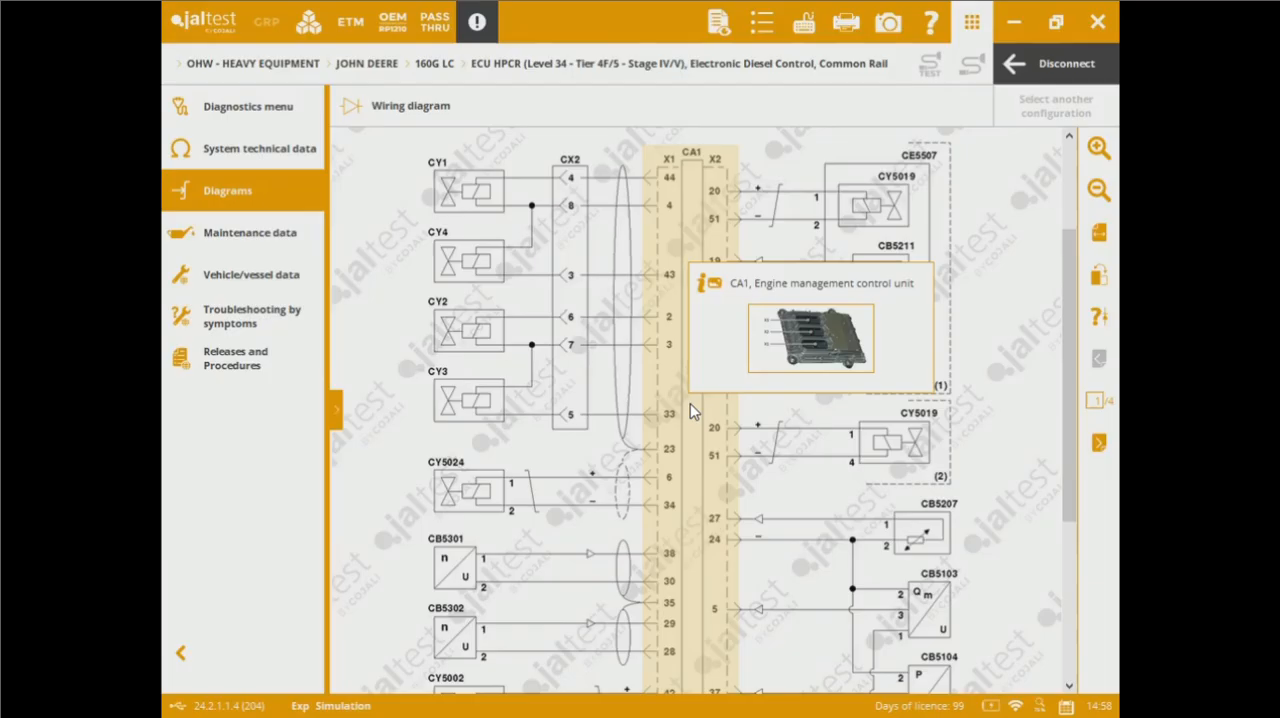
pyautogui.click(810, 338)
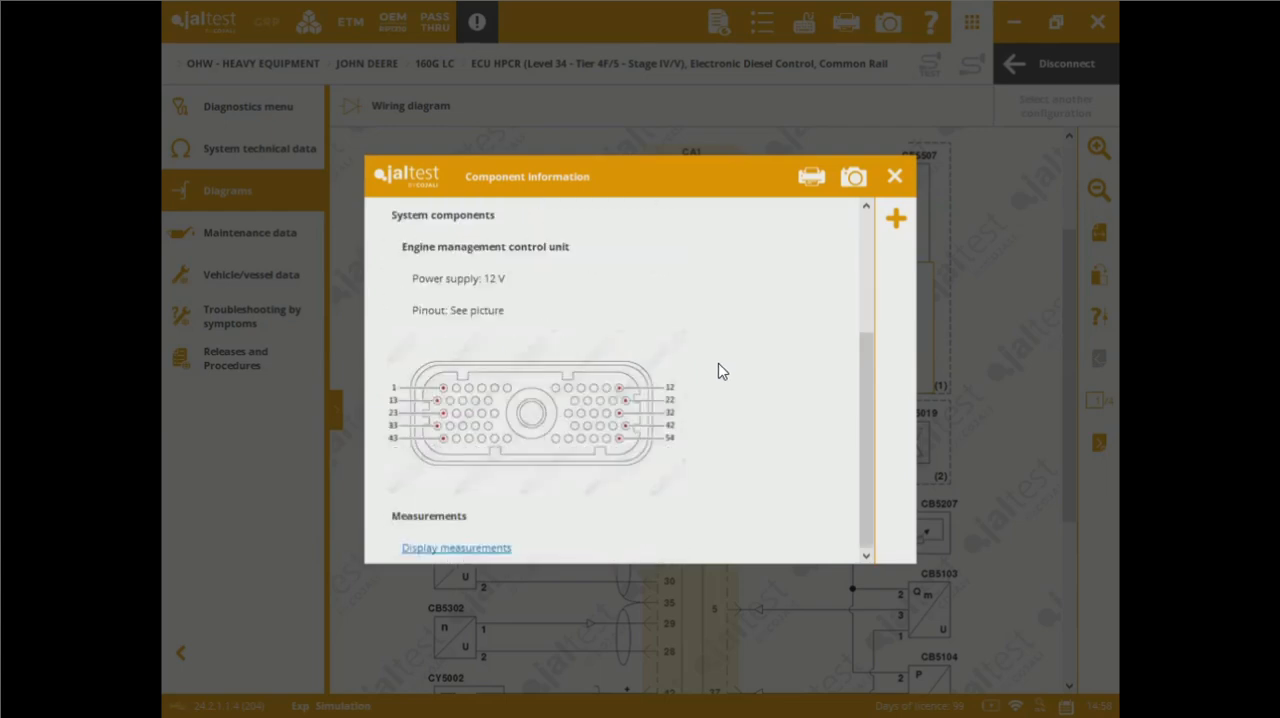
pyautogui.click(894, 176)
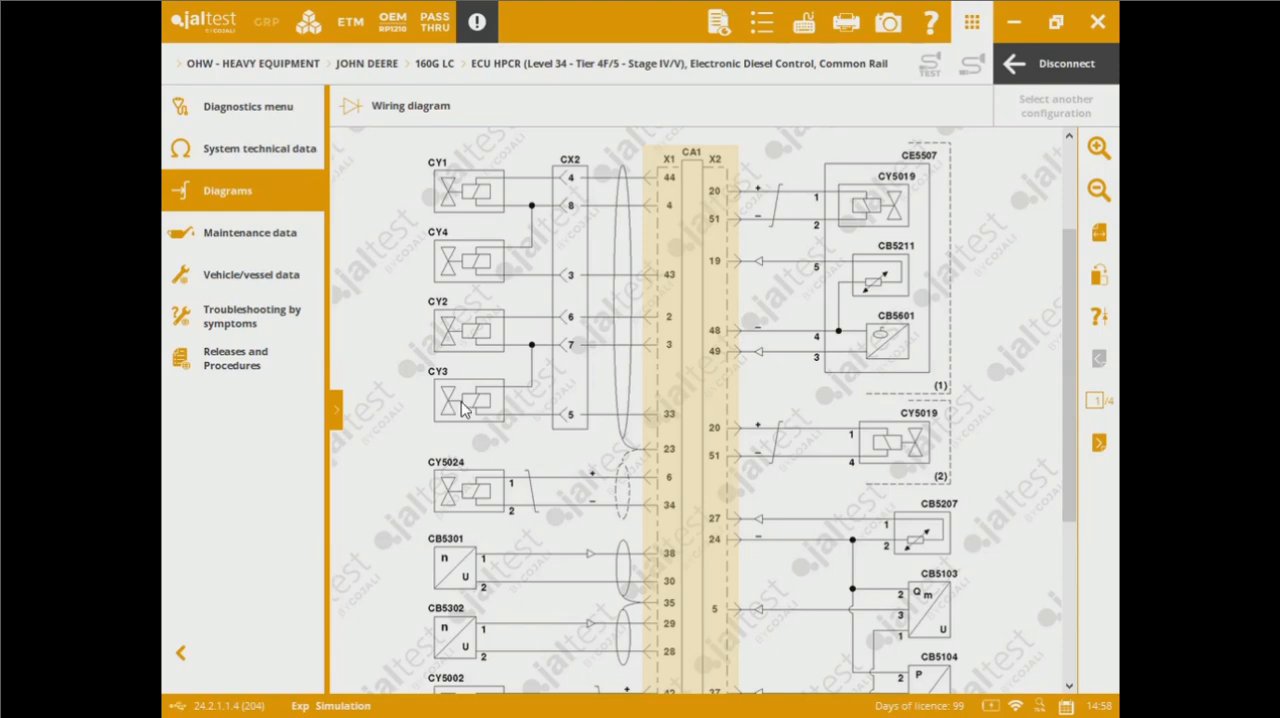
# Step: Review the cylinder 3 injector (CY3) check sheet on the diagram, then close it
pyautogui.click(472, 416)
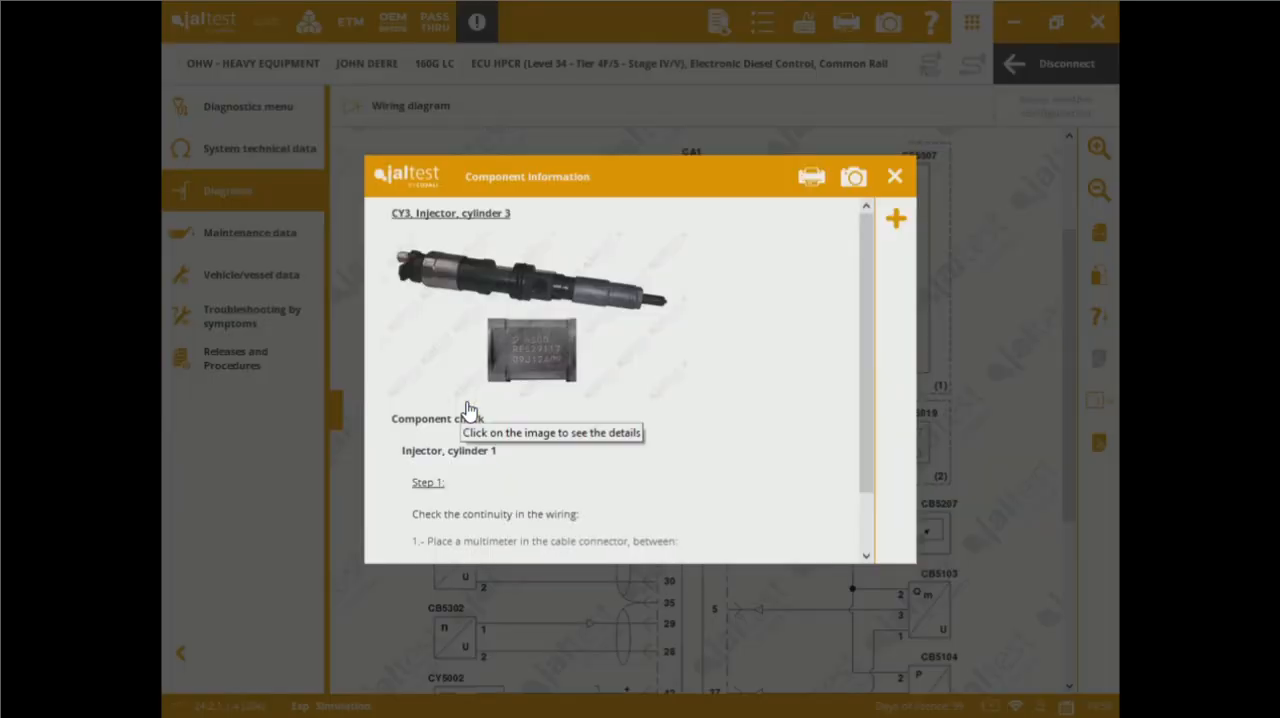
pyautogui.scroll(-3)
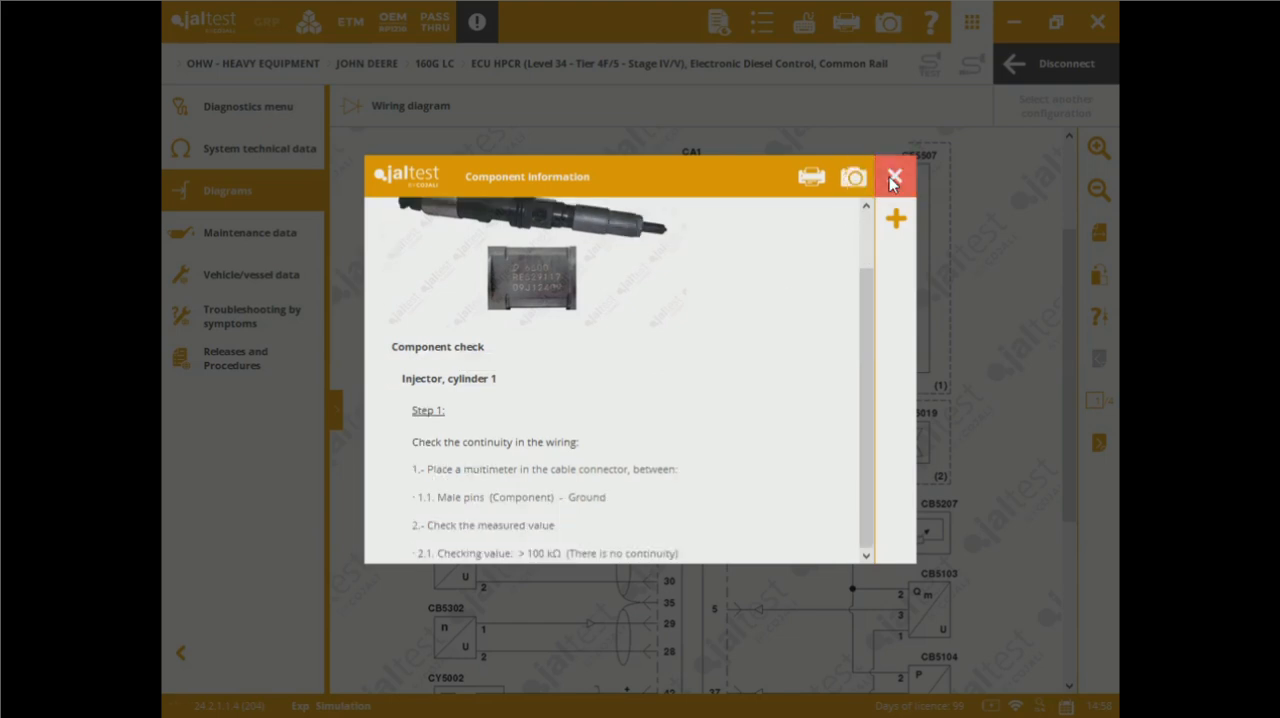
pyautogui.click(892, 177)
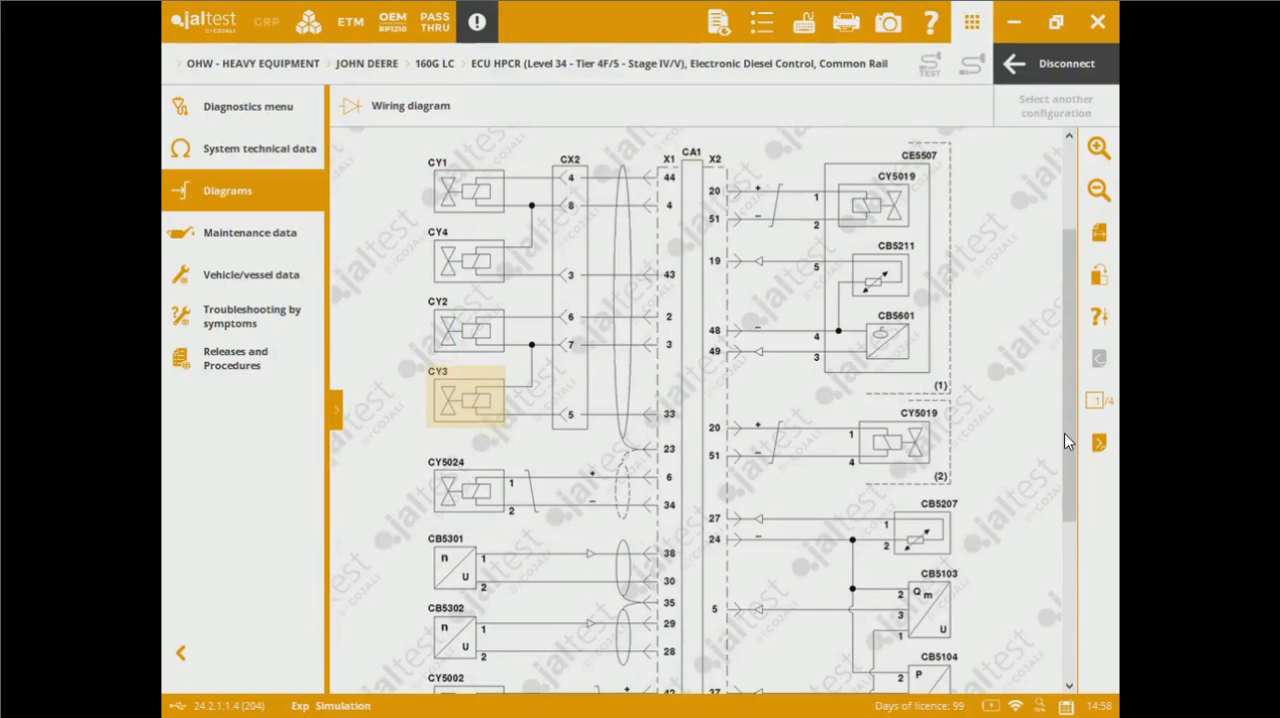
pyautogui.scroll(-3)
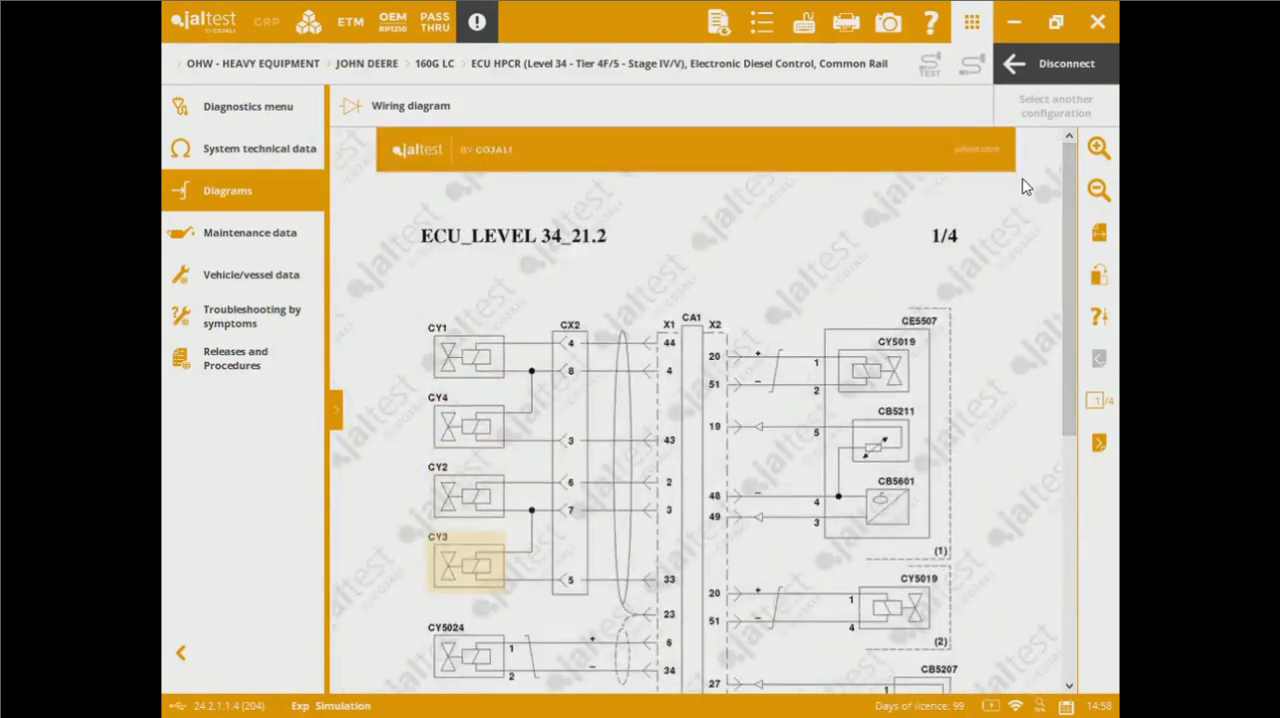
pyautogui.moveTo(350, 160)
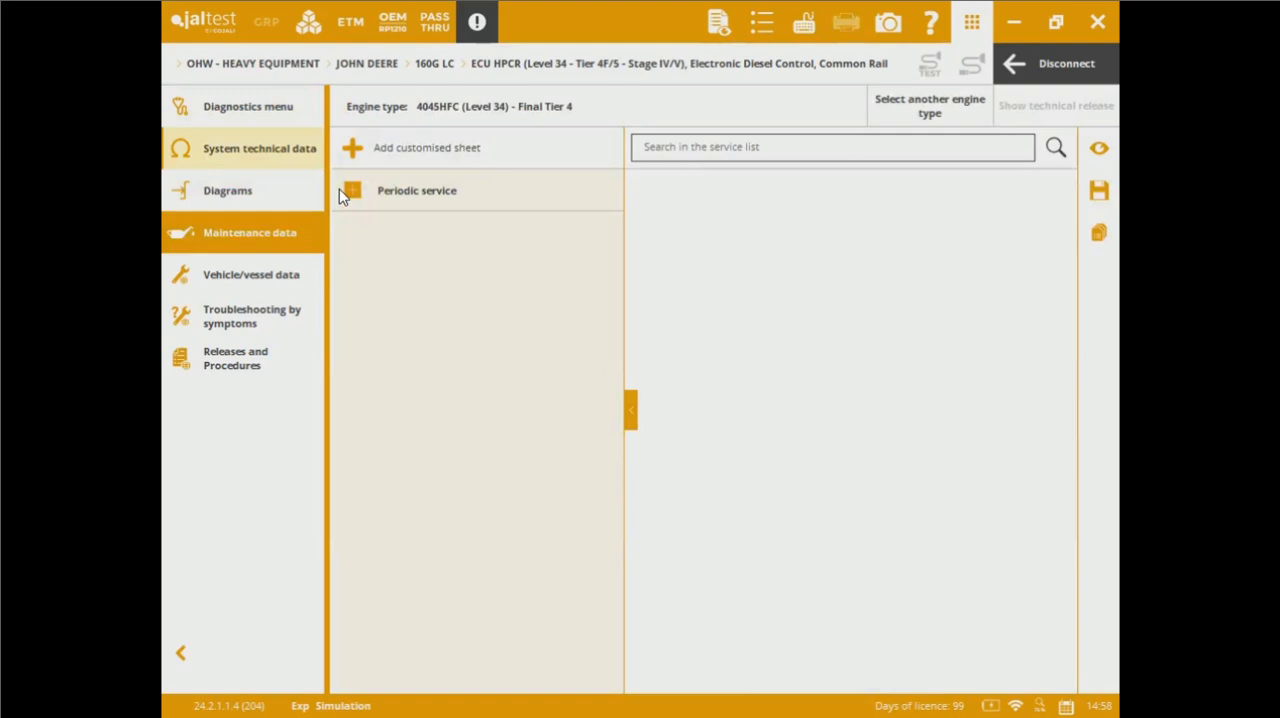
# Step: View periodic service intervals and engine identification plate specs, then try troubleshooting by symptoms
pyautogui.click(416, 190)
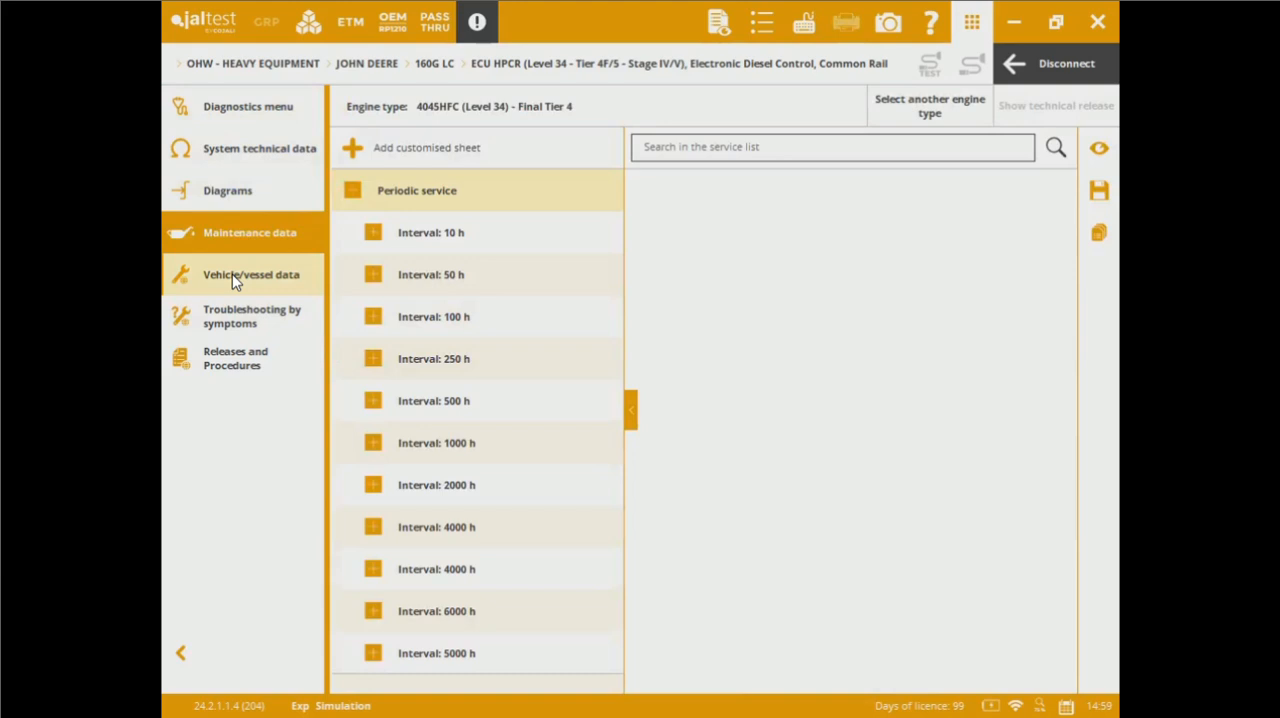
pyautogui.click(250, 274)
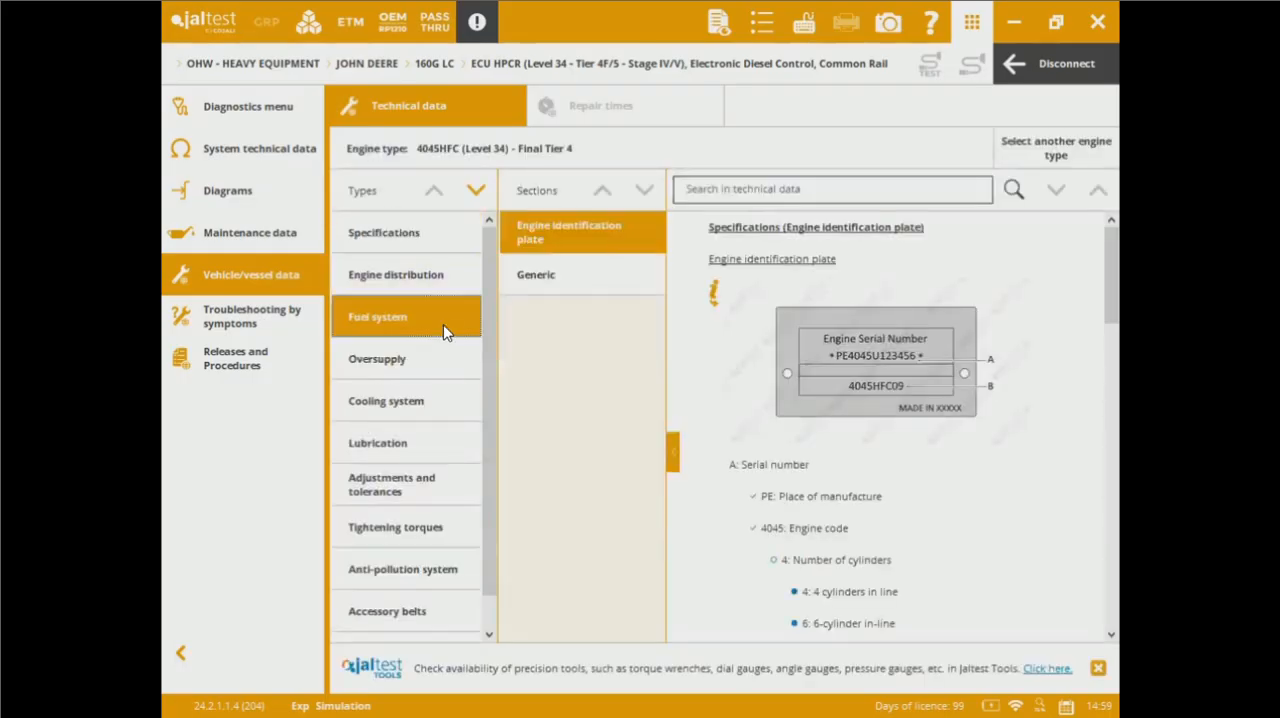
pyautogui.click(406, 401)
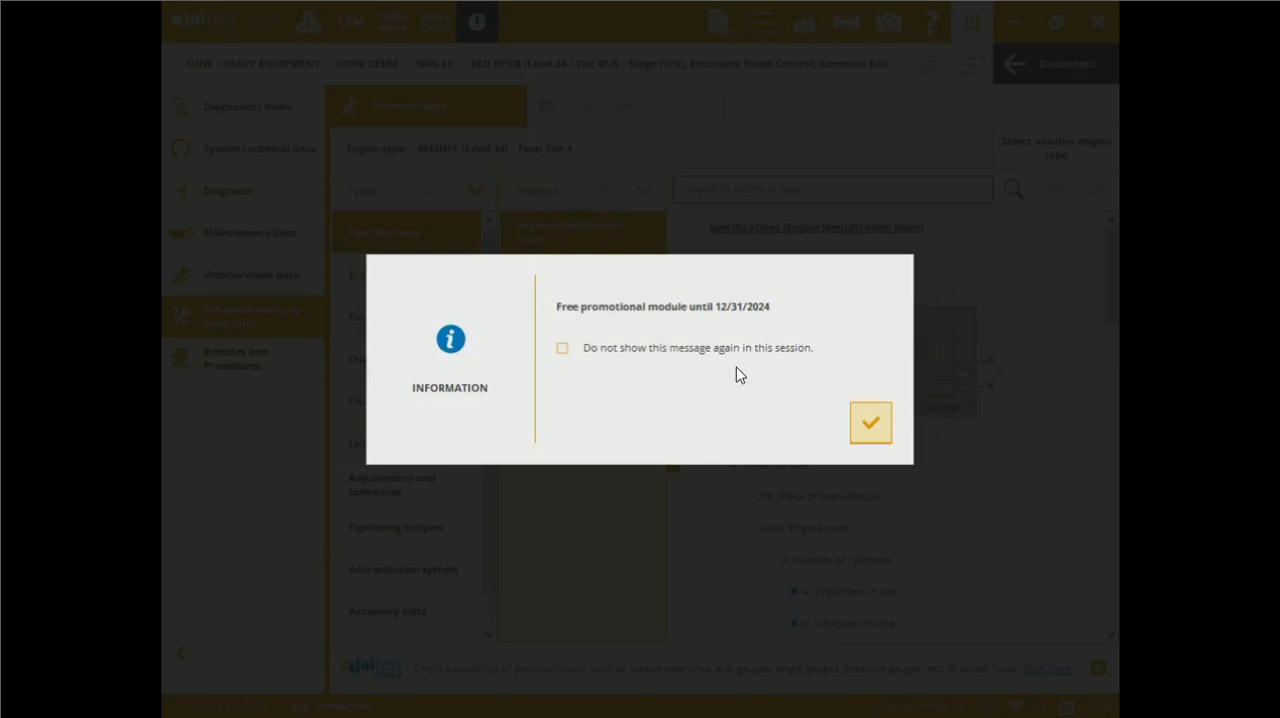
# Step: Dismiss promotional notices, view the AdBlue/DEF technical releases, and request disconnection from the ECU
pyautogui.click(870, 422)
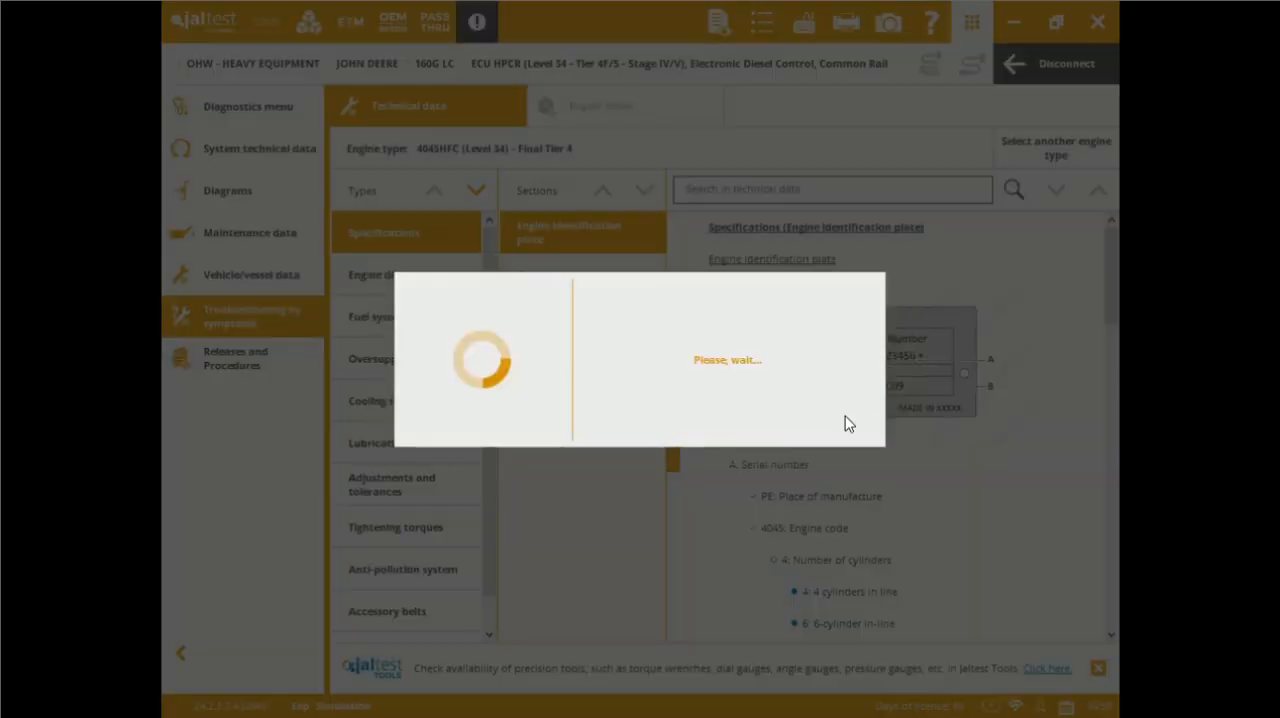
pyautogui.click(242, 316)
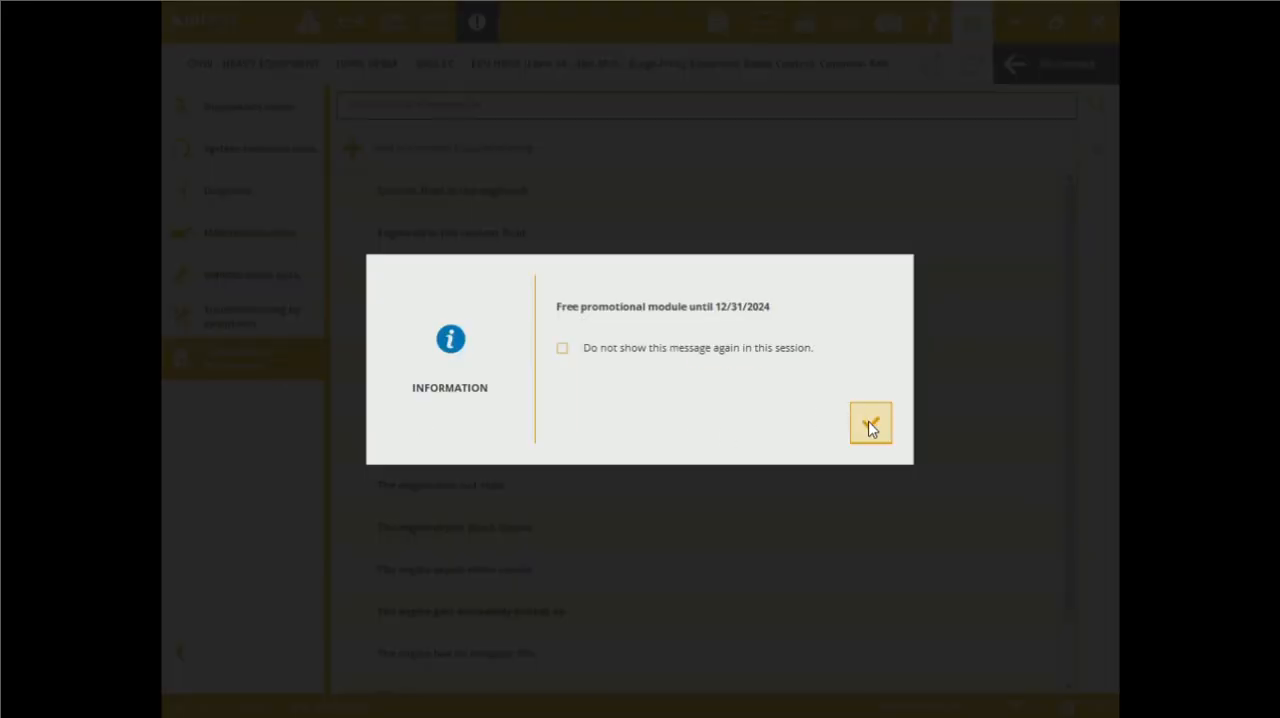
pyautogui.click(869, 423)
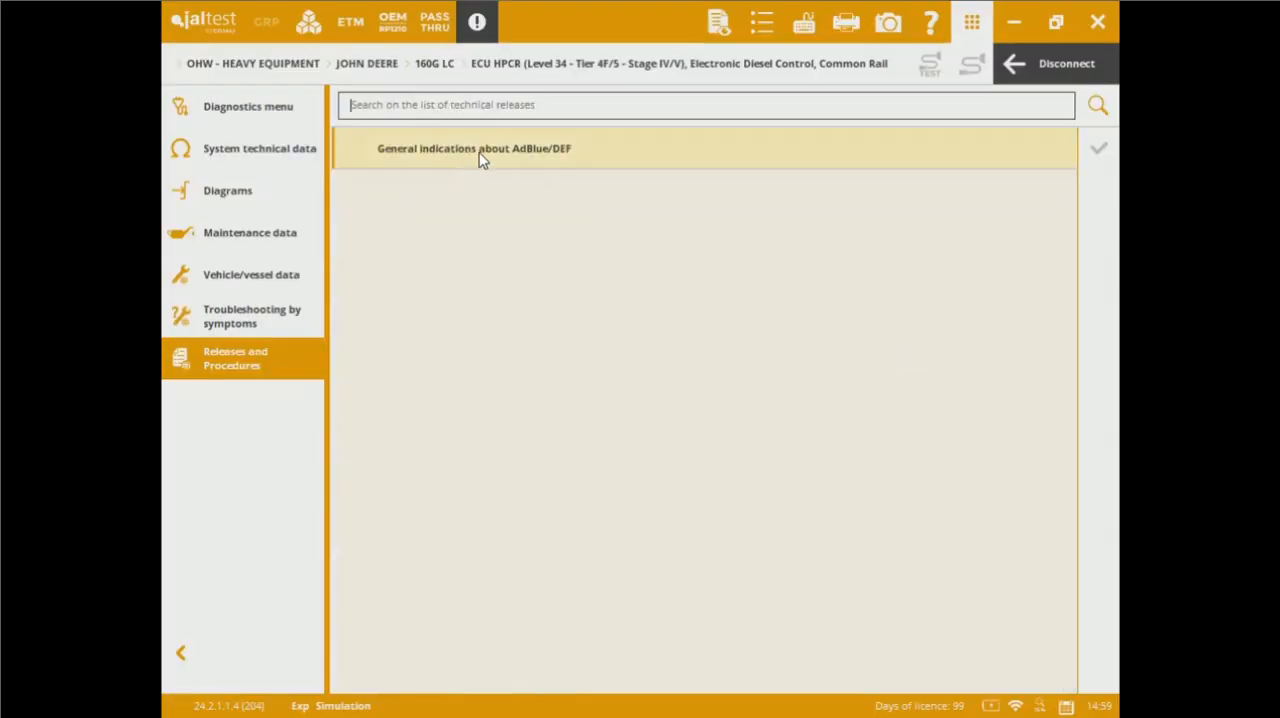
pyautogui.moveTo(983, 95)
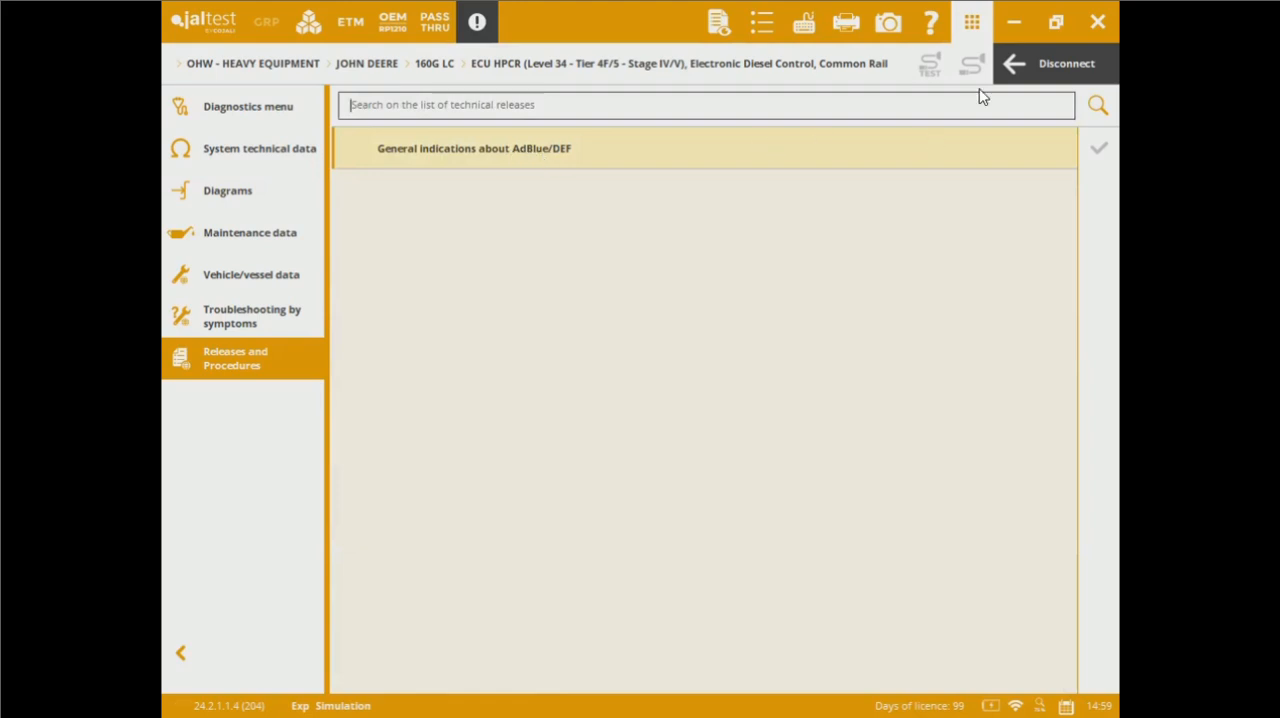
pyautogui.click(1066, 62)
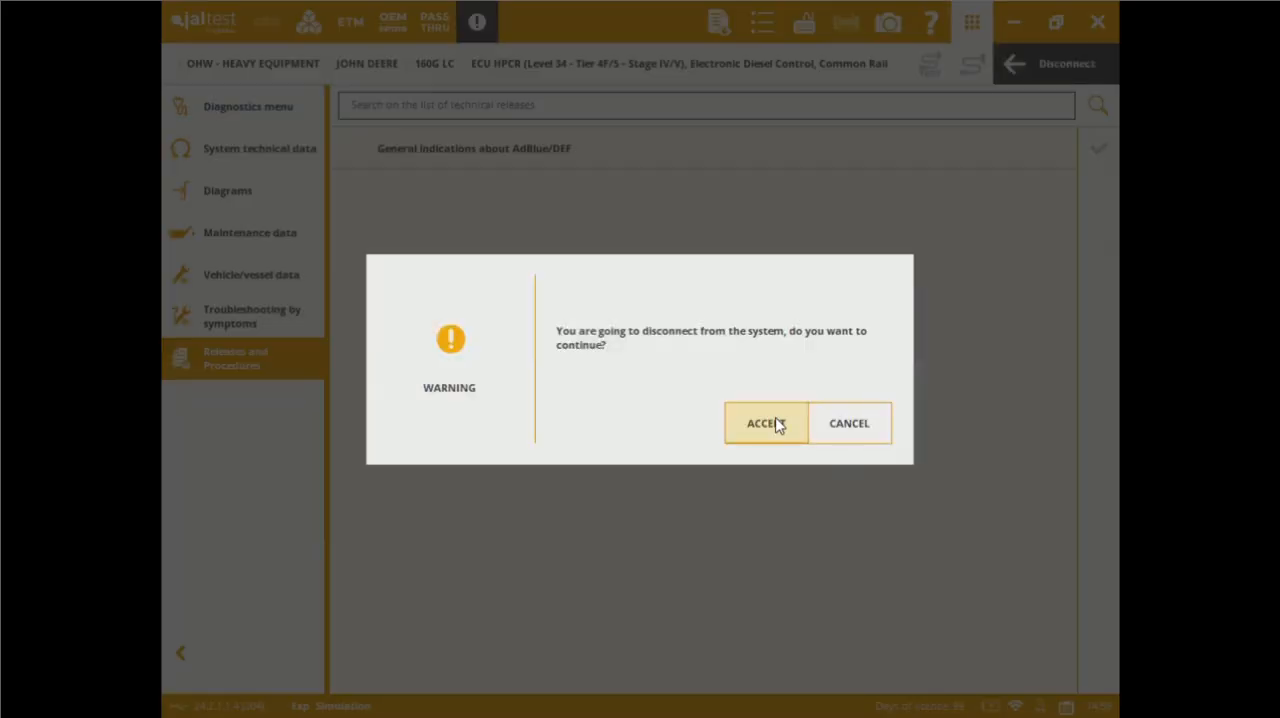
# Step: Confirm disconnection, choose Yes to save the report, and preview its four pages
pyautogui.click(766, 423)
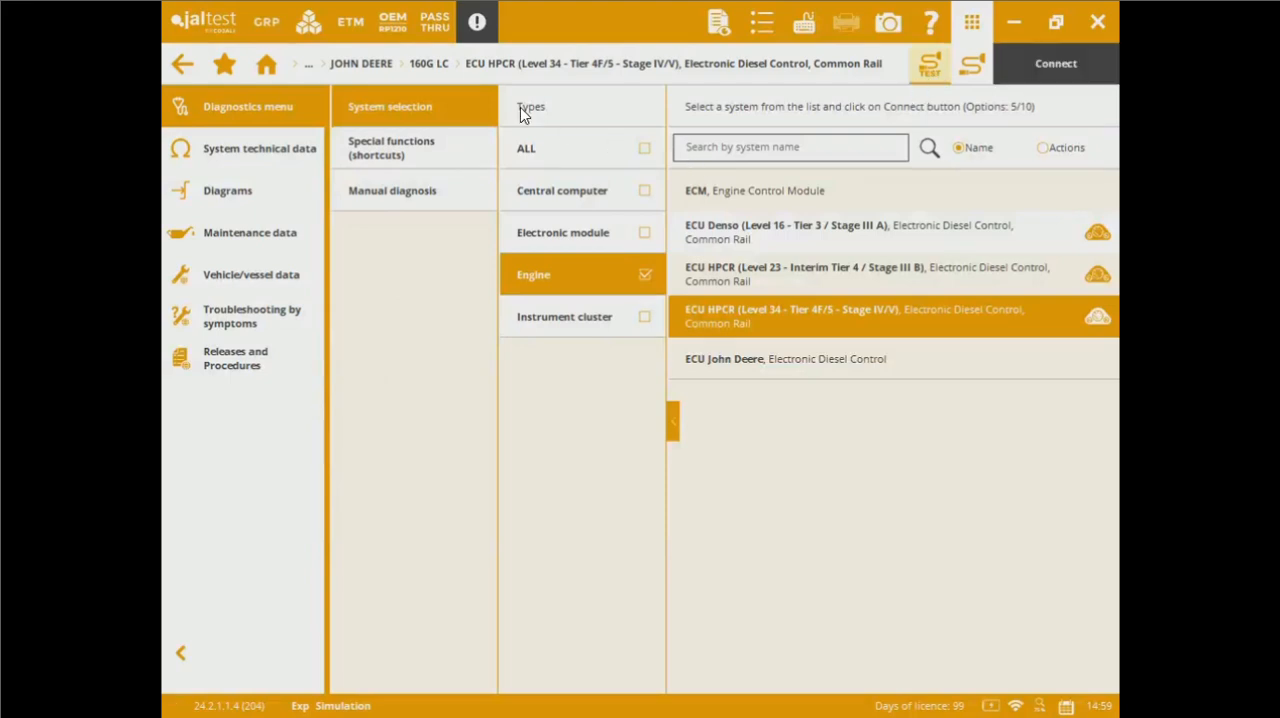
pyautogui.moveTo(183, 66)
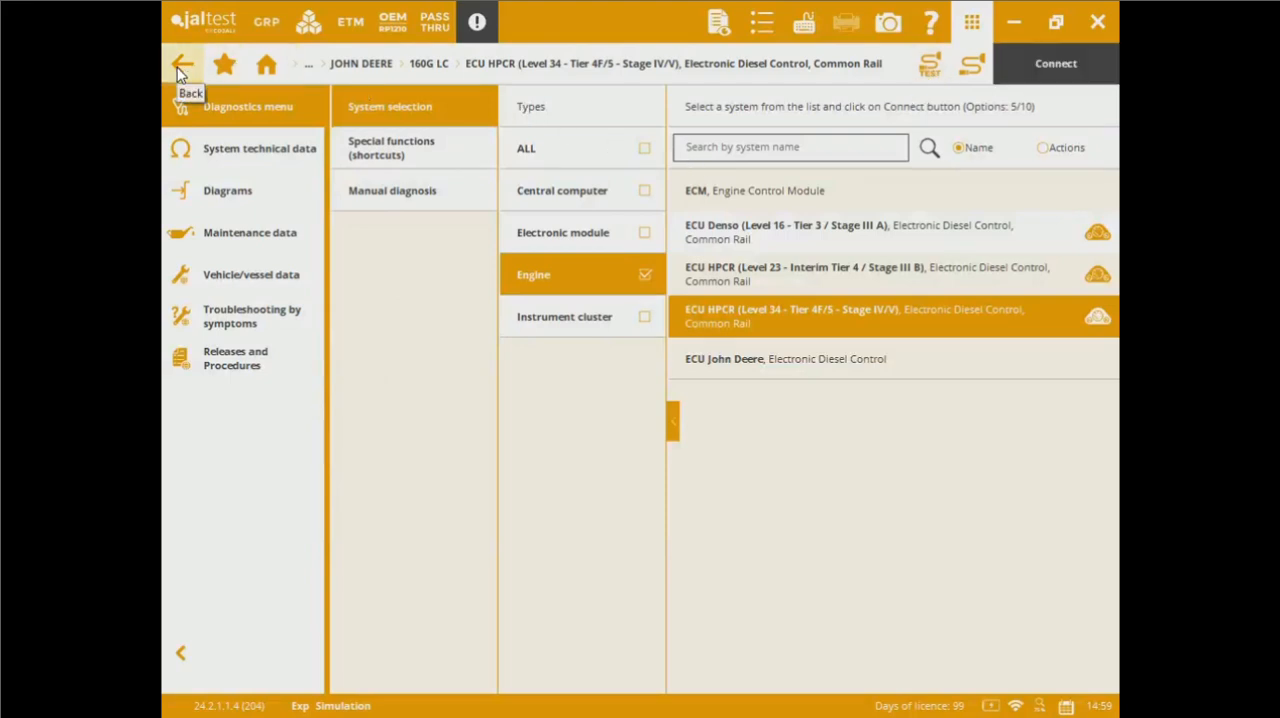
pyautogui.click(183, 66)
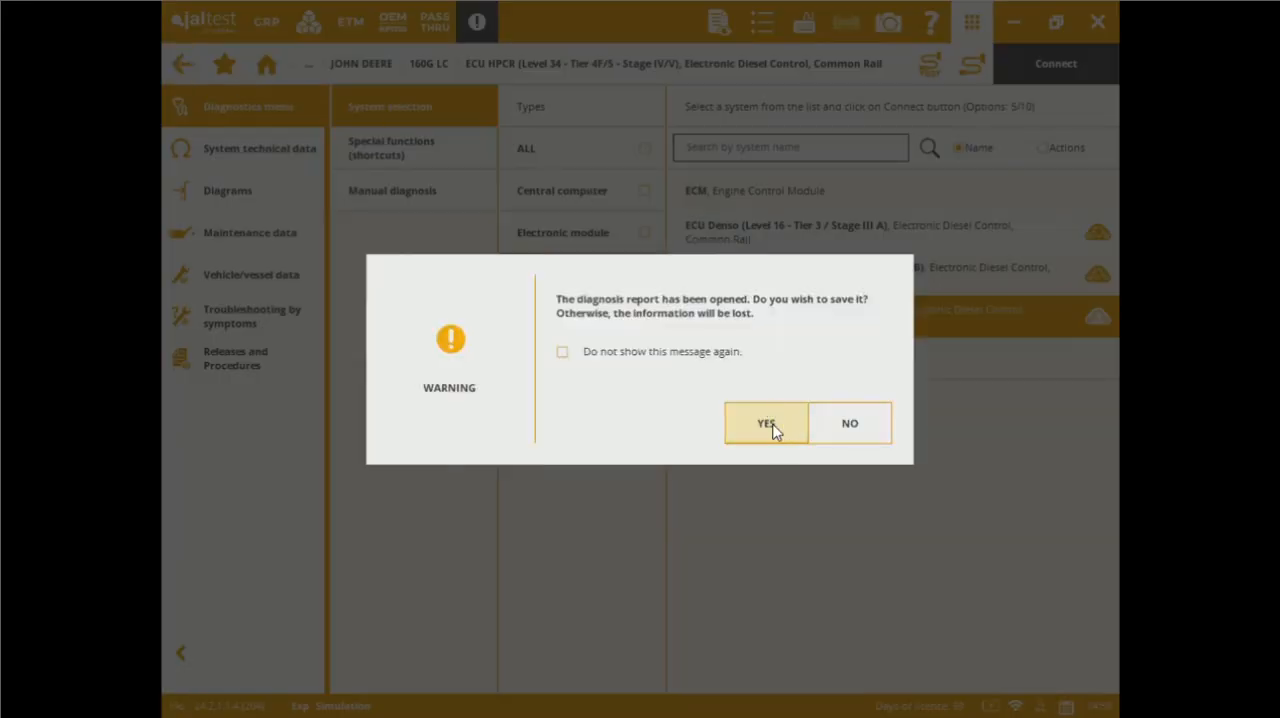
pyautogui.click(766, 423)
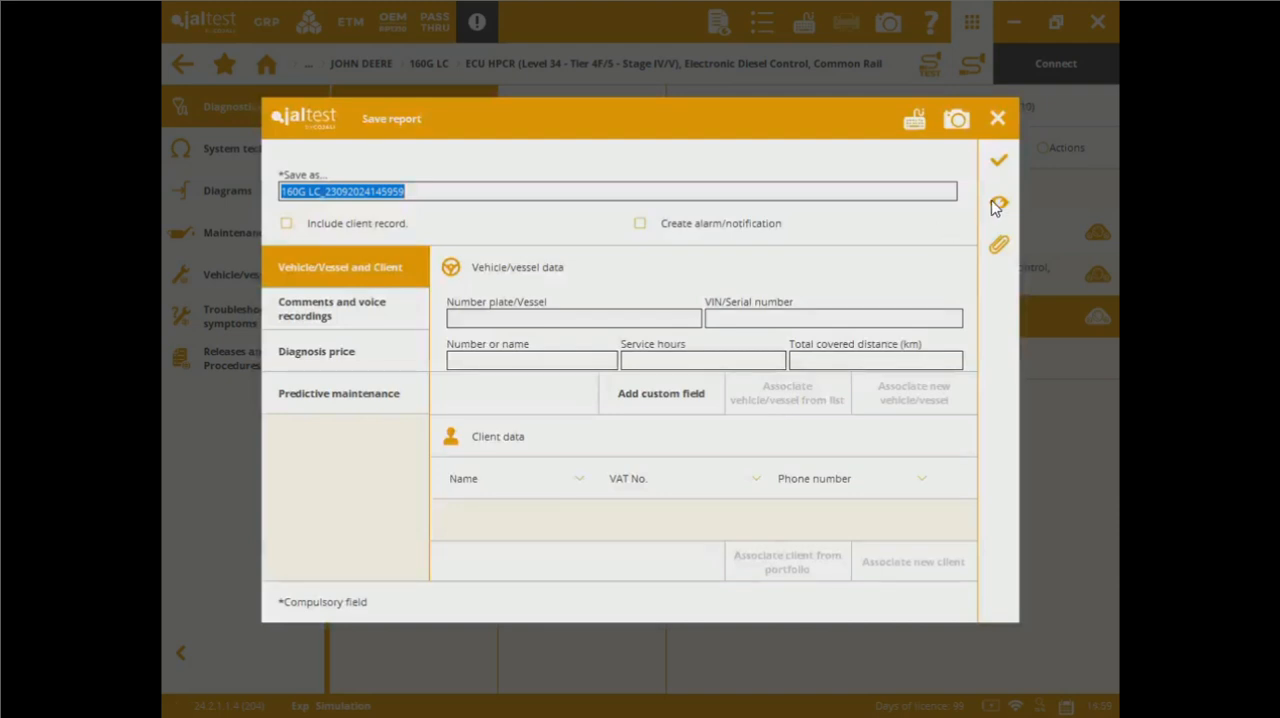
pyautogui.moveTo(998, 202)
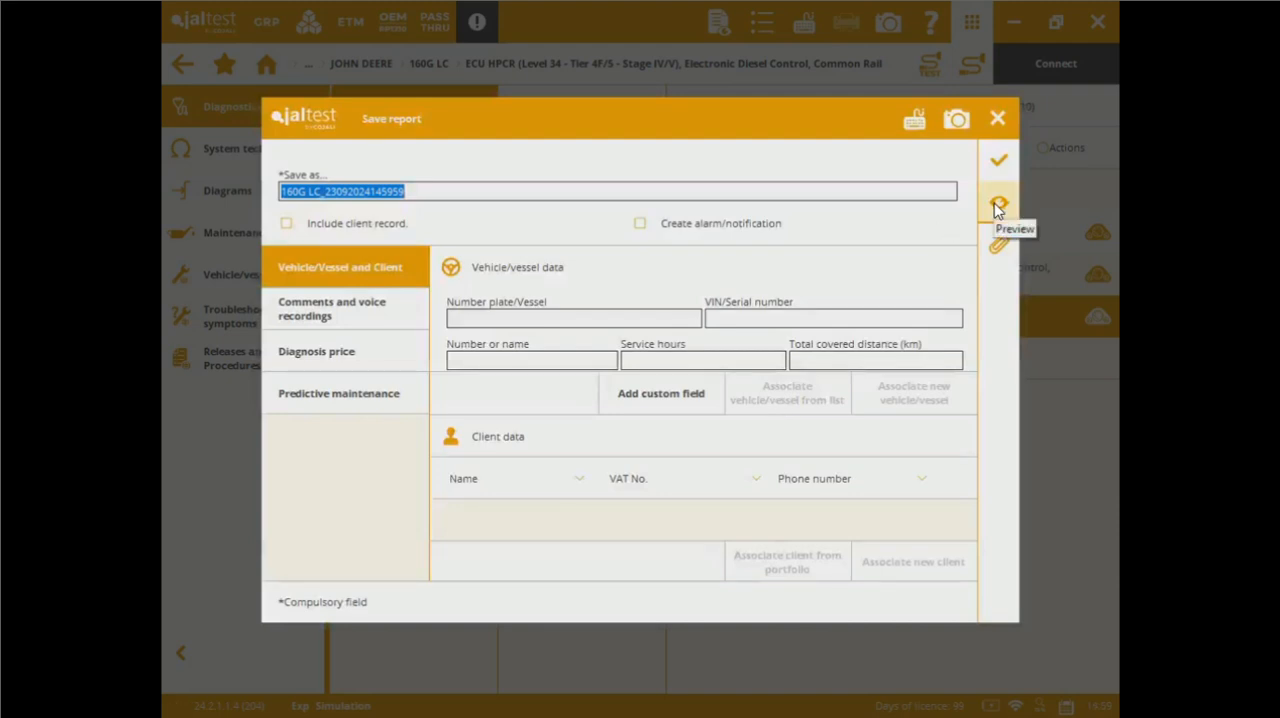
pyautogui.click(1001, 201)
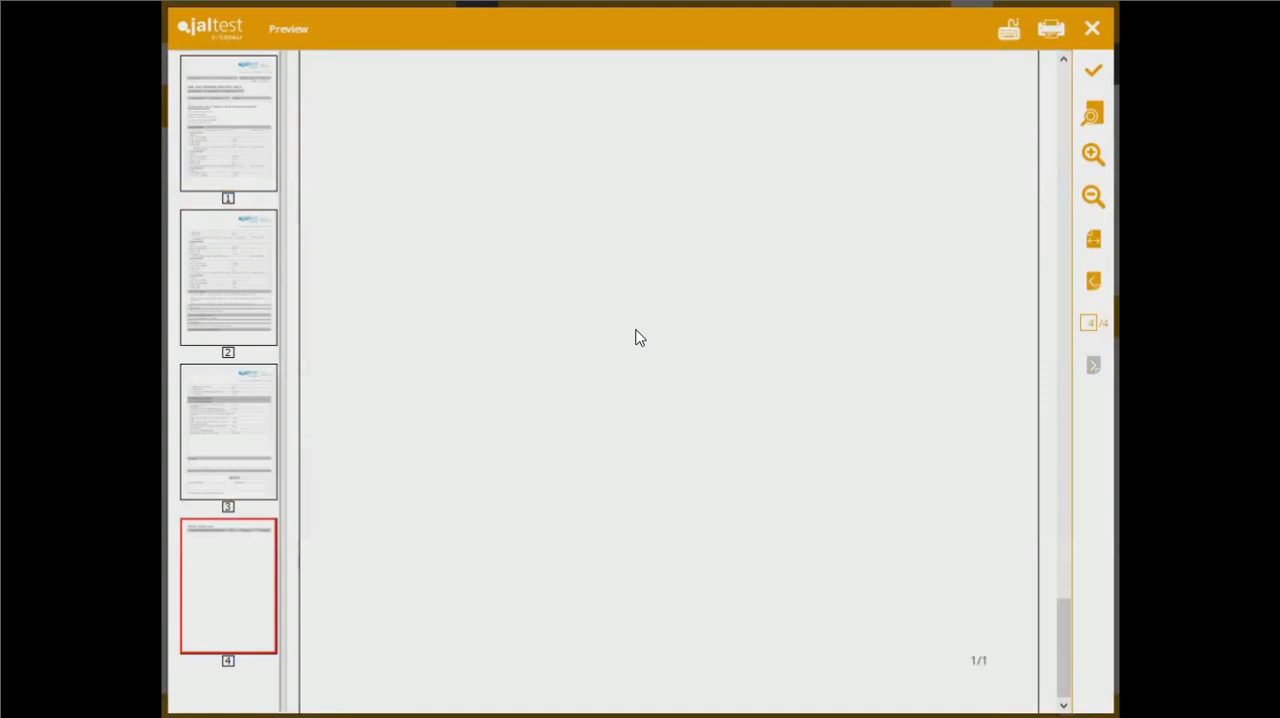
pyautogui.moveTo(634, 327)
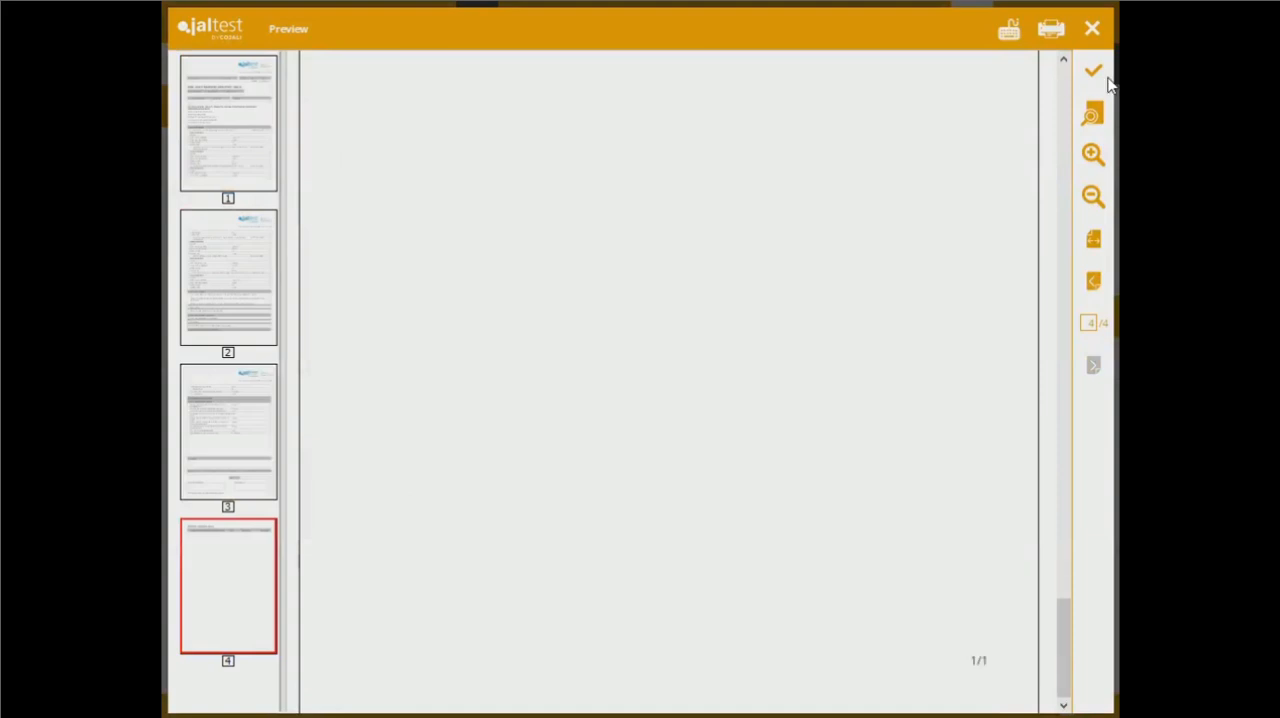
pyautogui.moveTo(1092, 50)
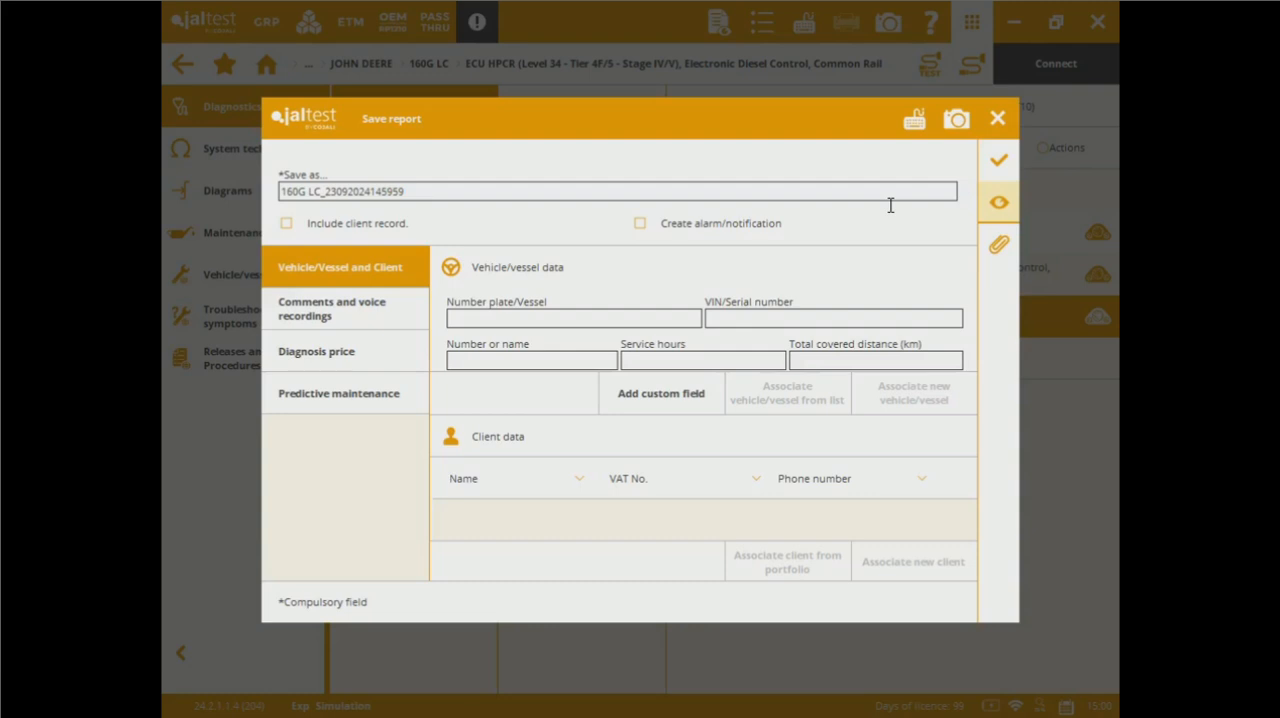
pyautogui.moveTo(965, 188)
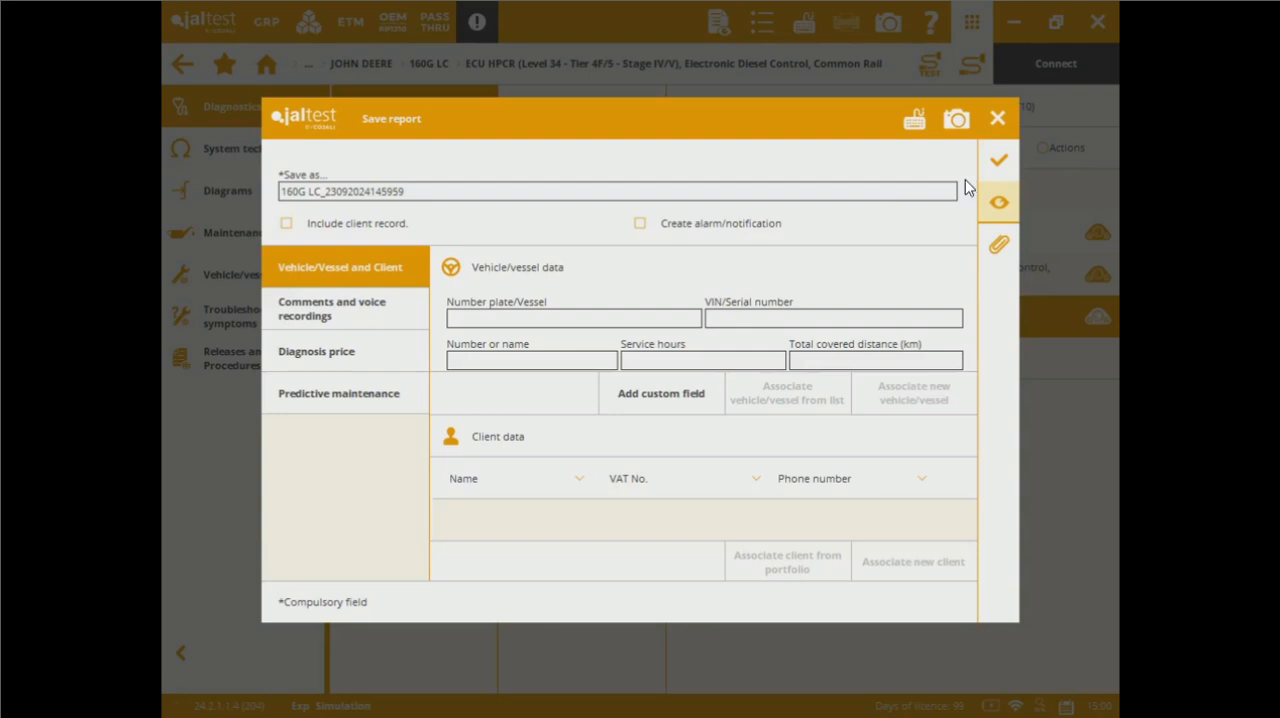
pyautogui.moveTo(999, 160)
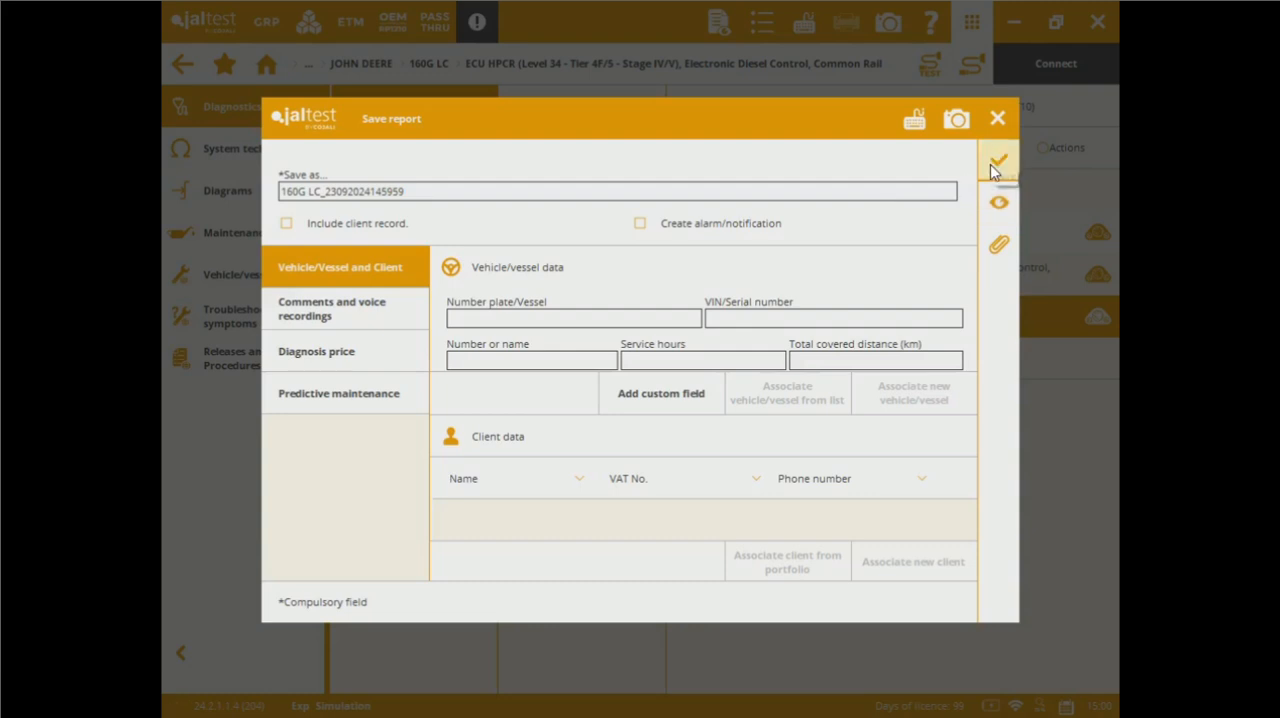